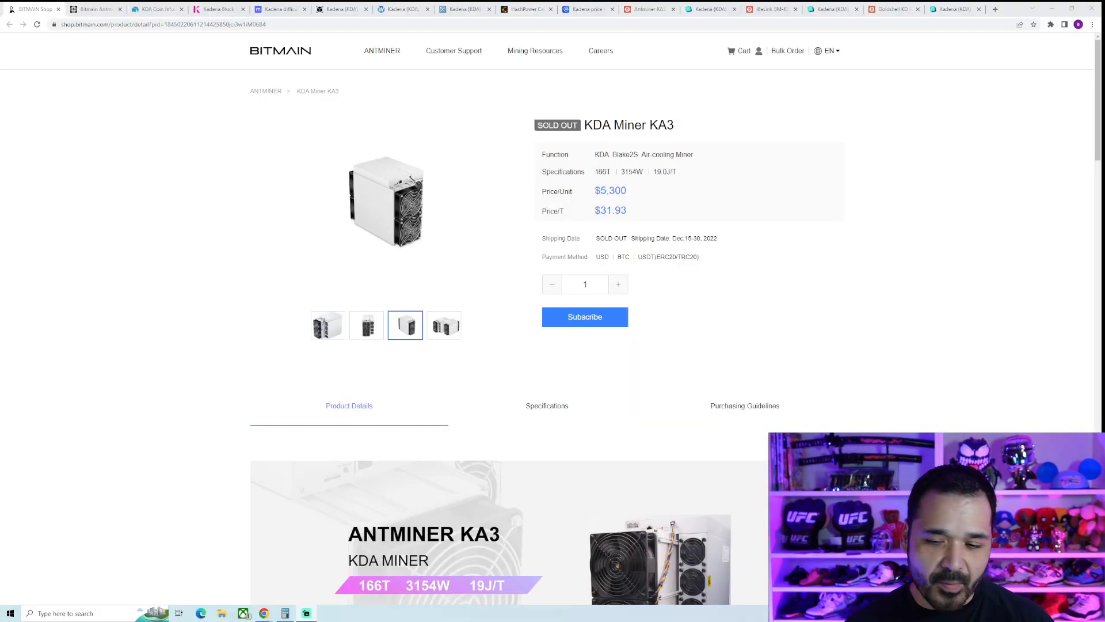
mouse_move(24, 168)
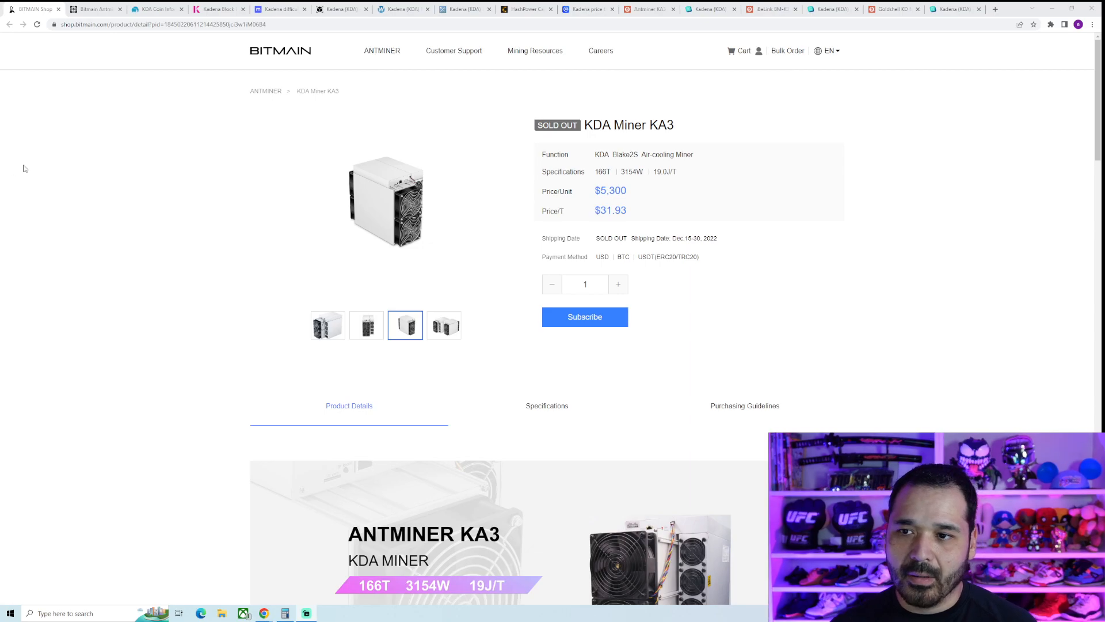
mouse_move(649, 212)
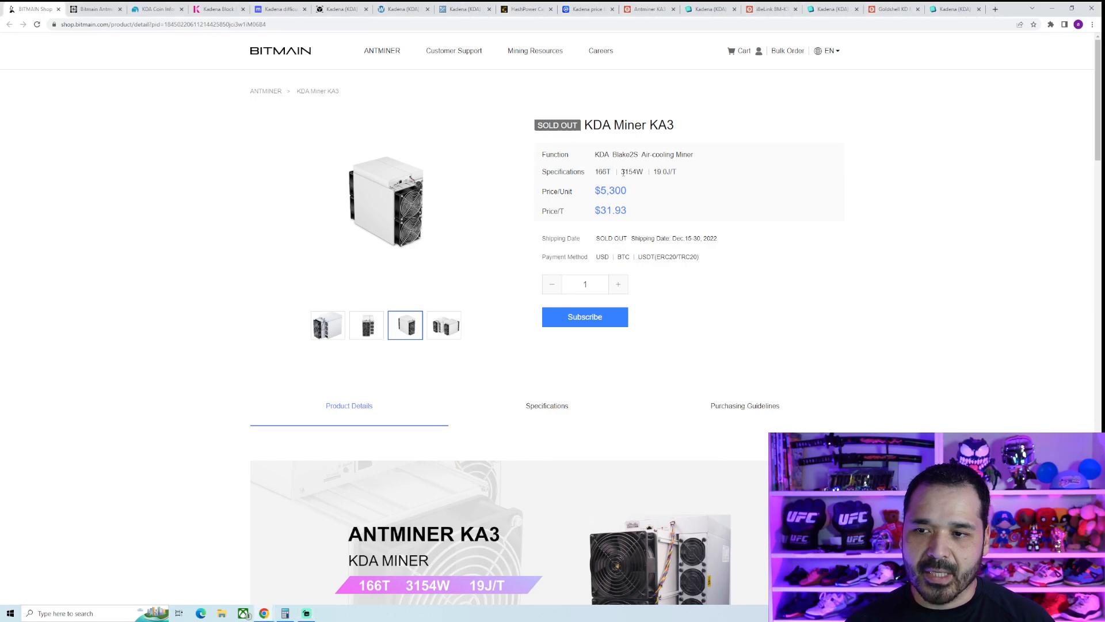
mouse_move(657, 204)
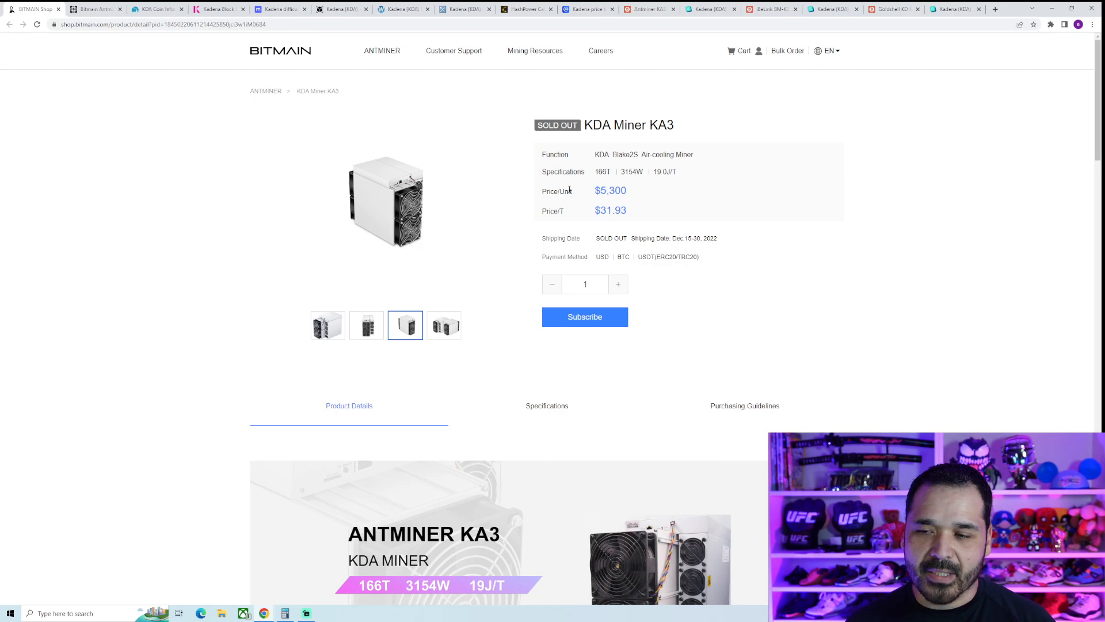
mouse_move(647, 194)
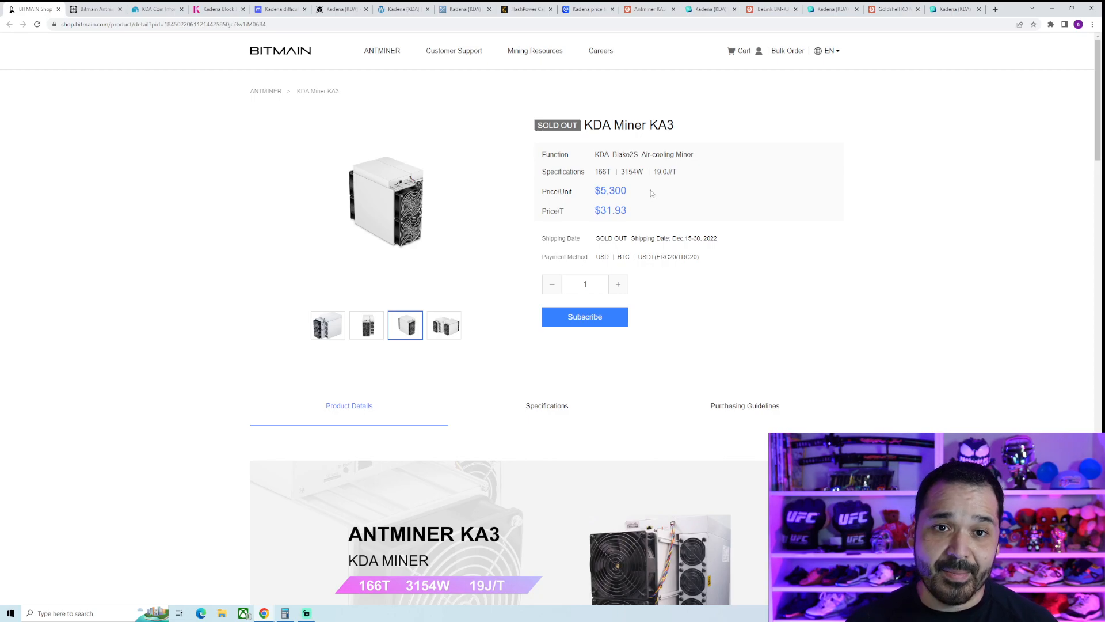
mouse_move(152, 167)
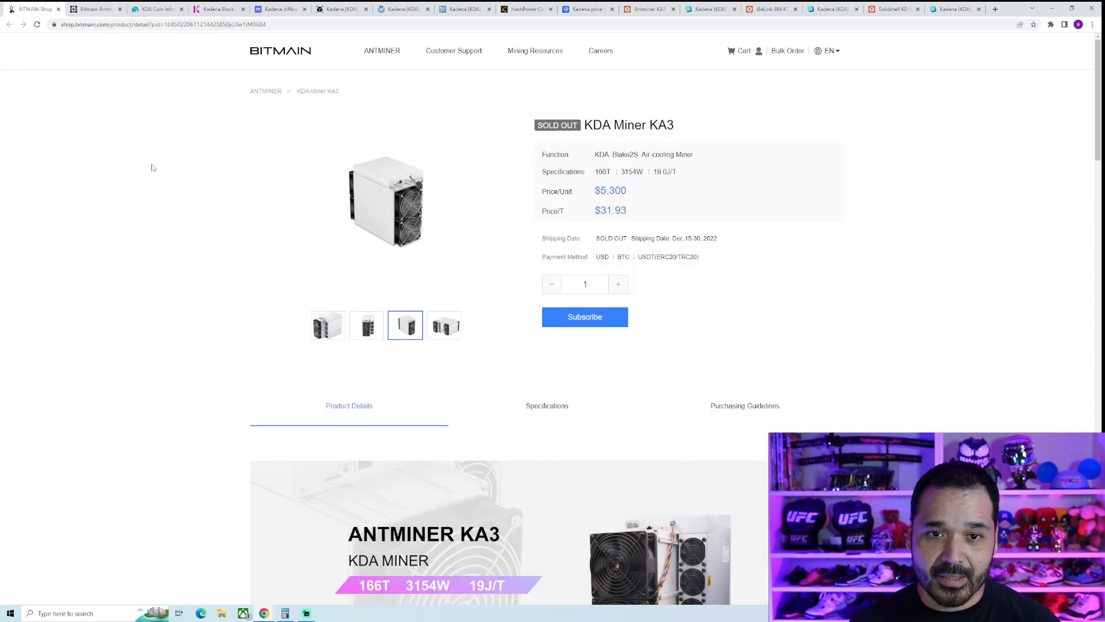
mouse_move(158, 159)
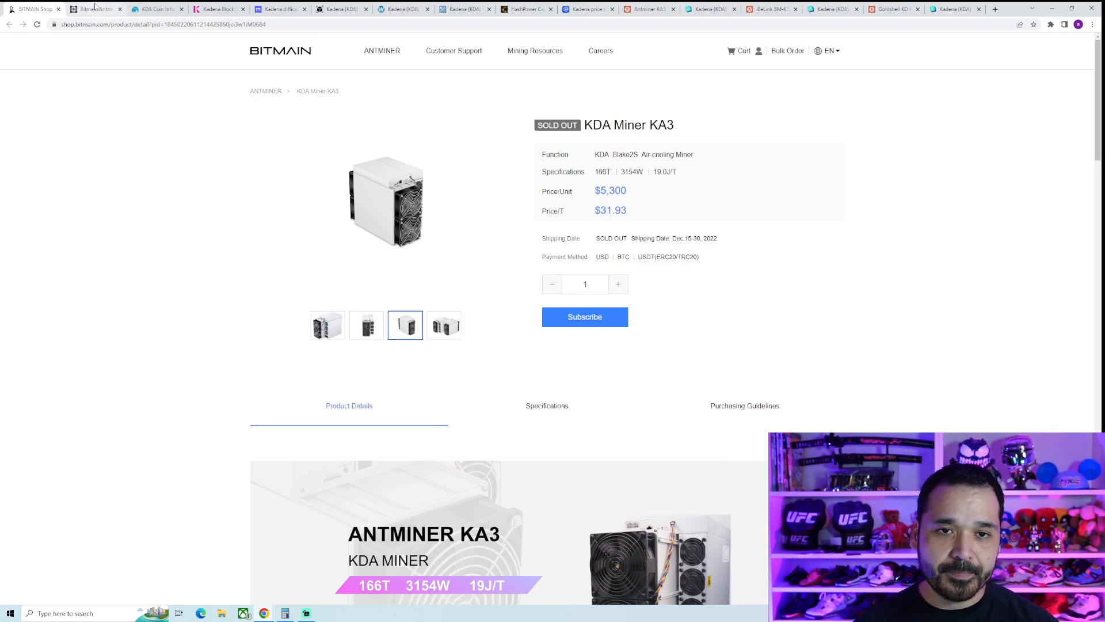
Scroll the Antminer KA3 (166Th) page to vendors priced $9,399–$11,398 with 252–306 day ROI.
click(97, 9)
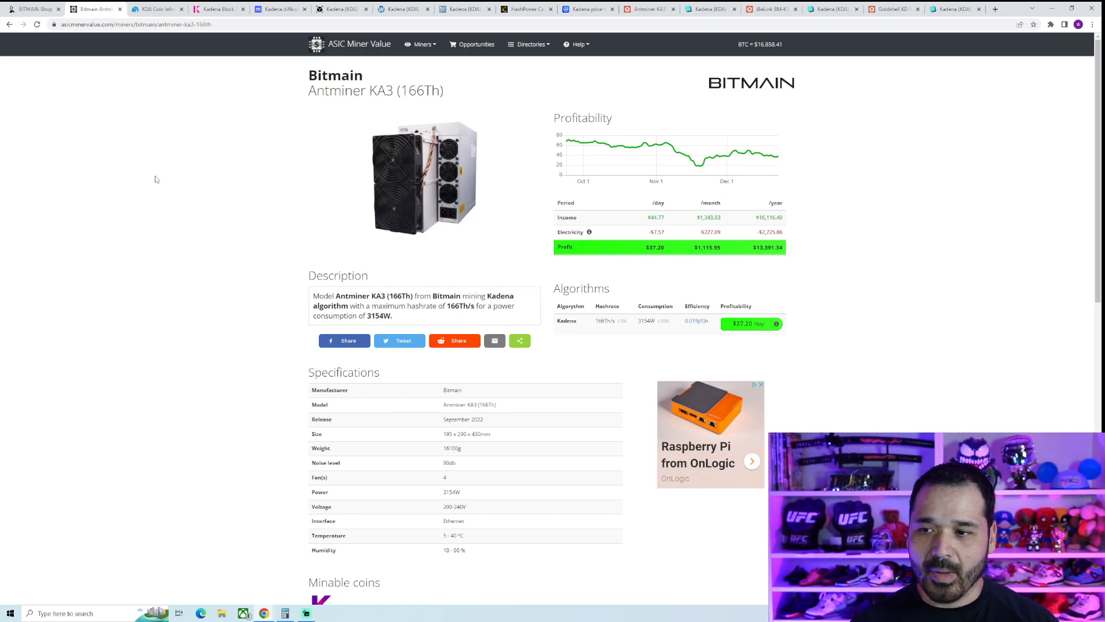
scroll(down, 3)
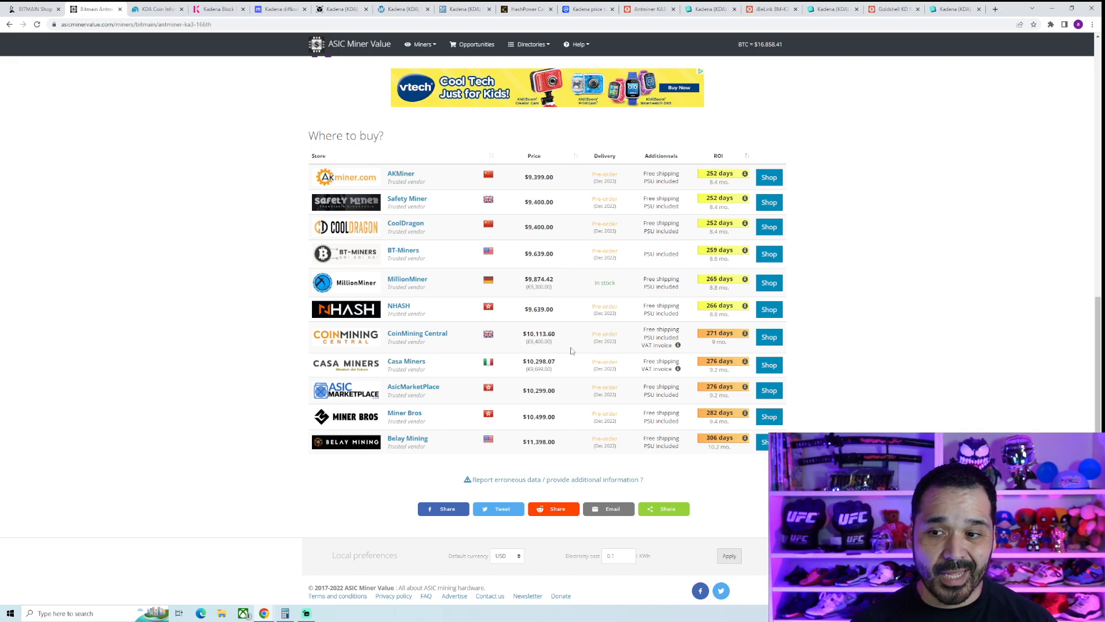
mouse_move(888, 366)
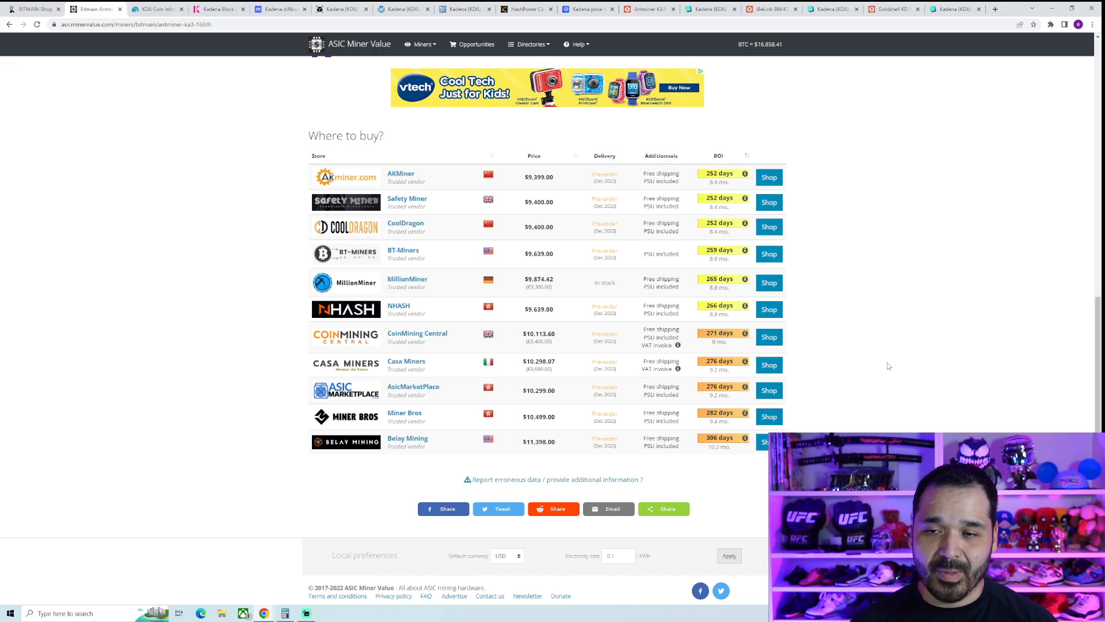
mouse_move(875, 367)
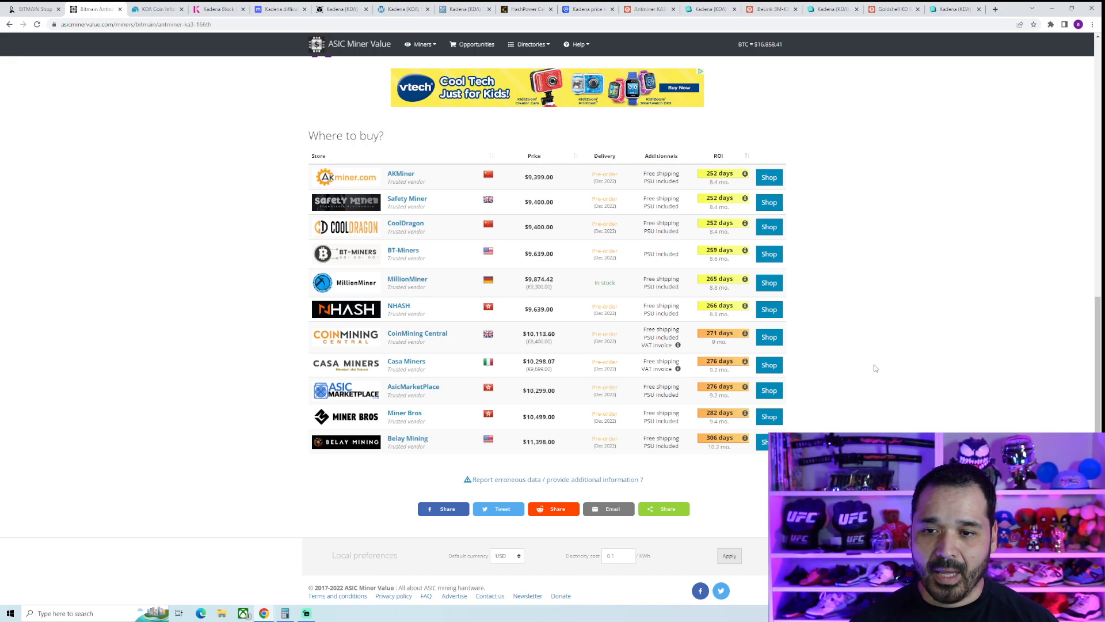
mouse_move(584, 236)
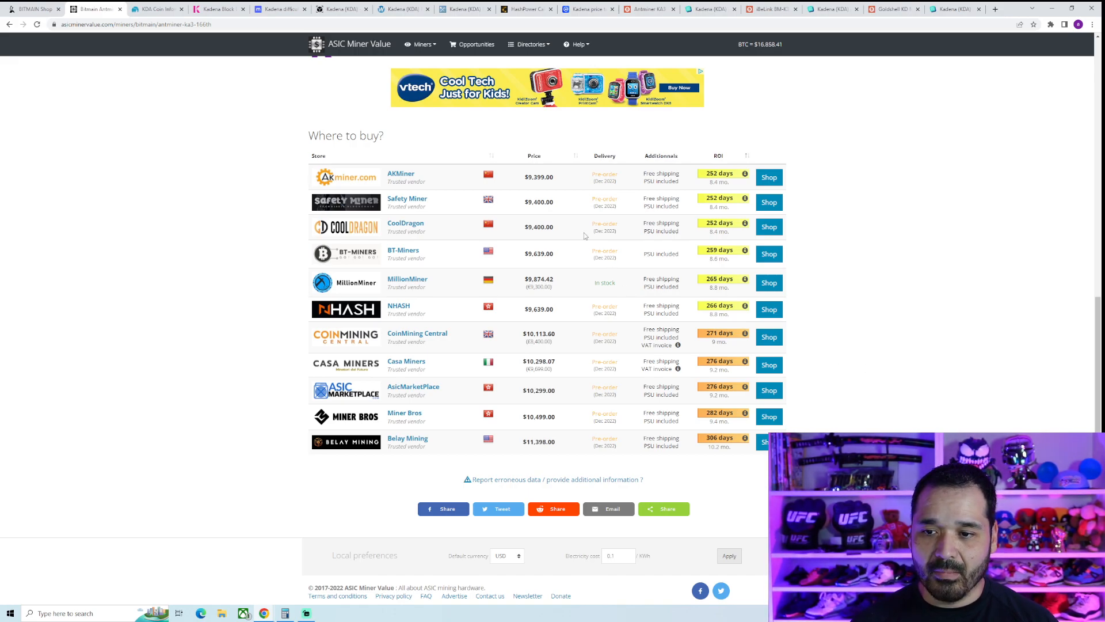
mouse_move(561, 226)
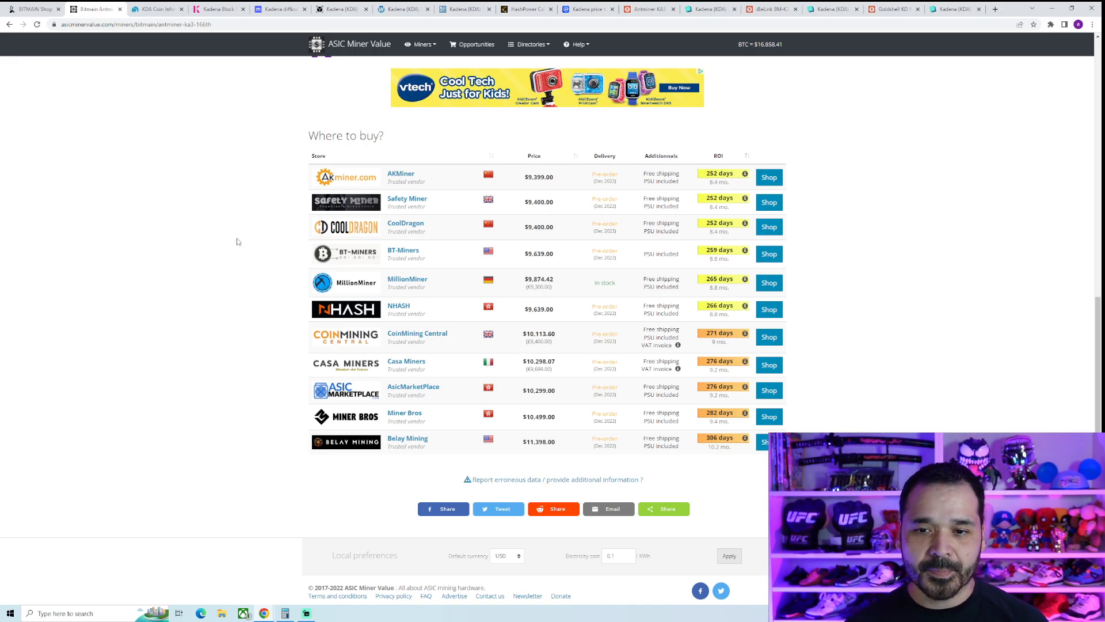
mouse_move(176, 292)
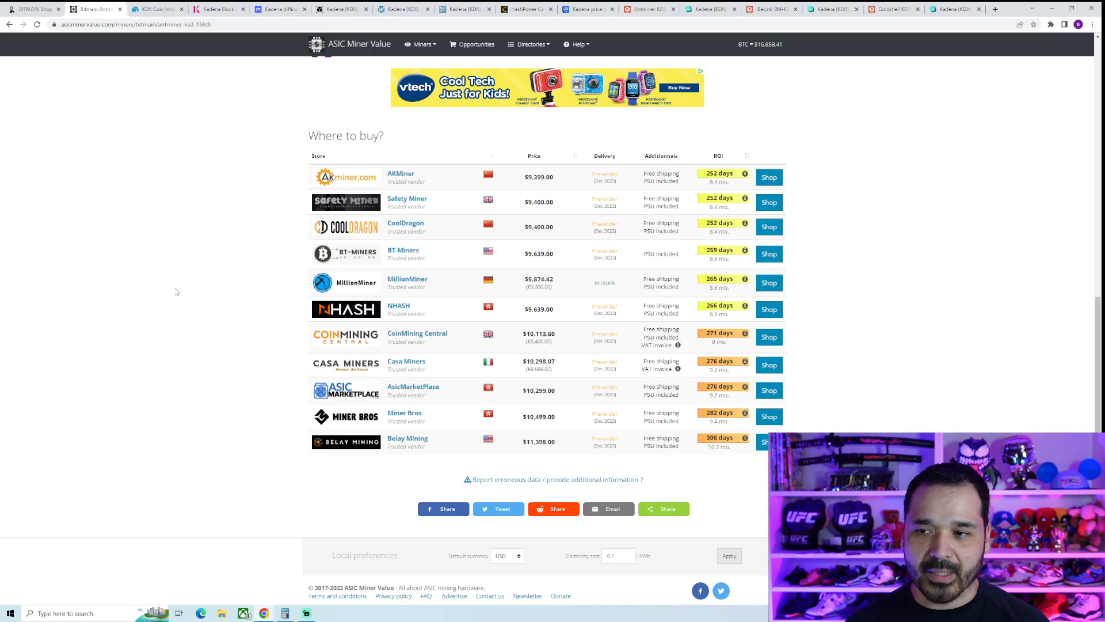
scroll(up, 3)
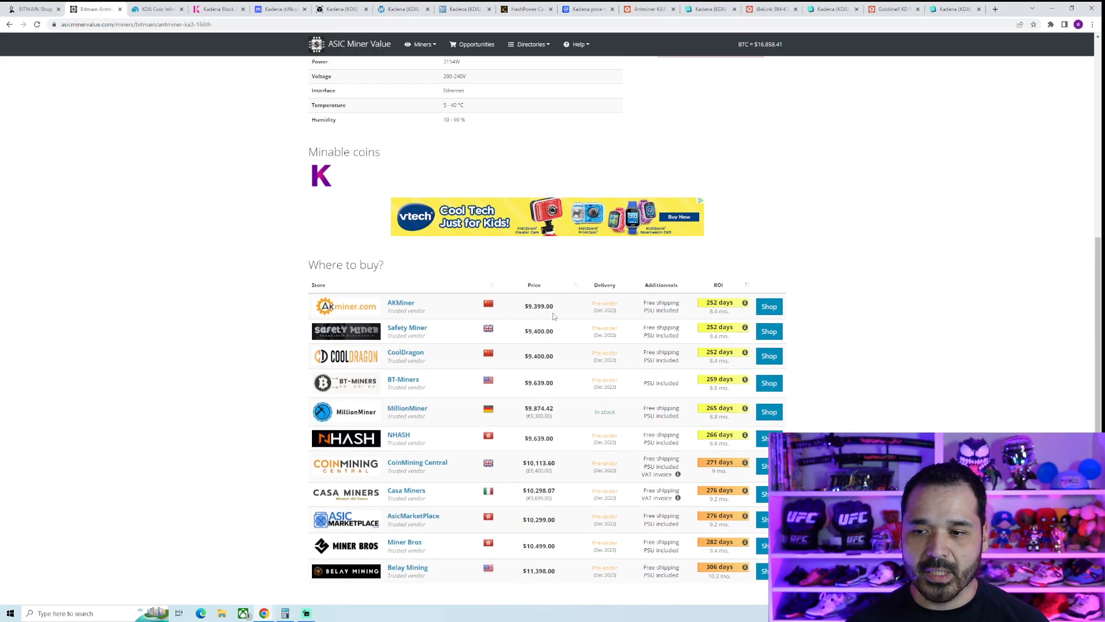
scroll(up, 3)
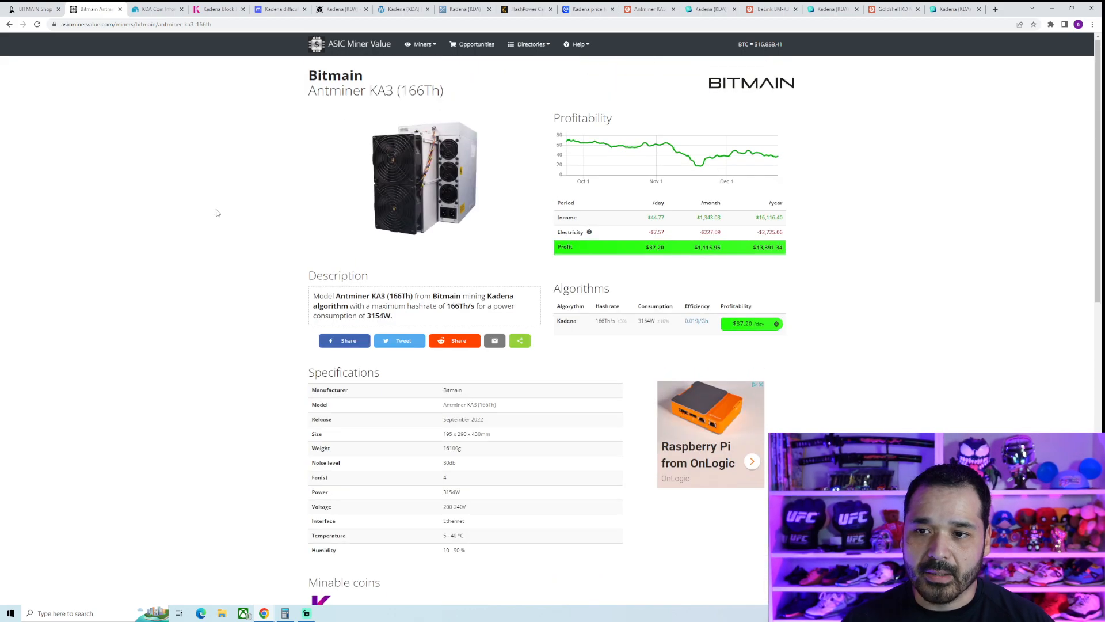
Review the DxPool Kadena info, block explorer and minerstat difficulty tabs, then WhatToMine's ~$2.84/day.
click(155, 9)
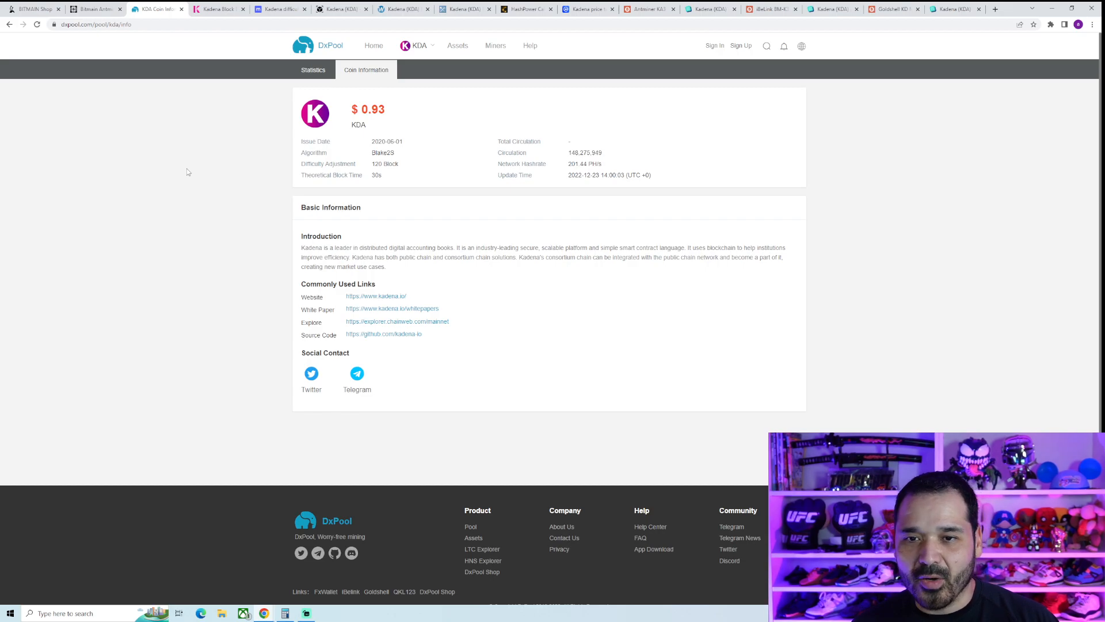
mouse_move(560, 189)
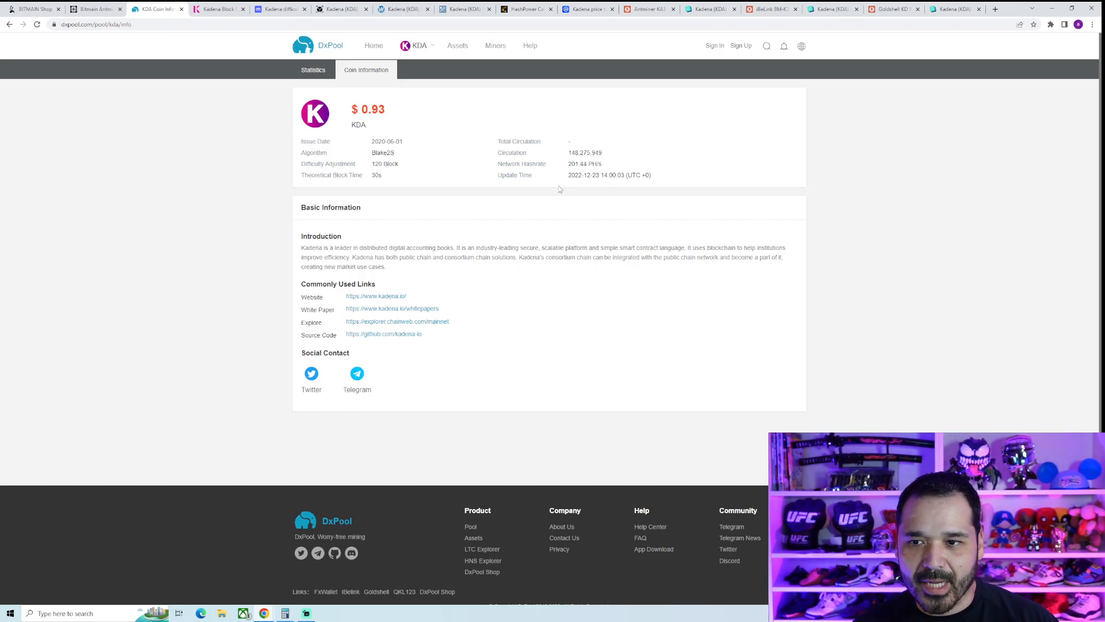
click(214, 9)
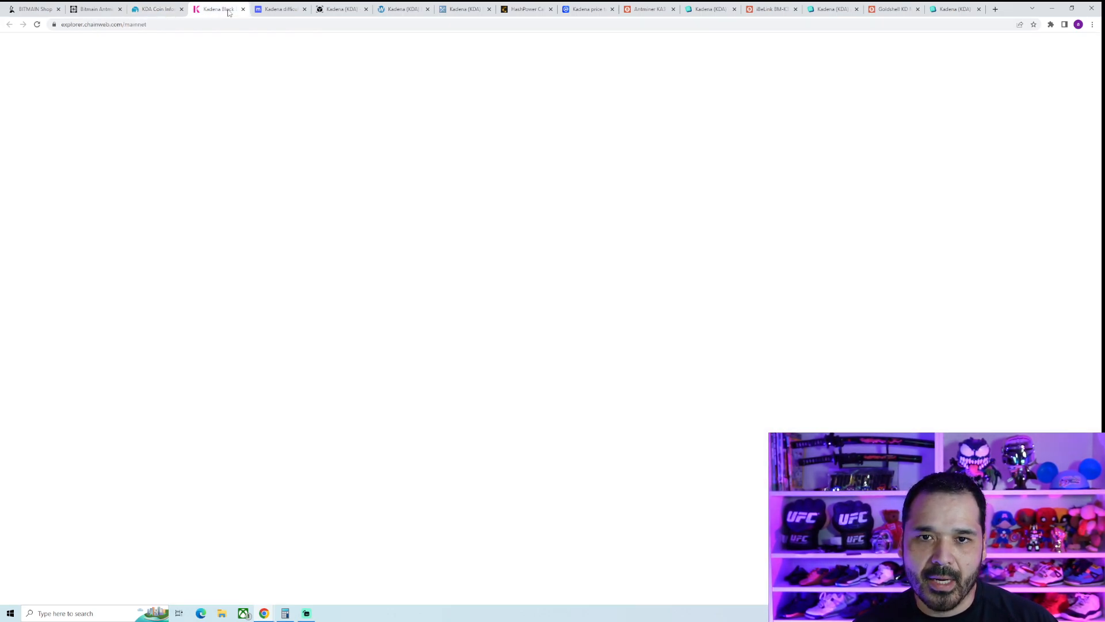
mouse_move(41, 54)
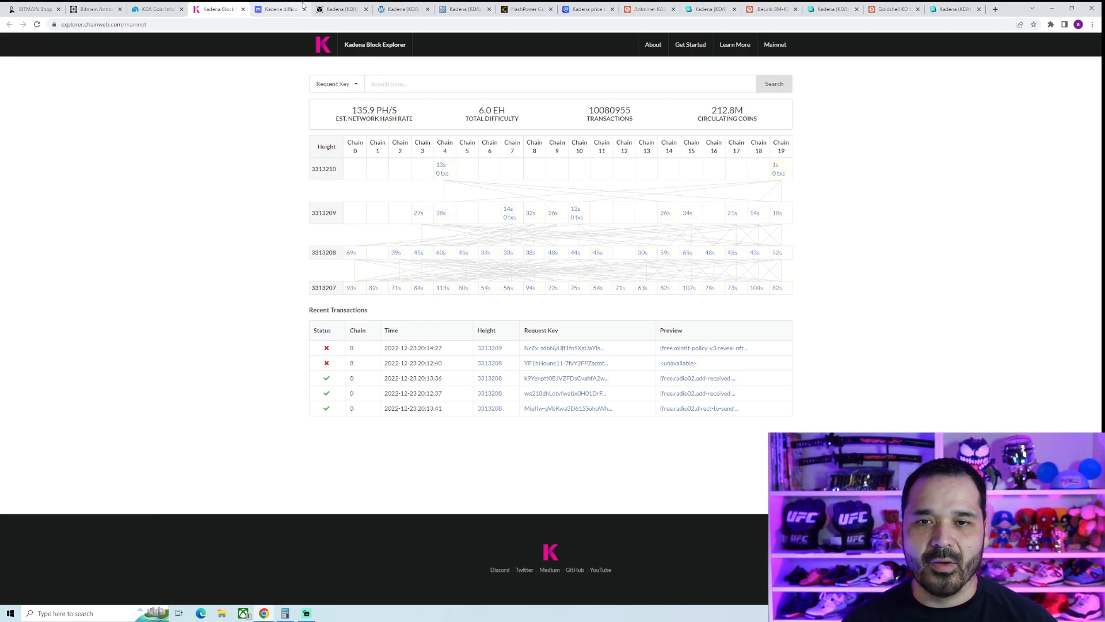
click(279, 9)
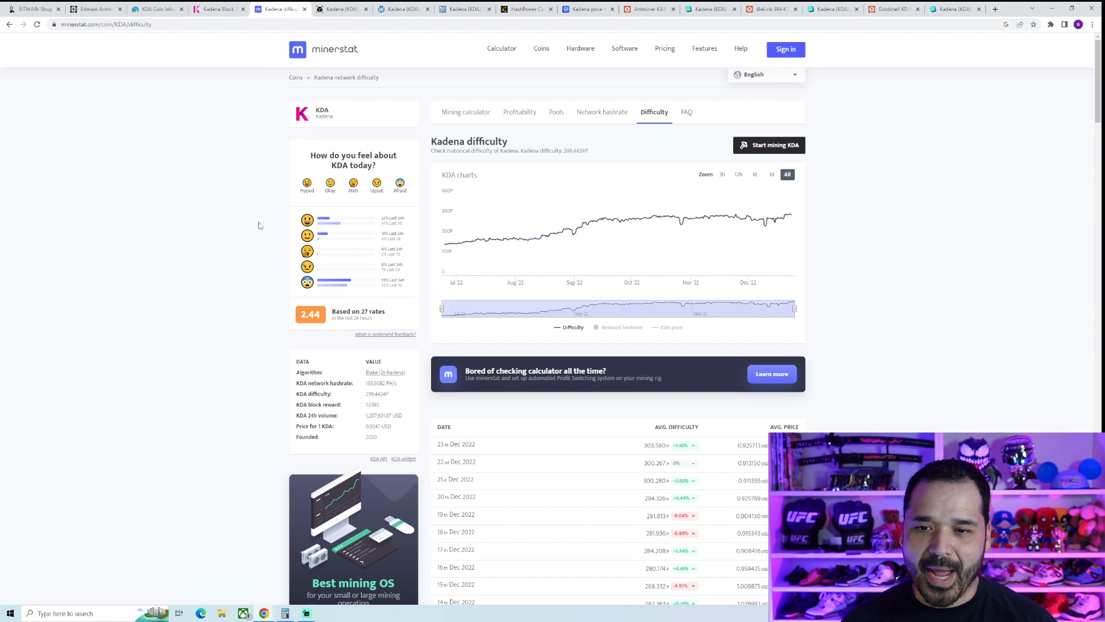
double_click(378, 393)
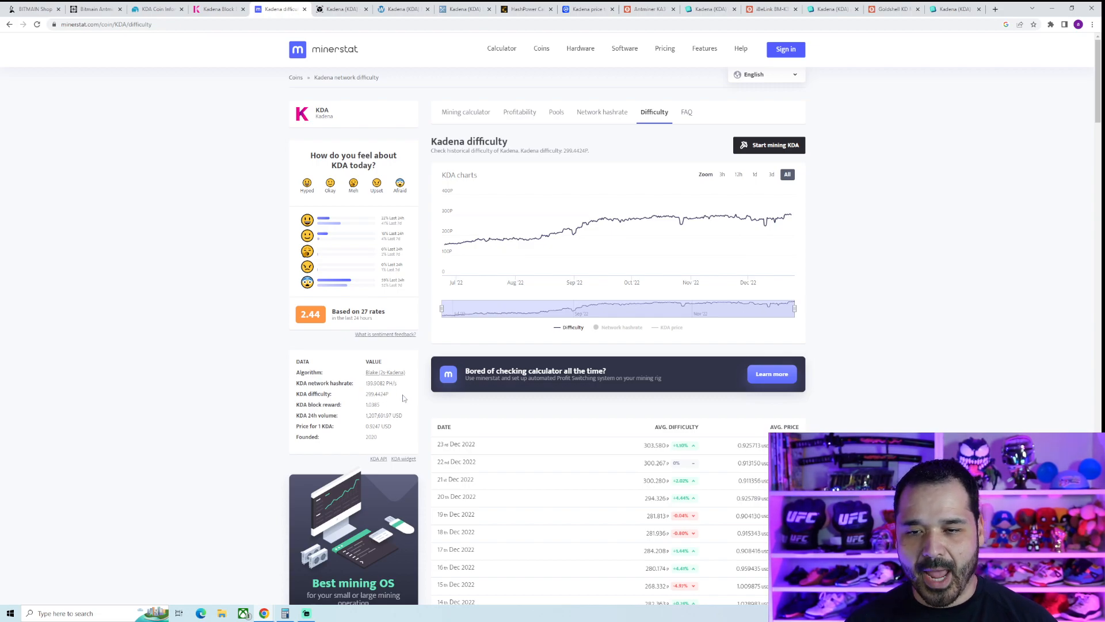
click(342, 9)
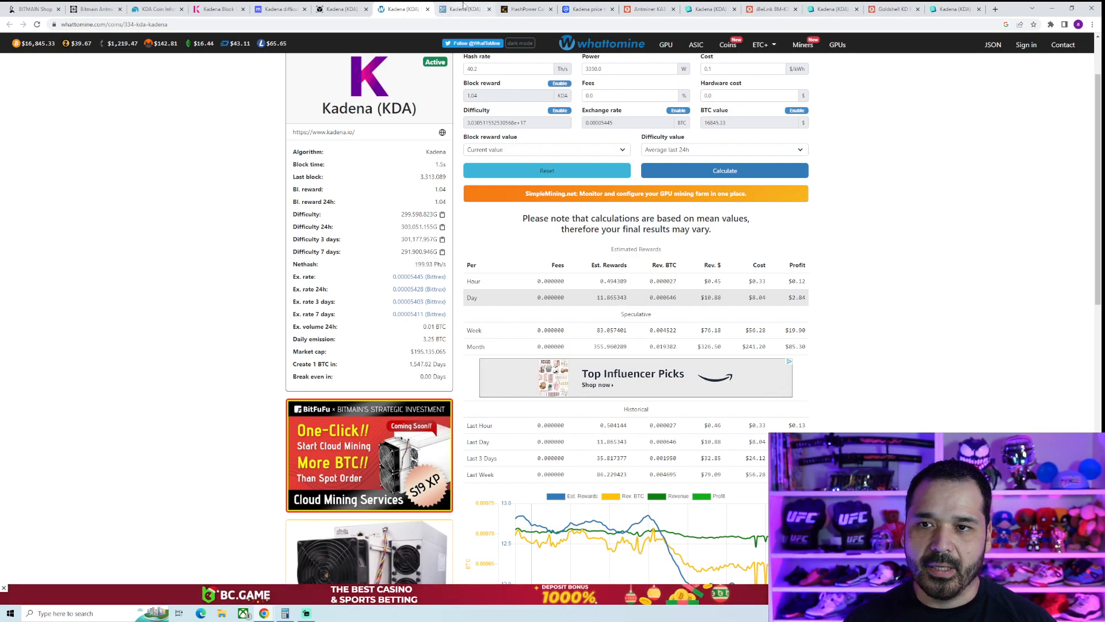
Switch to the MiningPoolStats Kadena tab listing pool fees, hashrates and network share.
click(467, 8)
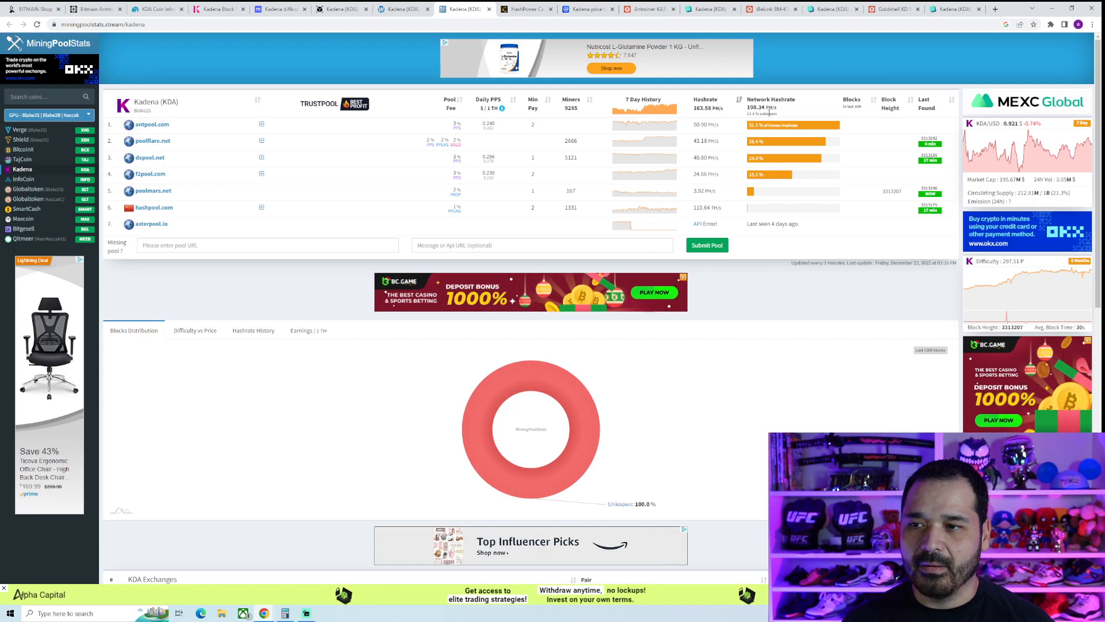
mouse_move(662, 141)
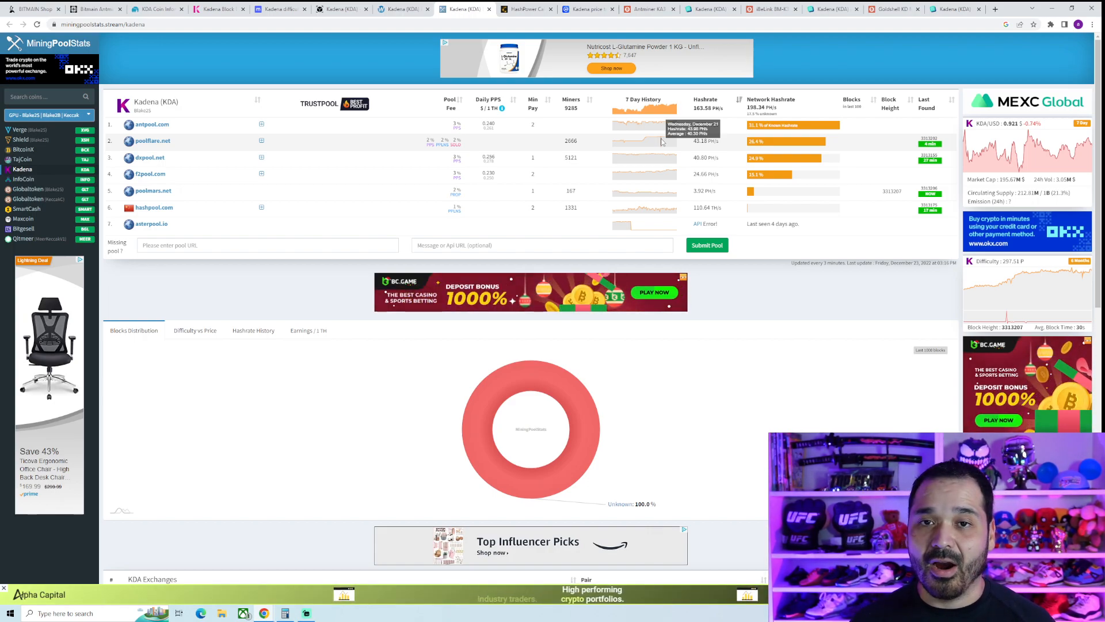
Revisit the Antminer KA3 and MiningPoolStats tabs, then bring up the hashpower converter at 830,000 TH.
click(95, 9)
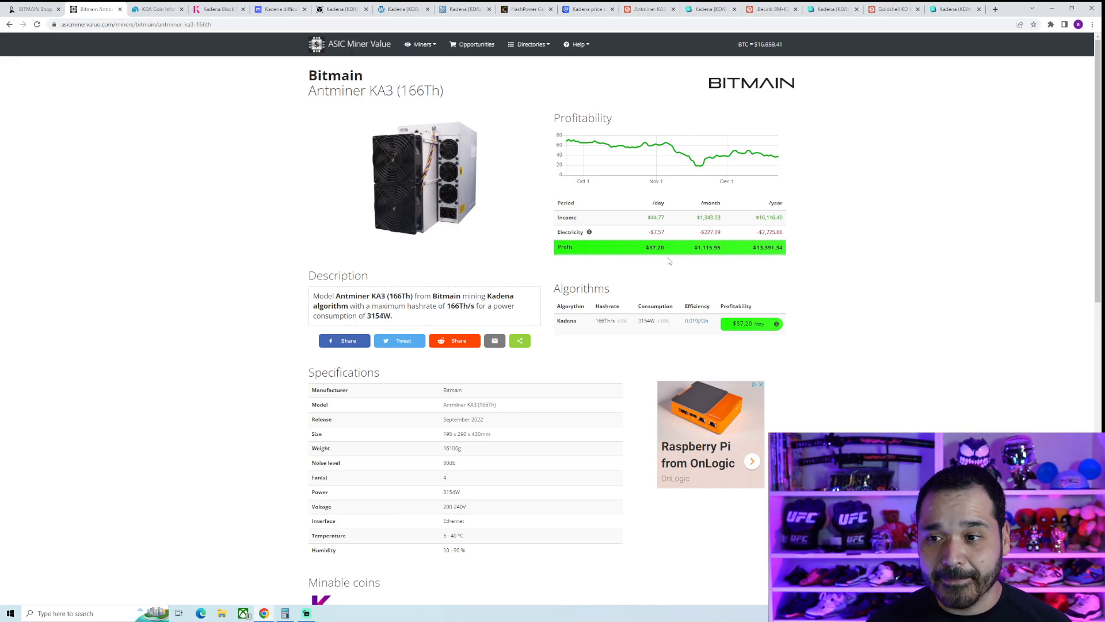
click(465, 9)
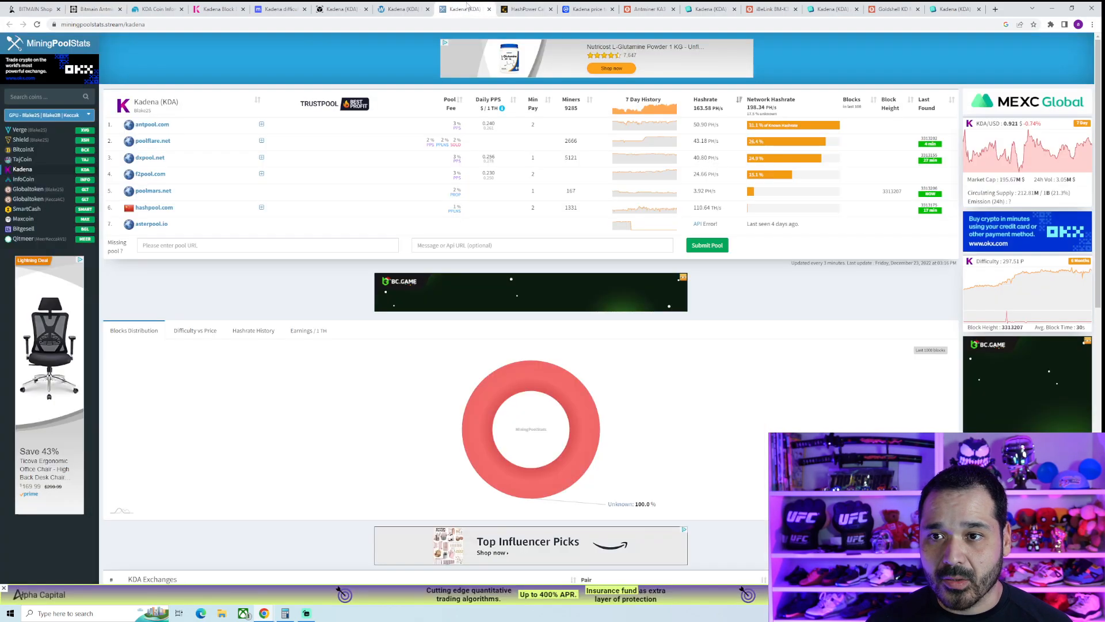
click(526, 9)
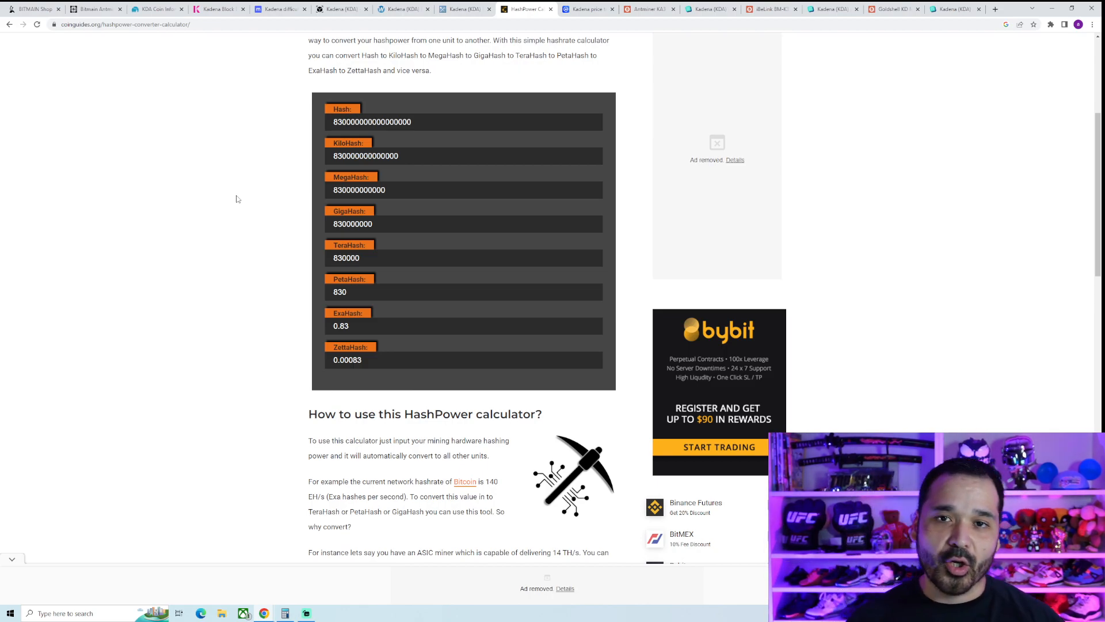
mouse_move(270, 237)
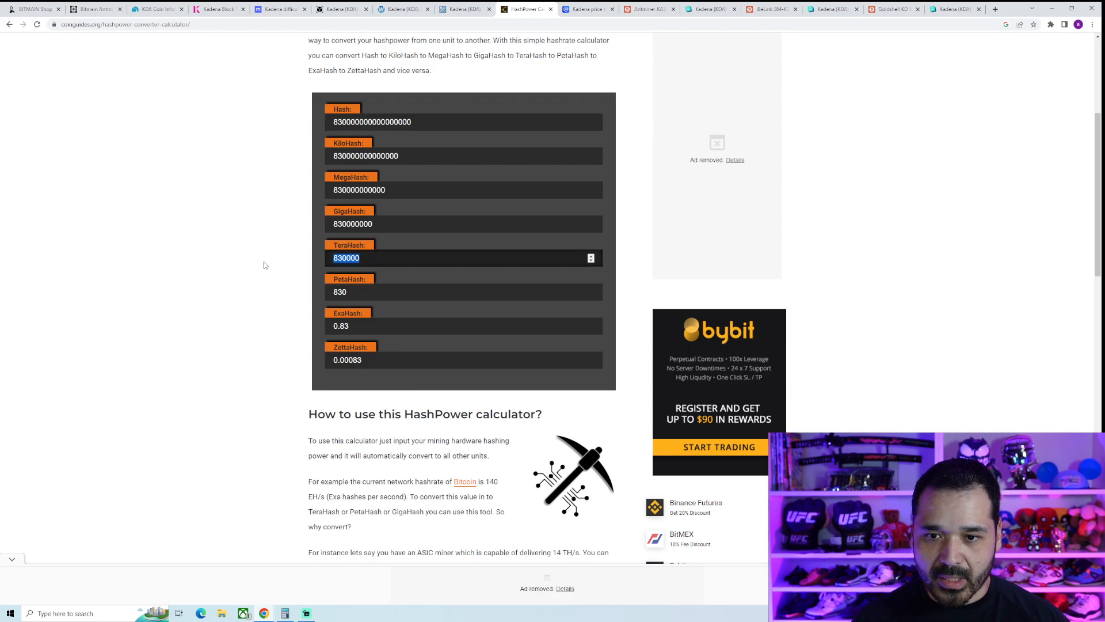
Enter 249 PetaHash in the converter, yielding 249,000 TH and 0.249 EH.
scroll(up, 3)
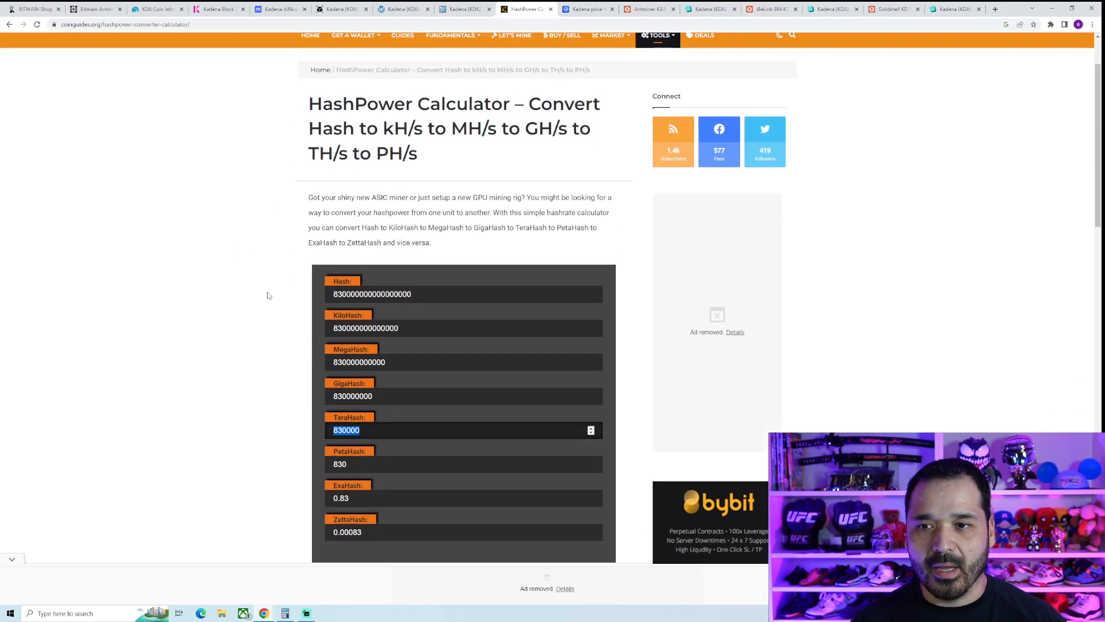
scroll(down, 3)
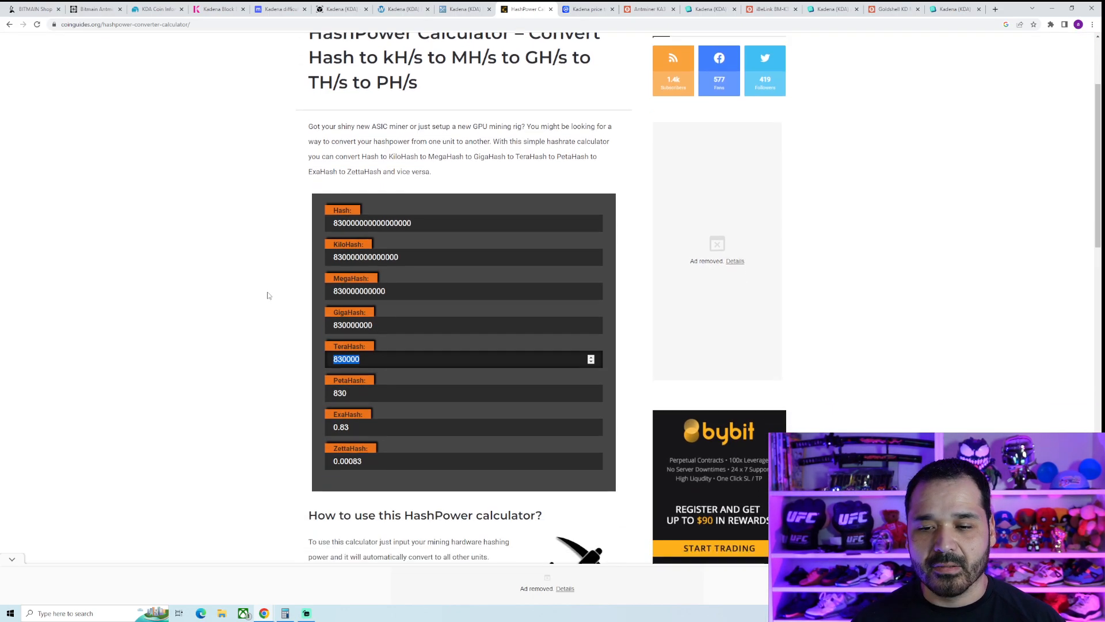
scroll(down, 3)
text(1)
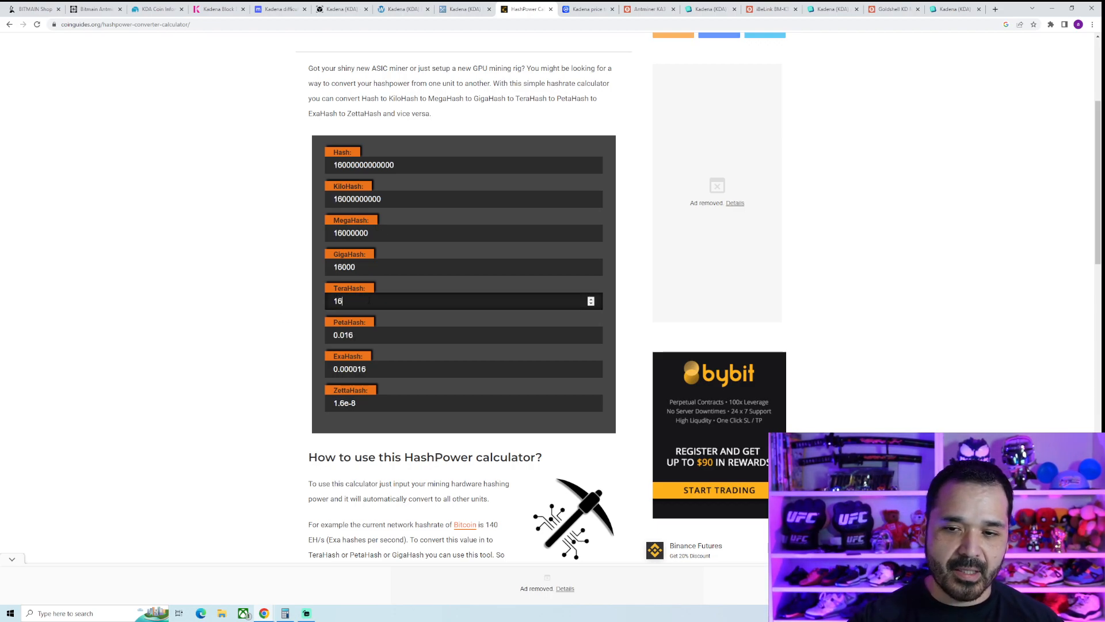
text(6)
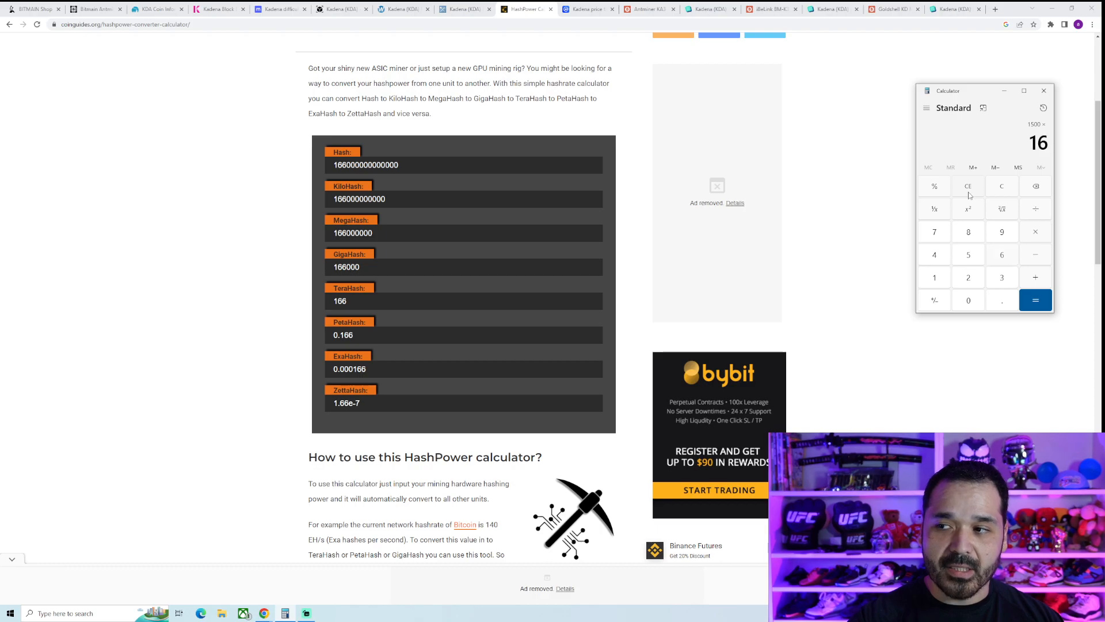
click(1002, 255)
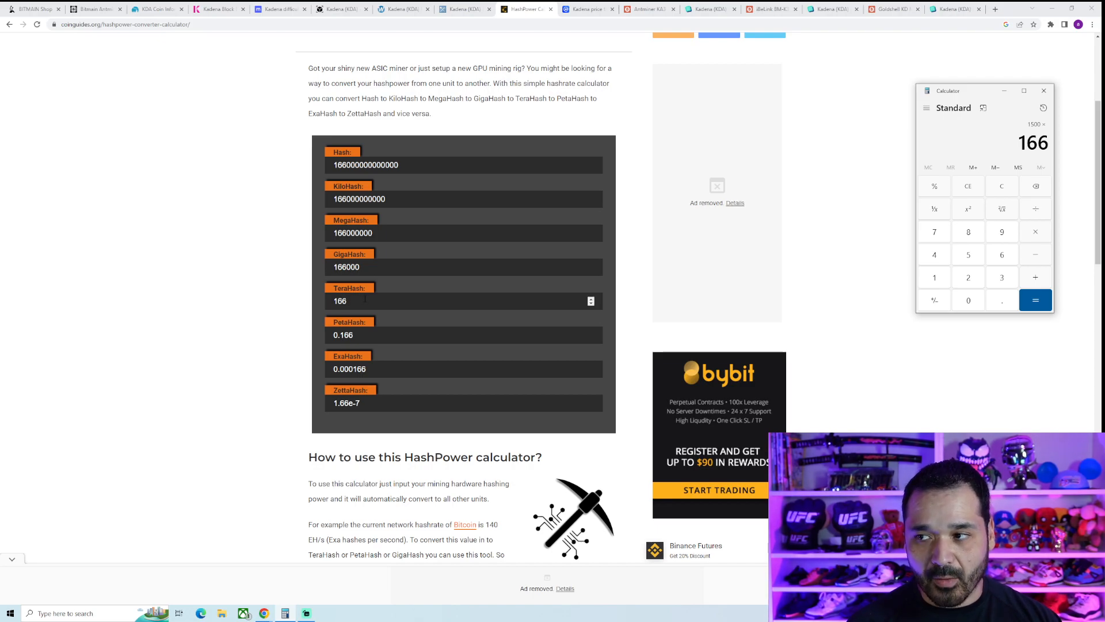
click(1036, 299)
text(249000)
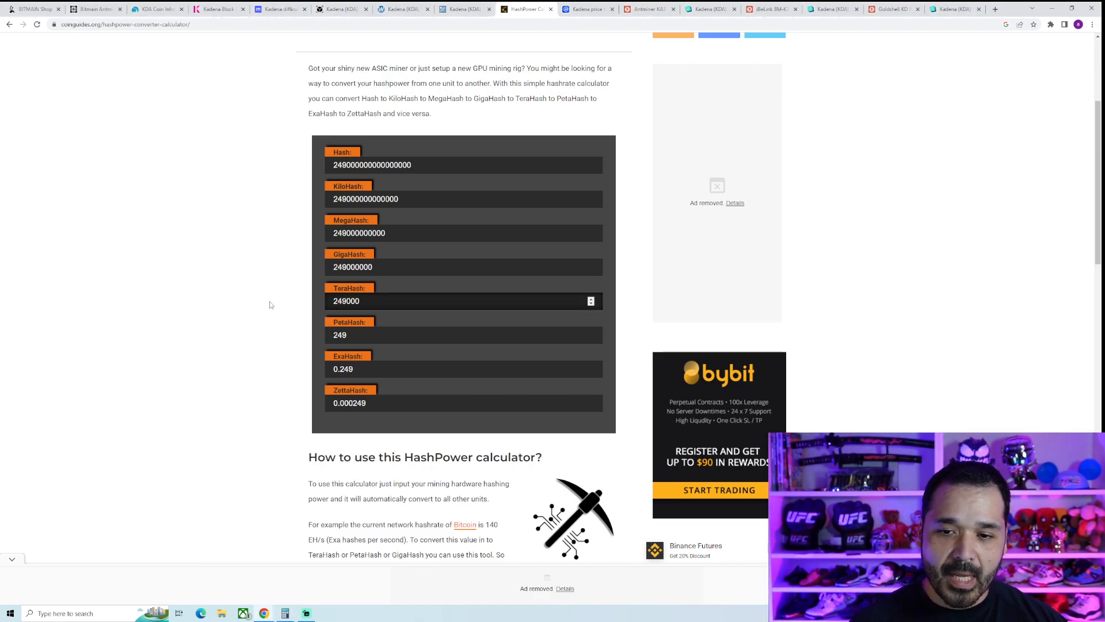
click(463, 334)
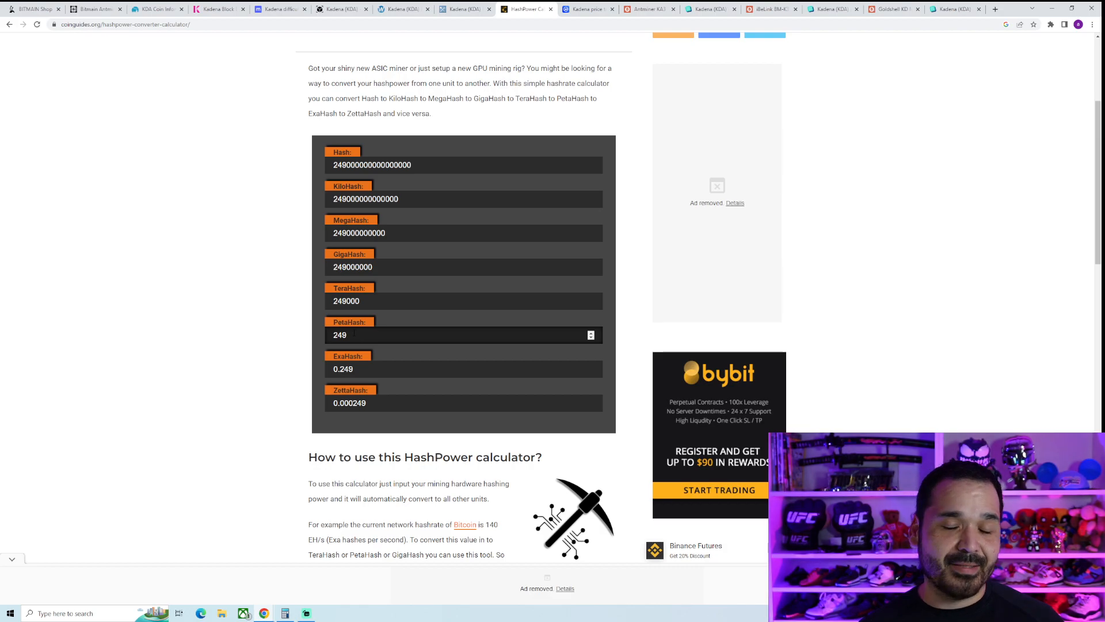
mouse_move(289, 317)
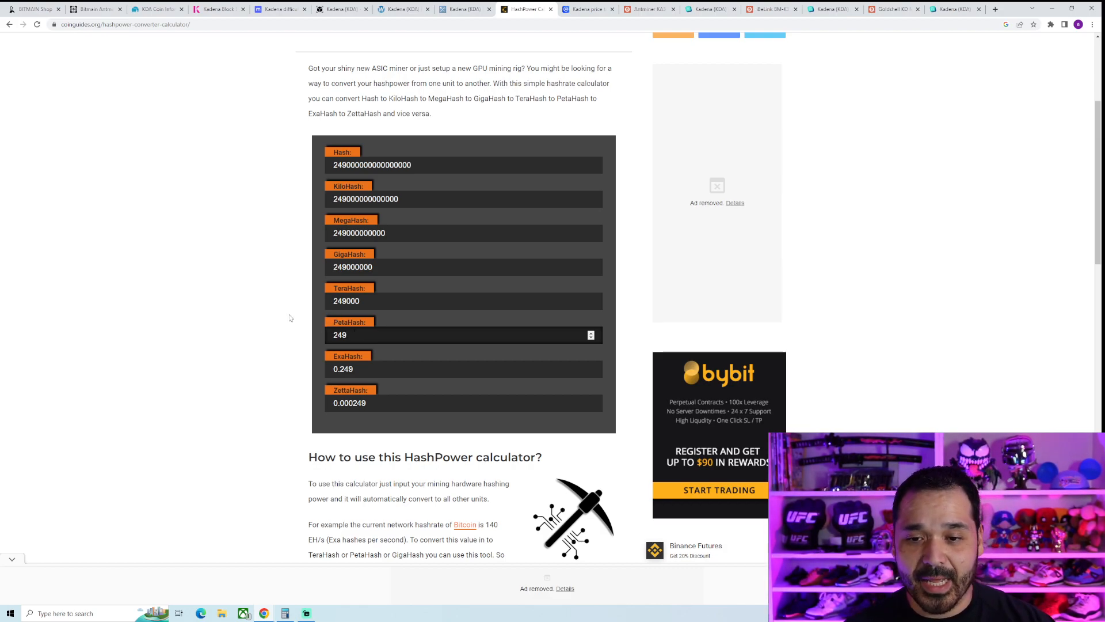
mouse_move(287, 304)
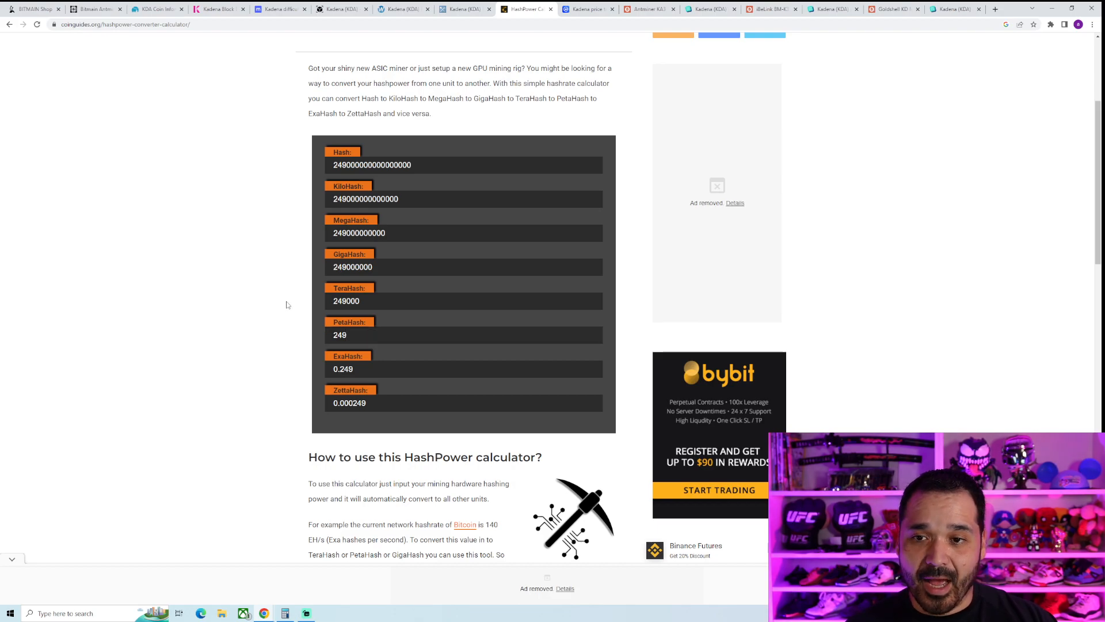
Limit Kadena's CoinMarketCap price chart (about $0.92) to 1D, then view the $9,639 BT-Miners KA3 listing.
click(589, 9)
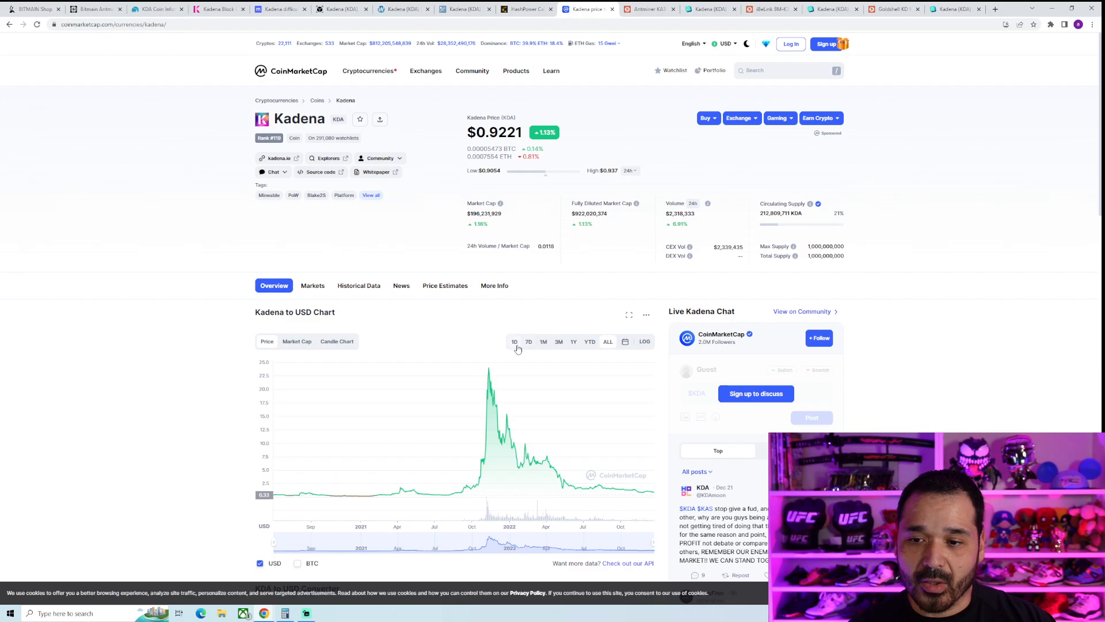
click(515, 342)
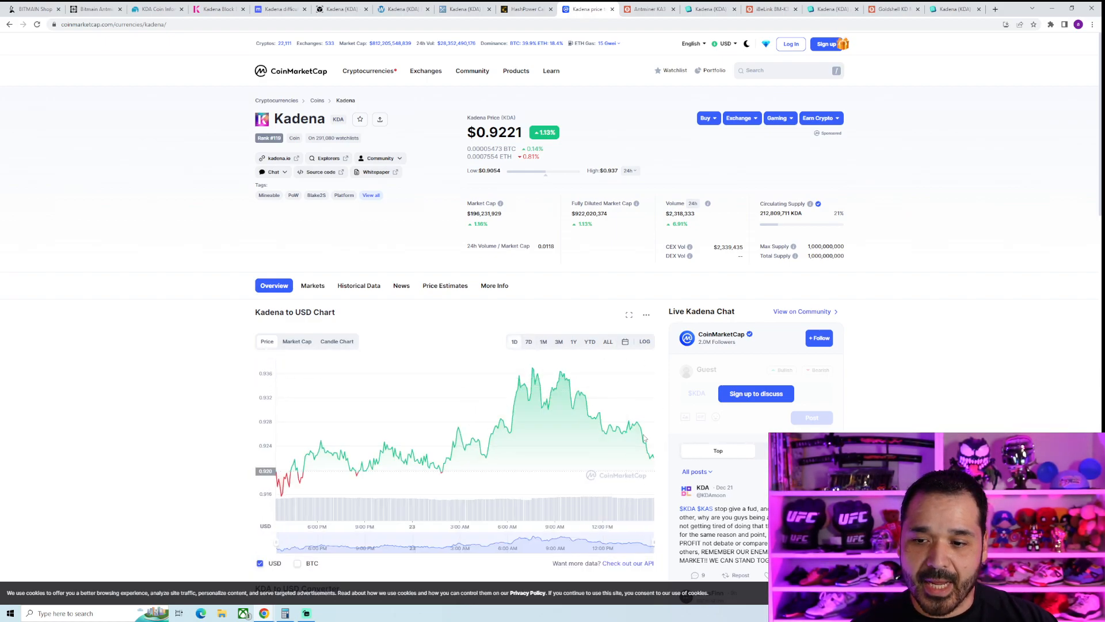
mouse_move(559, 372)
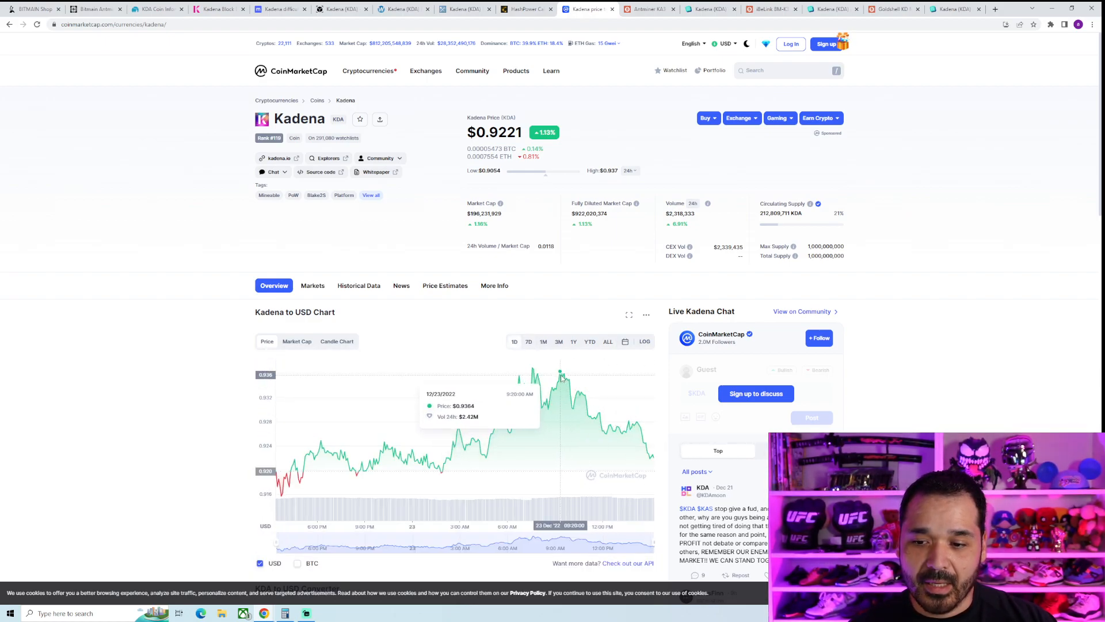
mouse_move(560, 377)
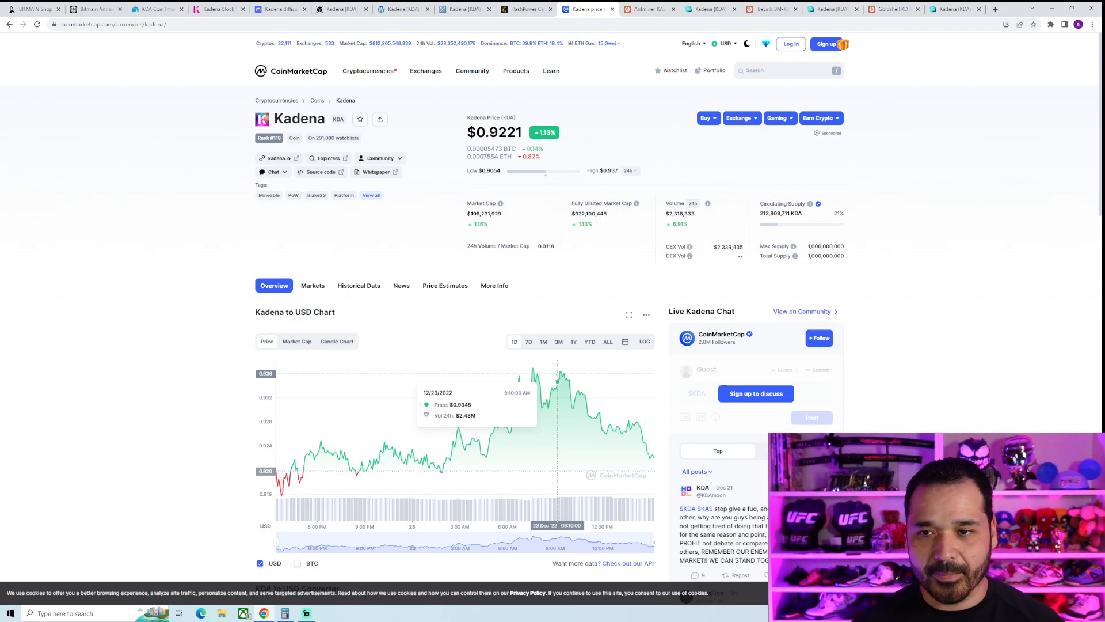
mouse_move(533, 370)
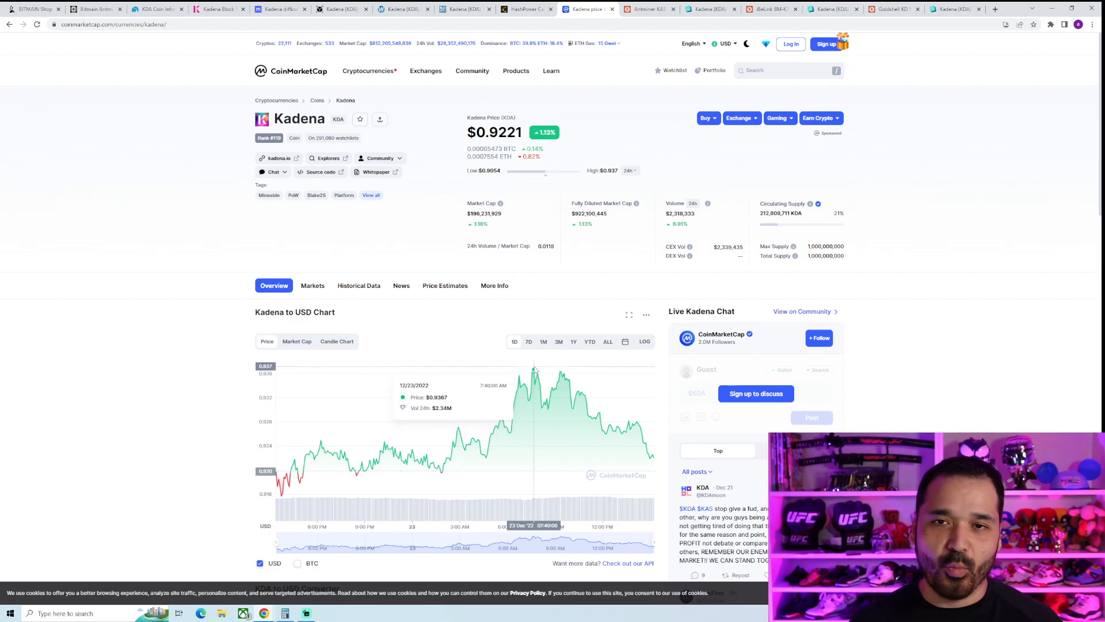
click(650, 8)
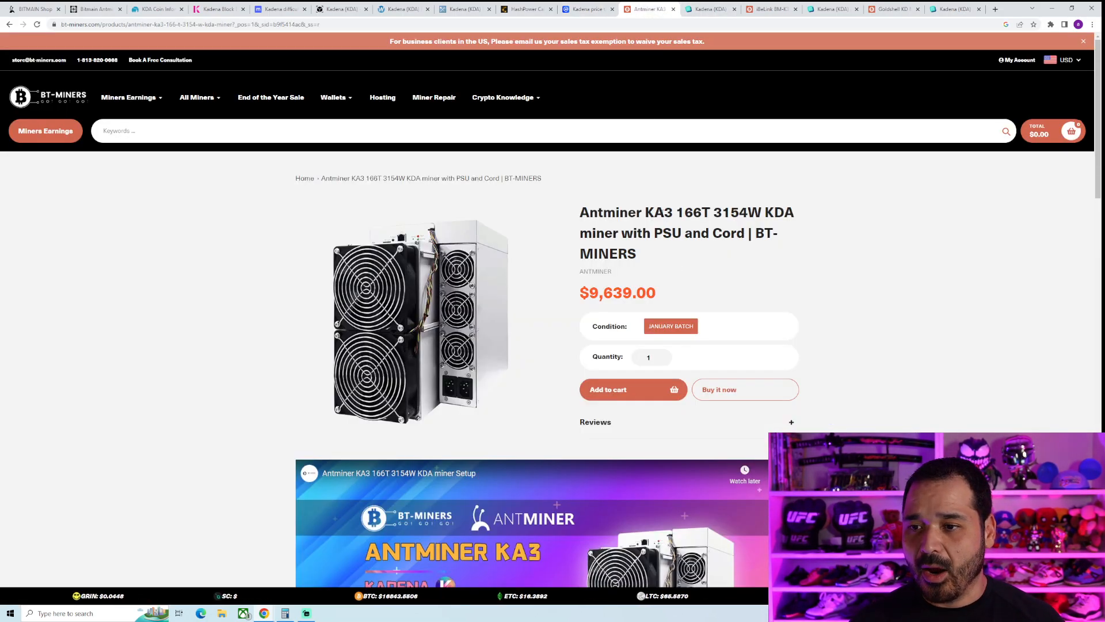
Switch to CryptoCalc's Kadena calculator for 166 TH/s at 3,154 W, about $37.39 daily.
click(710, 9)
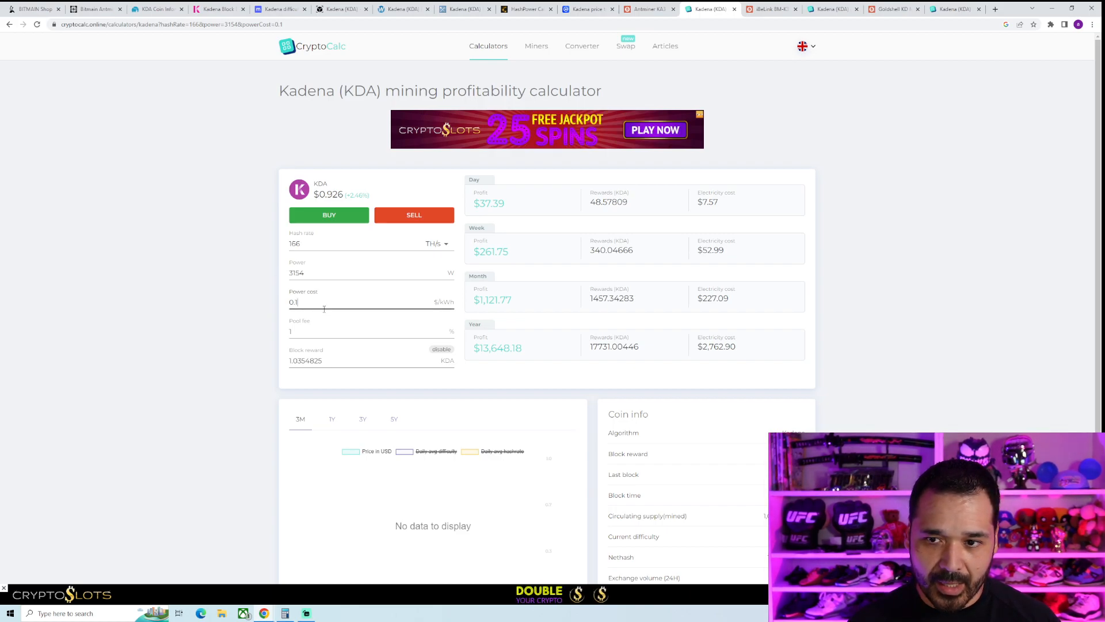
Review the 0.1 $/kWh power cost and daily electricity cost, then view the $3,799 iBeLink BM-K3 listing.
double_click(490, 203)
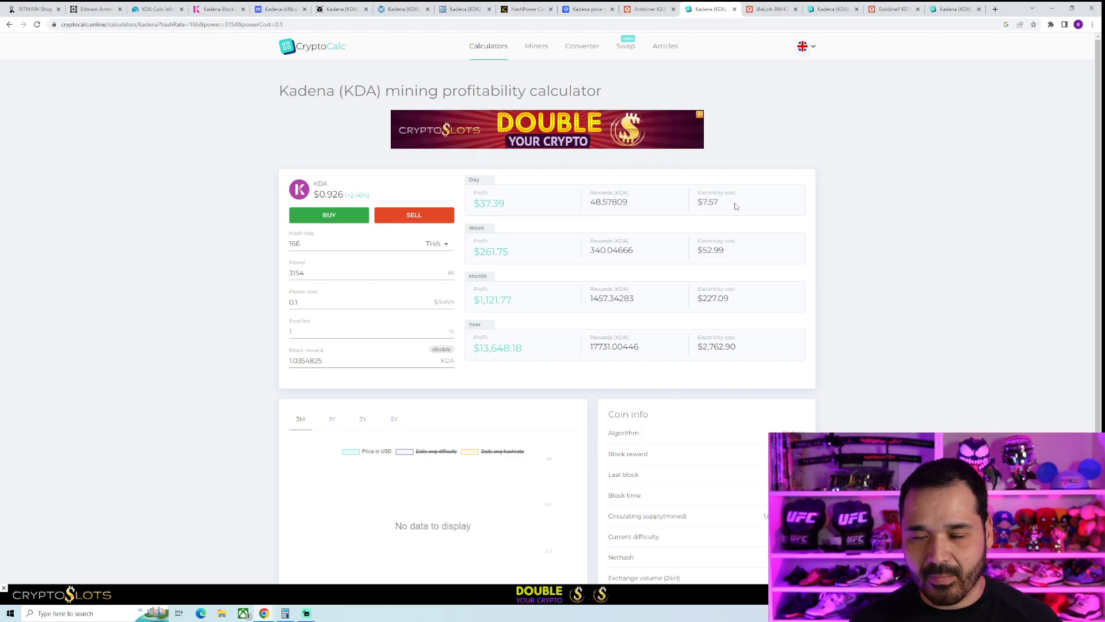
double_click(613, 202)
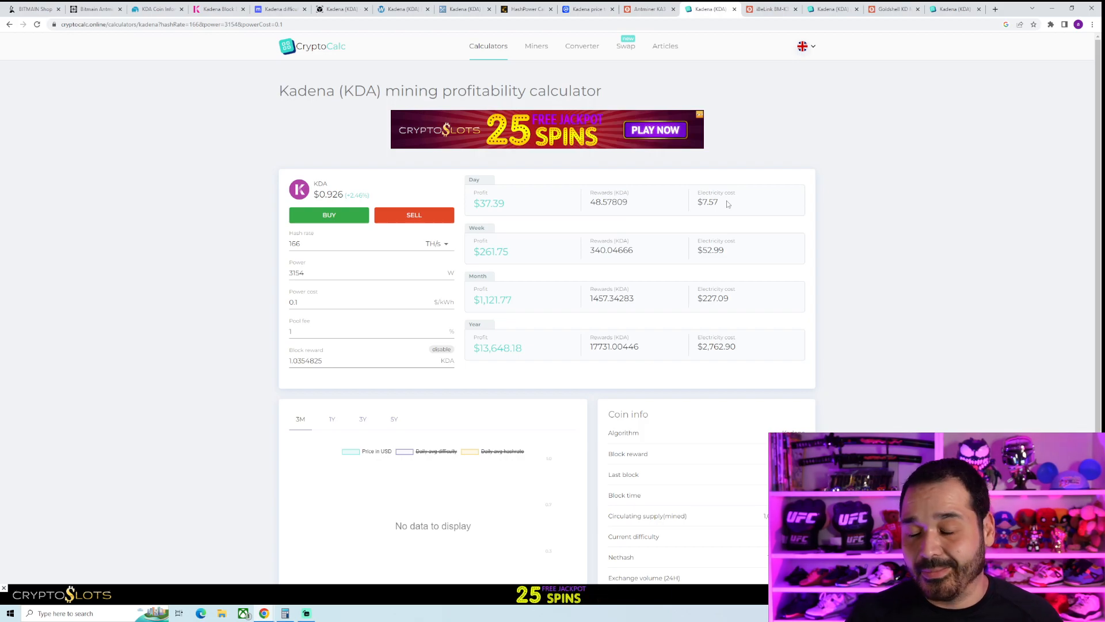
mouse_move(641, 276)
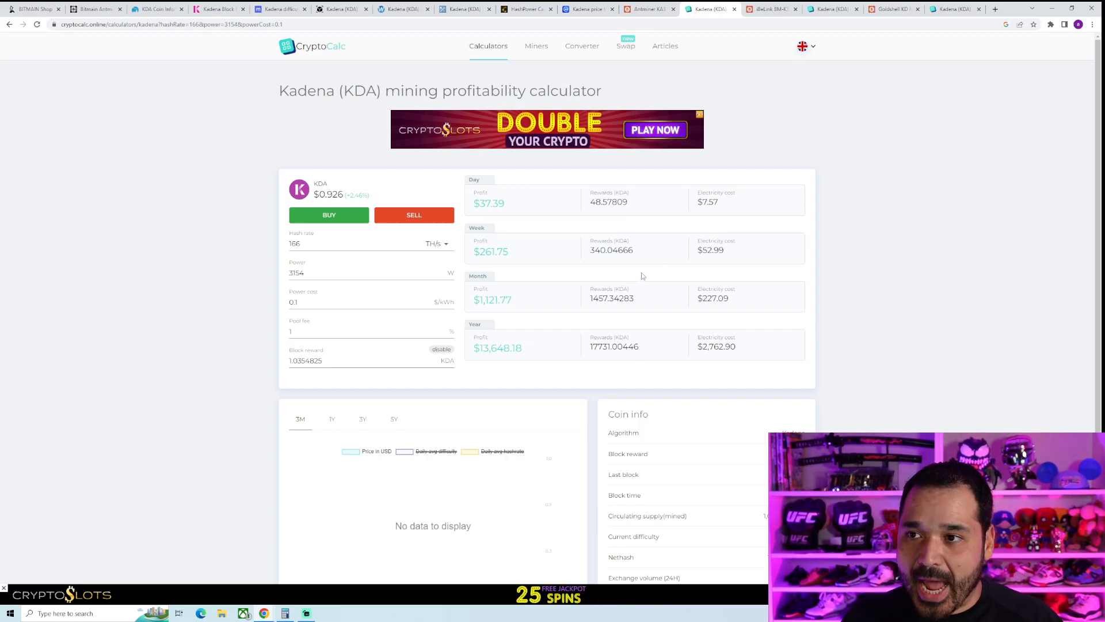
click(767, 9)
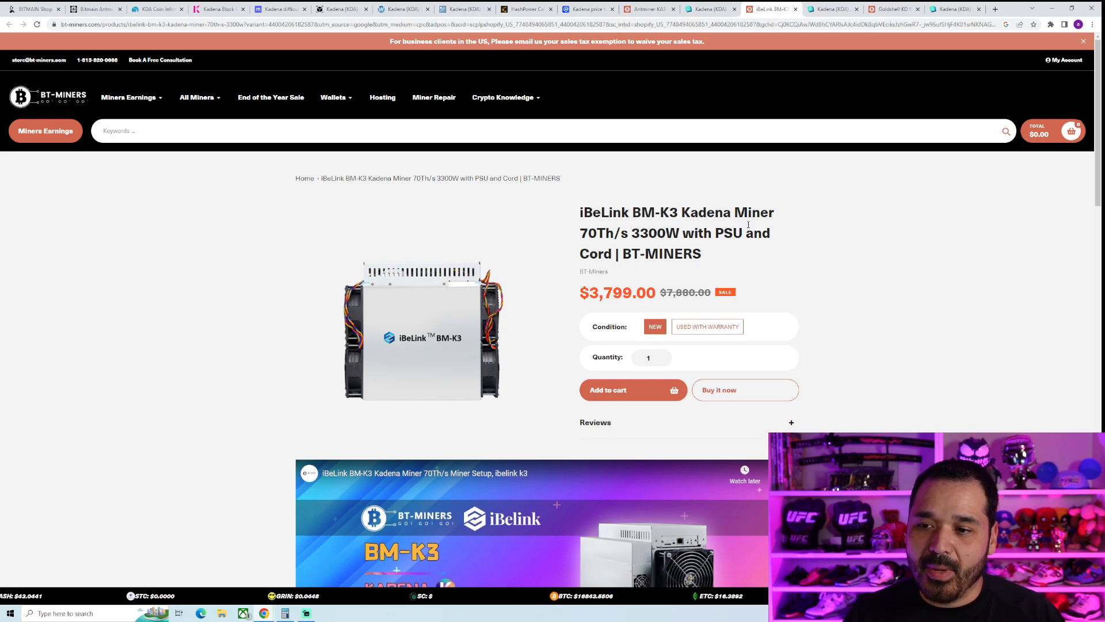
Note the BM-K3's 70 TH/s and 3300 W, then view its CryptoCalc results.
double_click(620, 232)
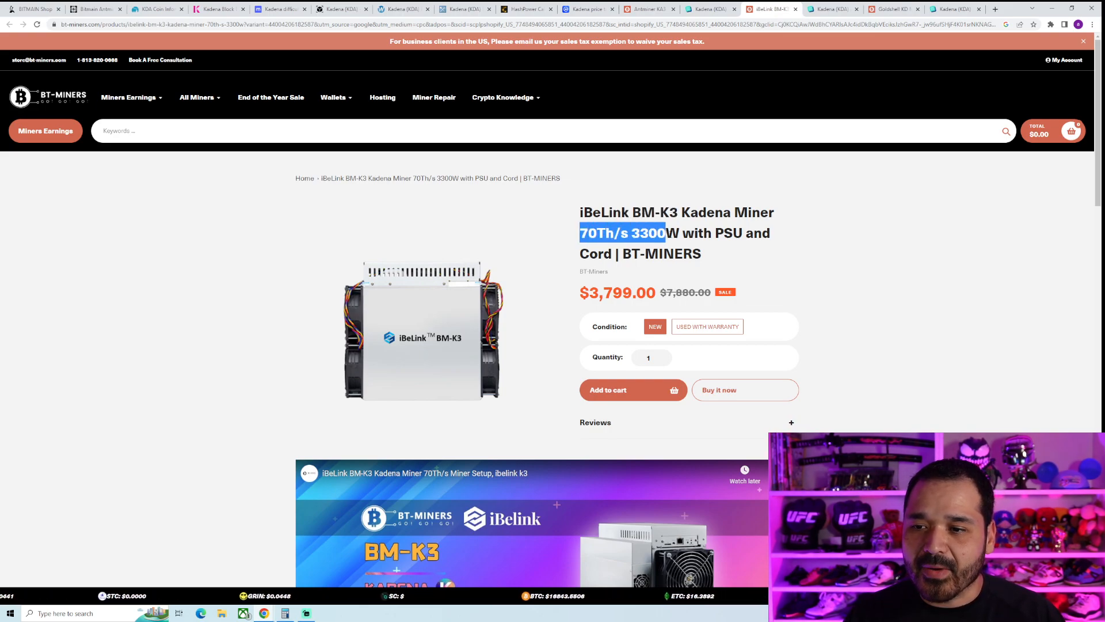
click(832, 9)
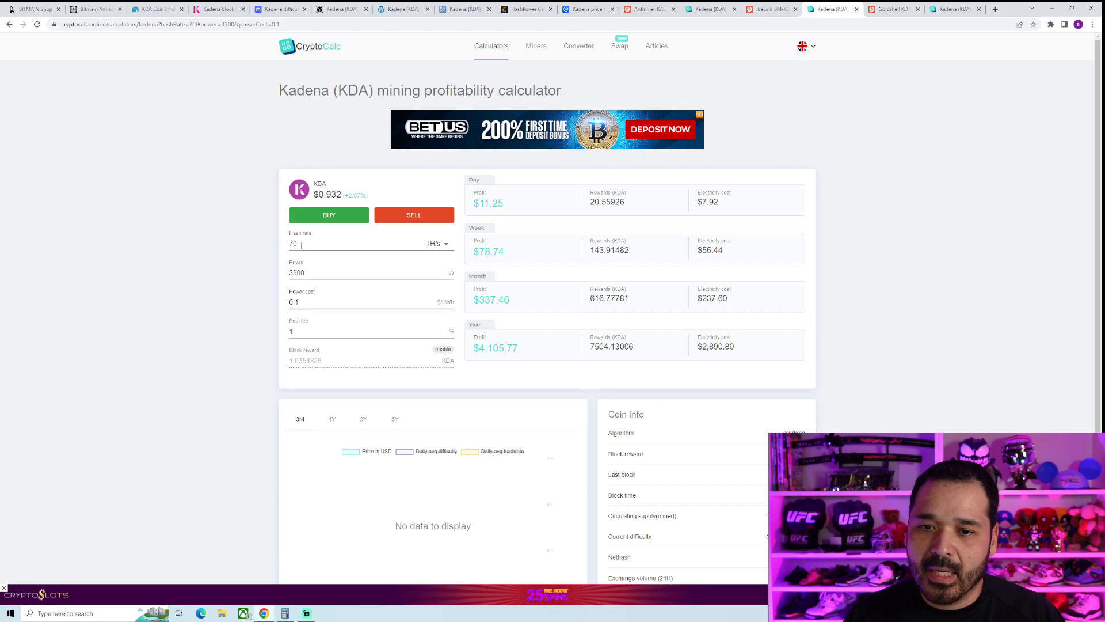
mouse_move(635, 233)
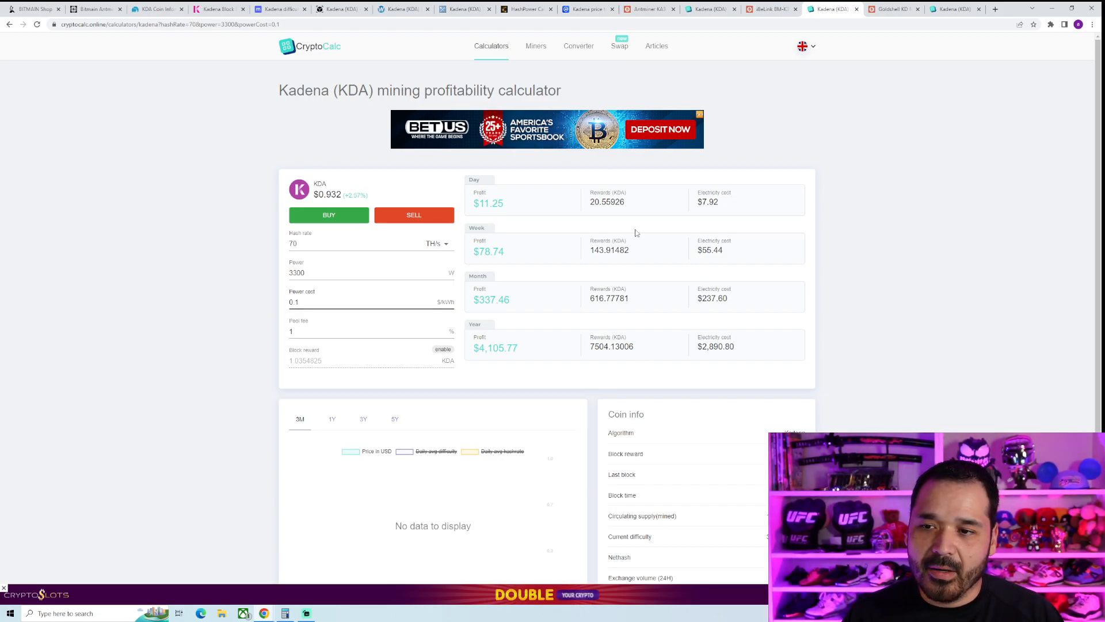
double_click(606, 202)
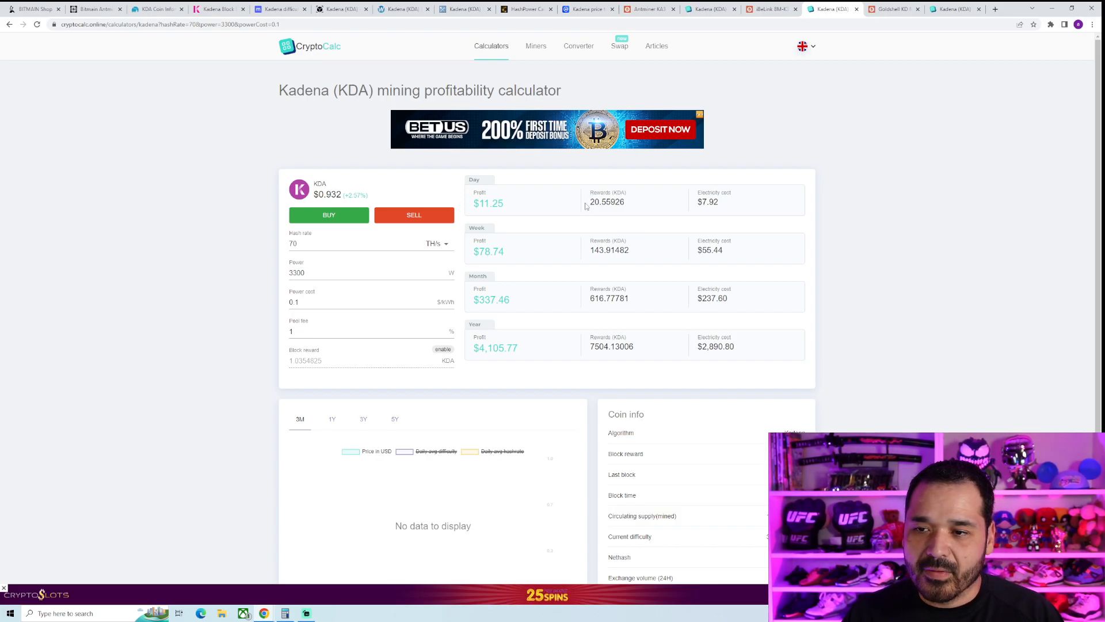
mouse_move(646, 217)
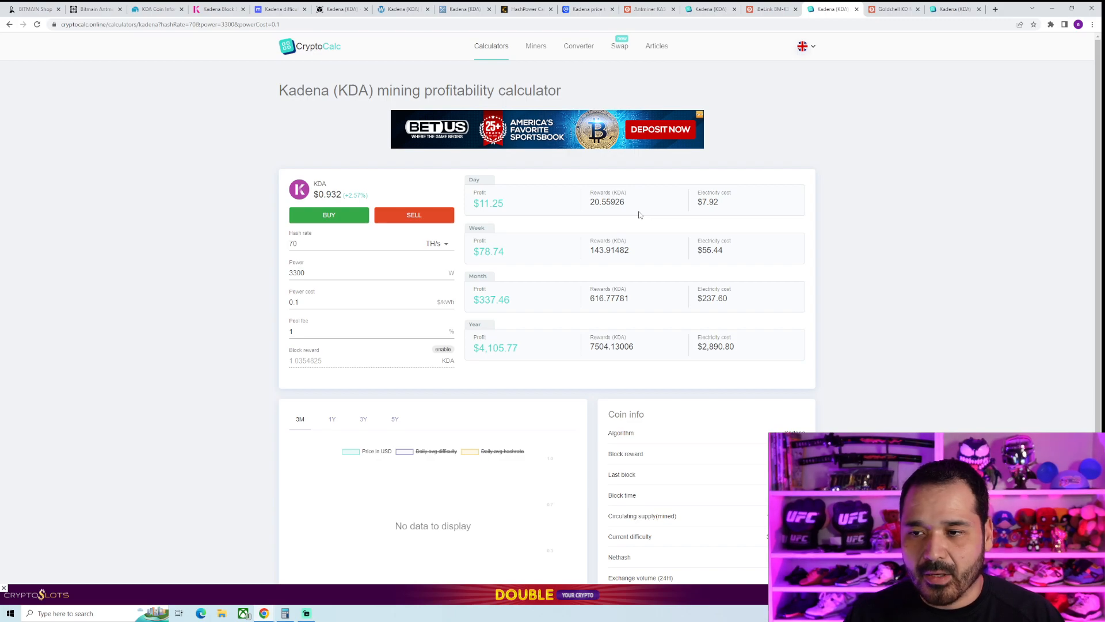
mouse_move(745, 202)
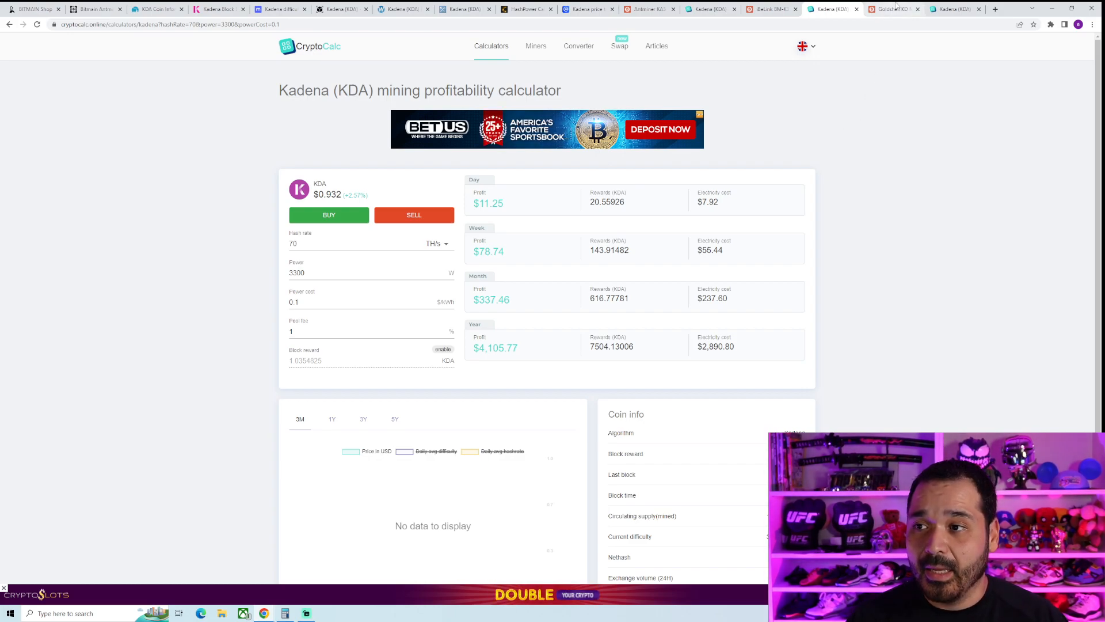
Check the Goldshell KD Max listing, then view CryptoCalc's 40.2 TH/s, 3,350 W results.
click(889, 9)
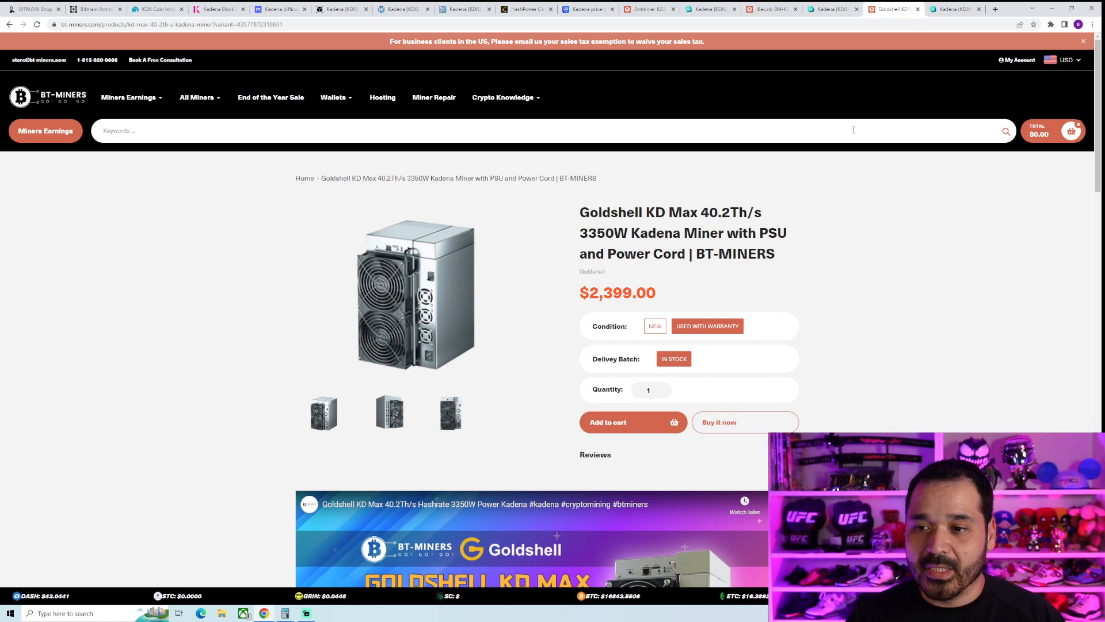
click(953, 9)
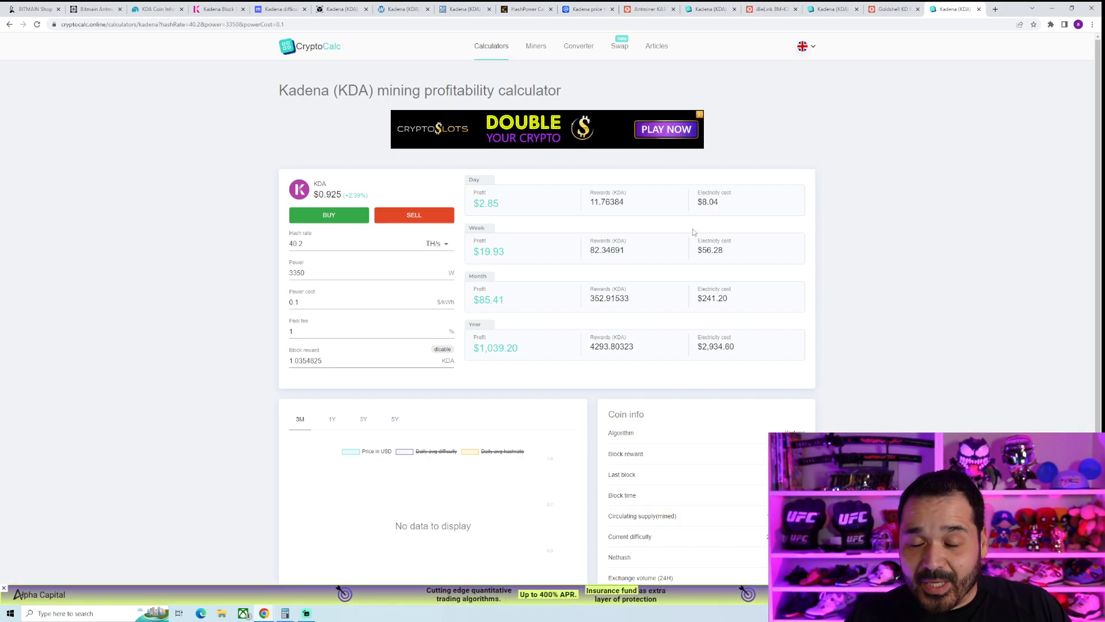
View the iBeLink BM-K3 listing, then the Antminer KA3 166T listing at $9,639.
click(769, 8)
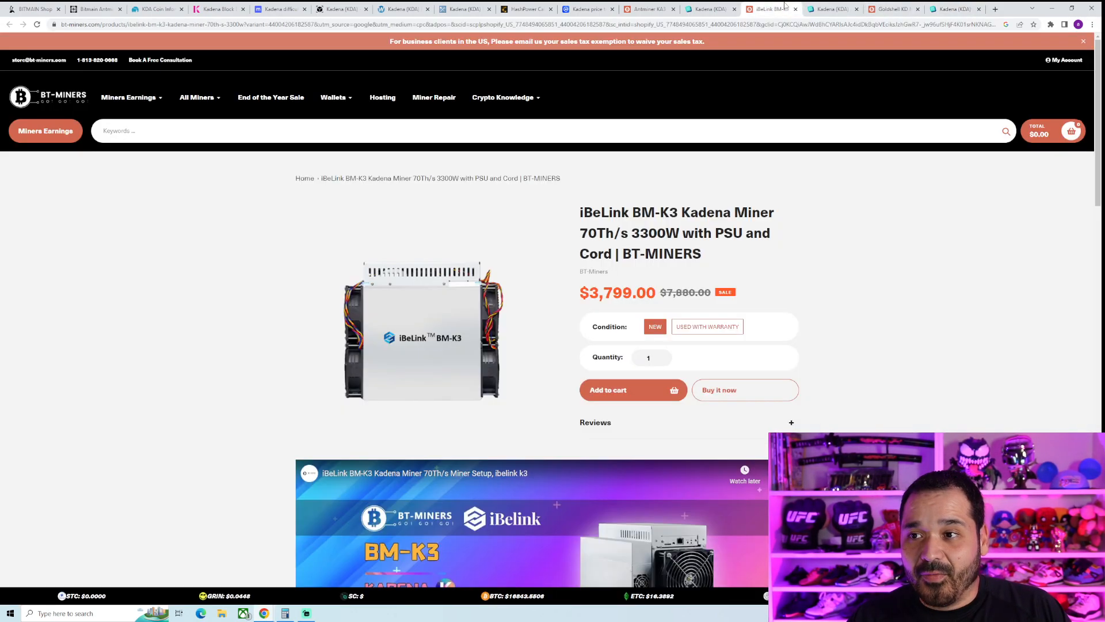
click(649, 9)
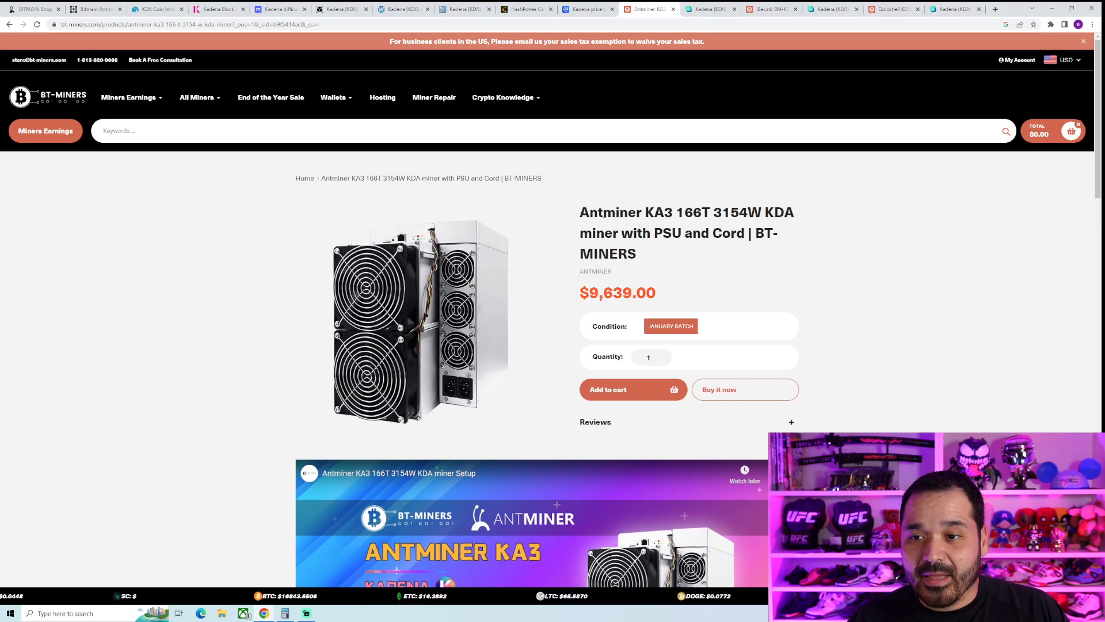
mouse_move(733, 254)
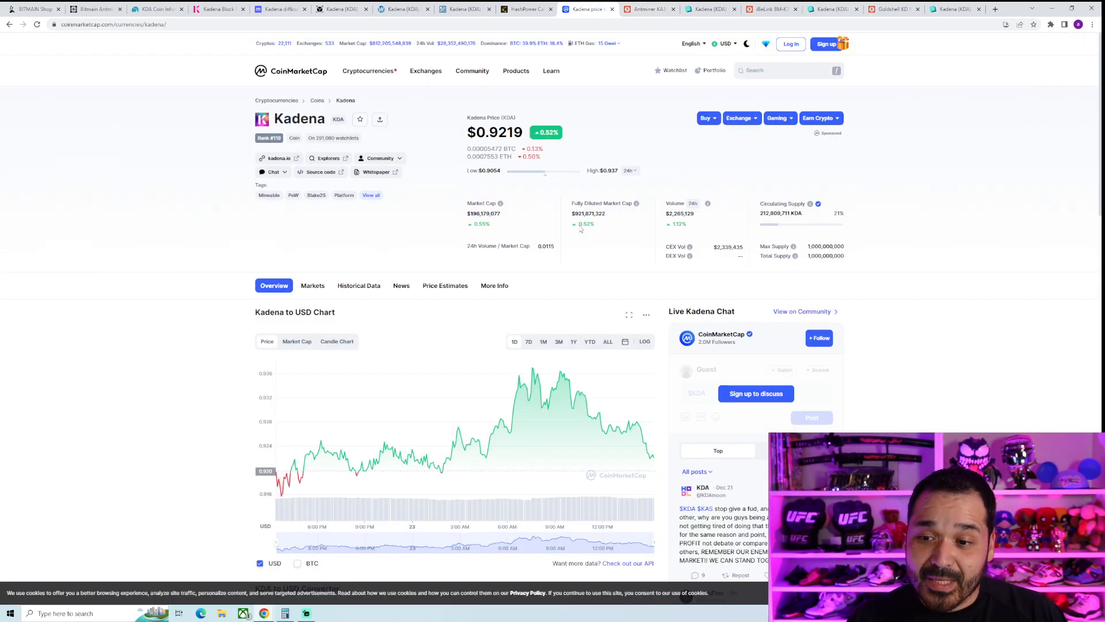
Show Kadena's one-year price chart, then switch back to the Antminer KA3 tab.
click(606, 342)
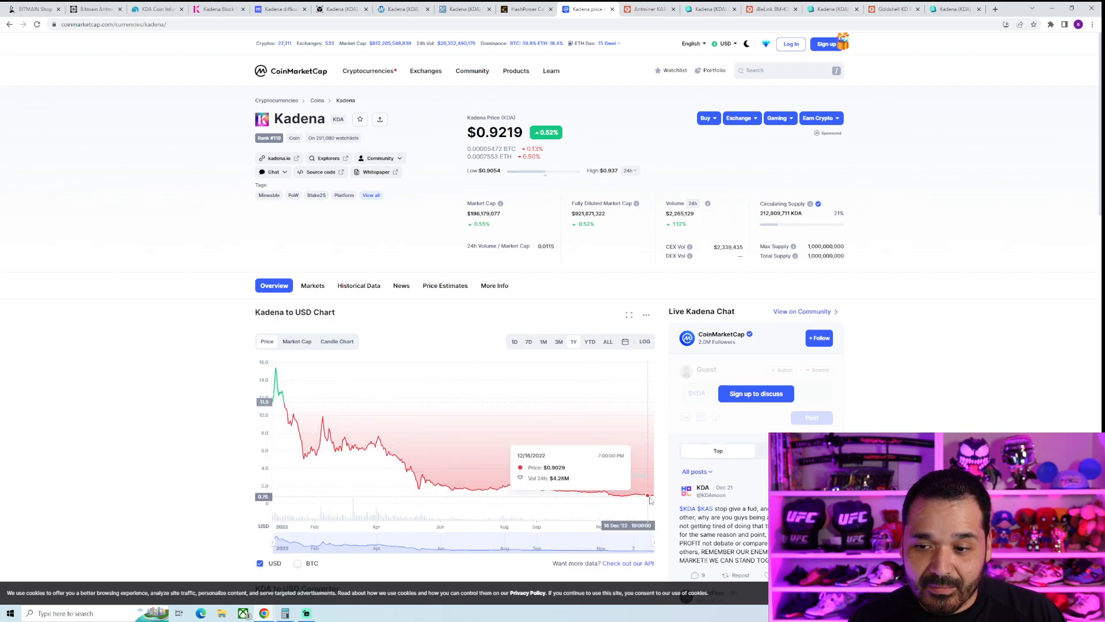
mouse_move(649, 495)
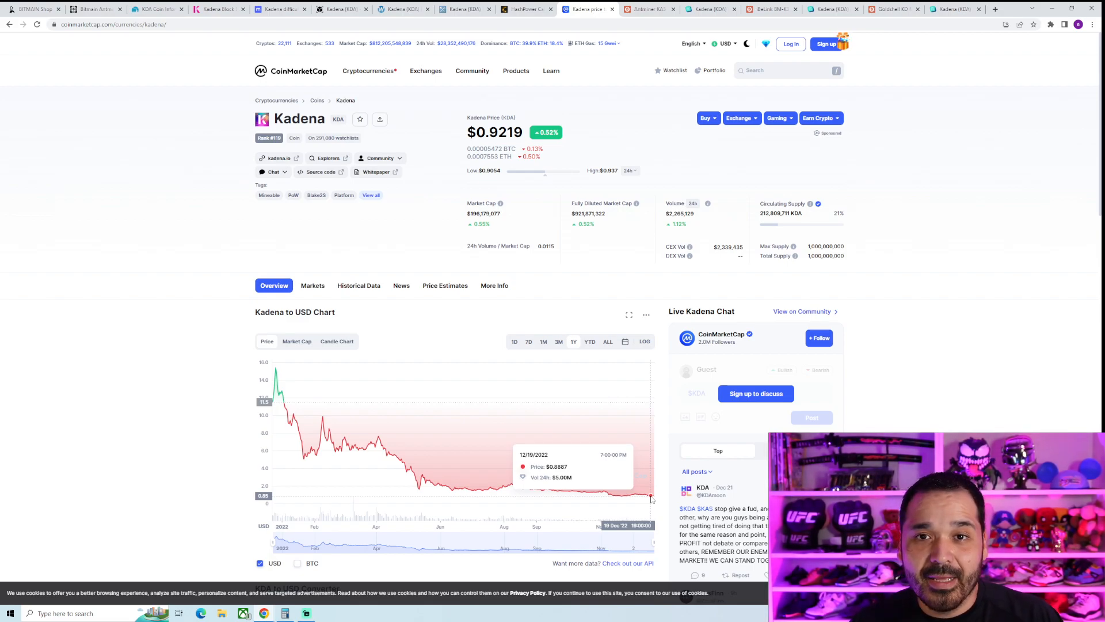
mouse_move(651, 499)
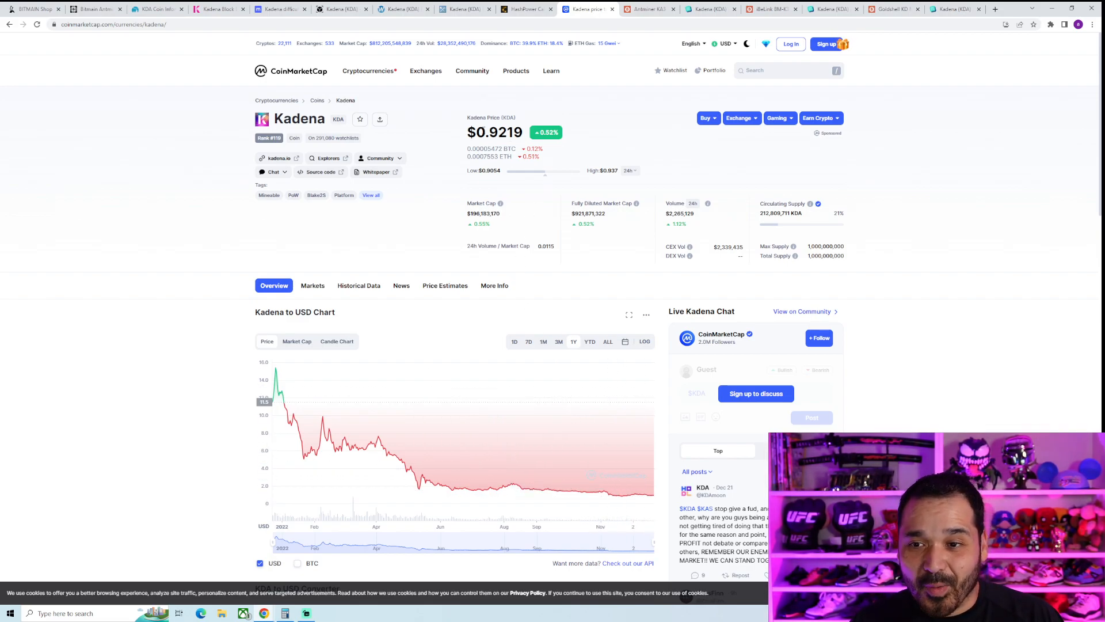
mouse_move(668, 499)
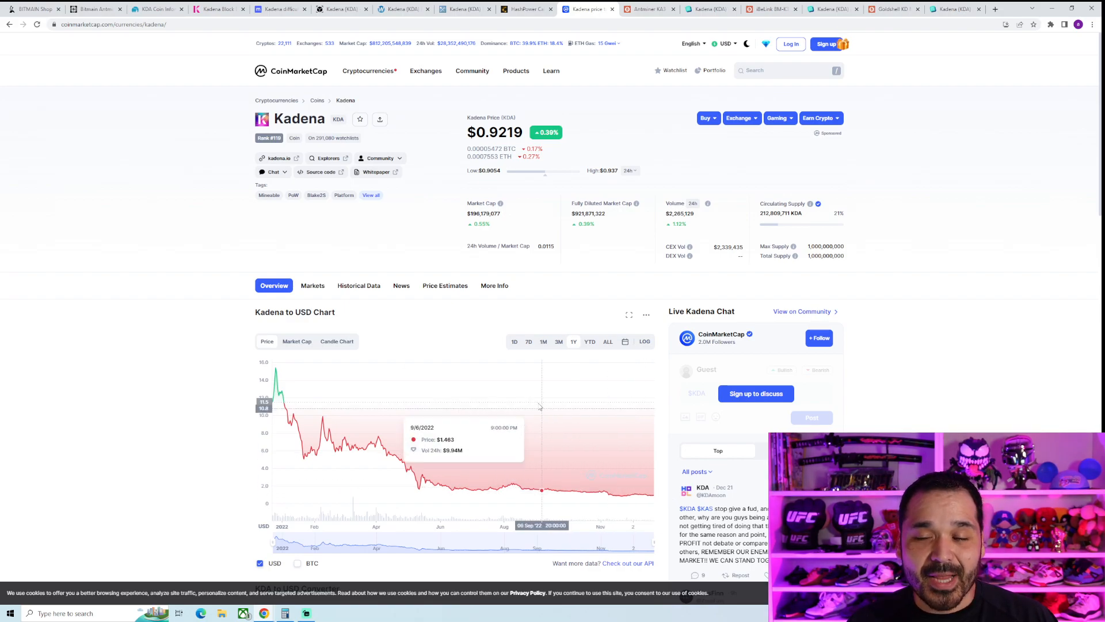
mouse_move(314, 444)
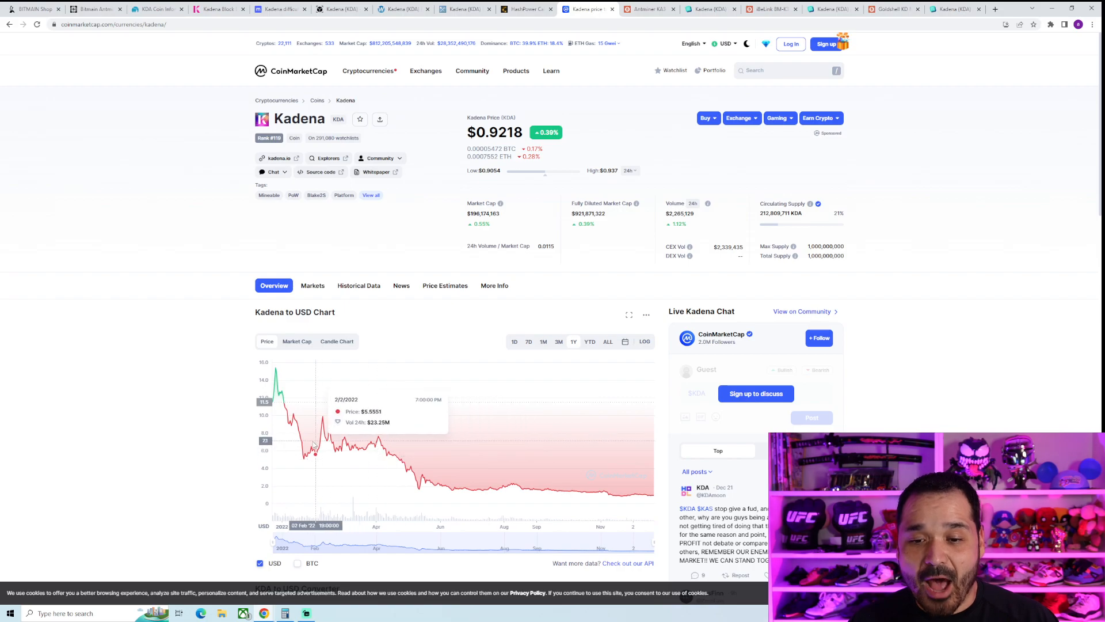
mouse_move(285, 409)
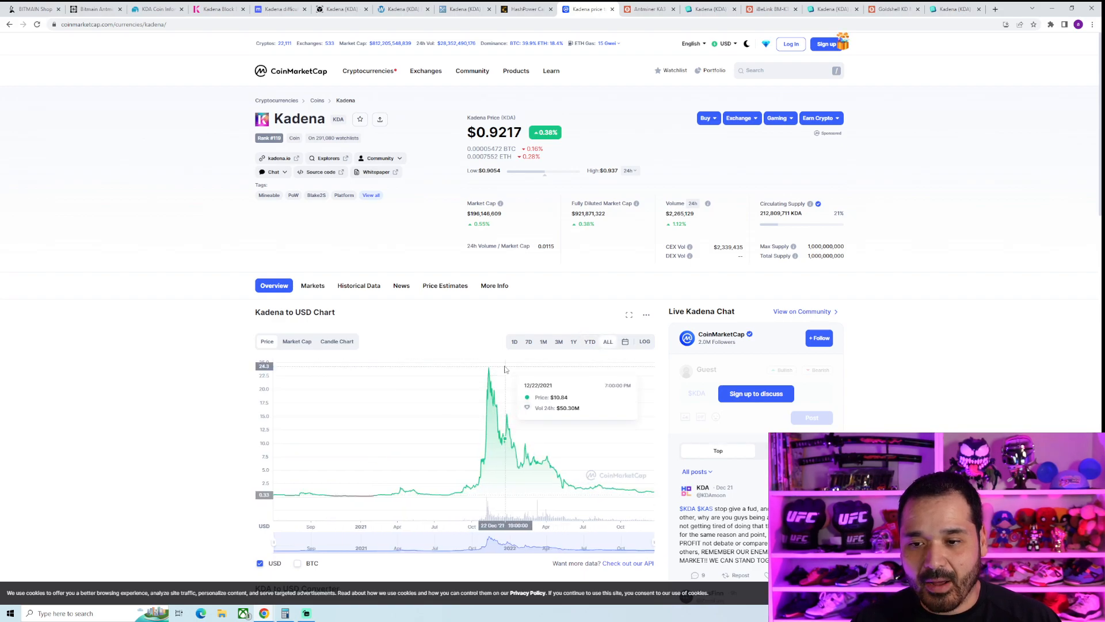
mouse_move(542, 464)
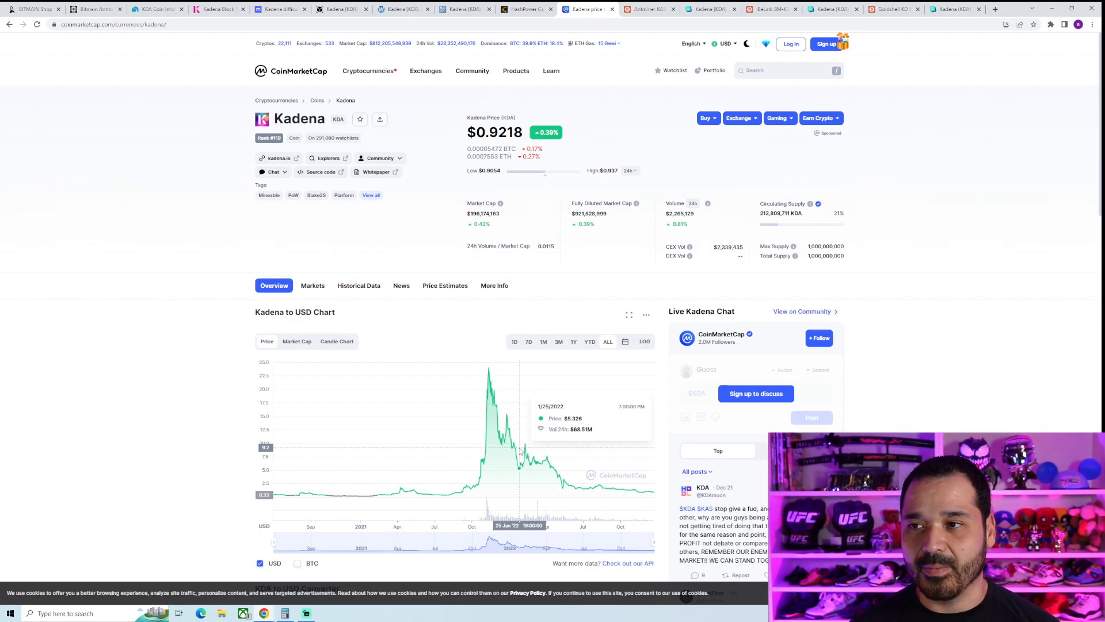
click(649, 9)
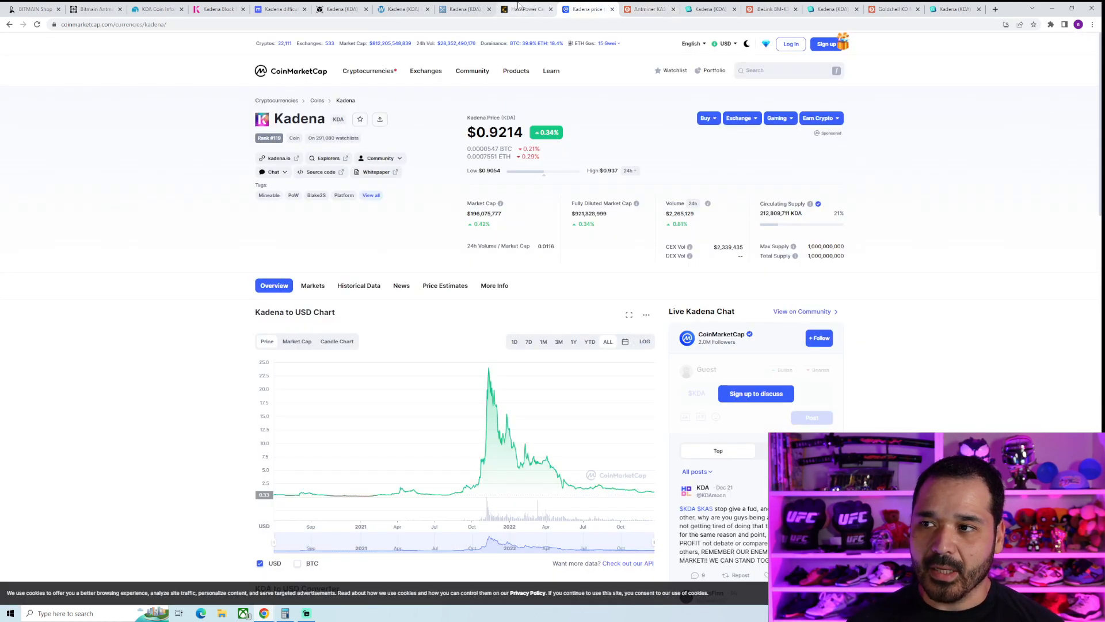
Switch to the HashPower converter showing 249 PetaHash as 249,000 TeraHash.
click(527, 9)
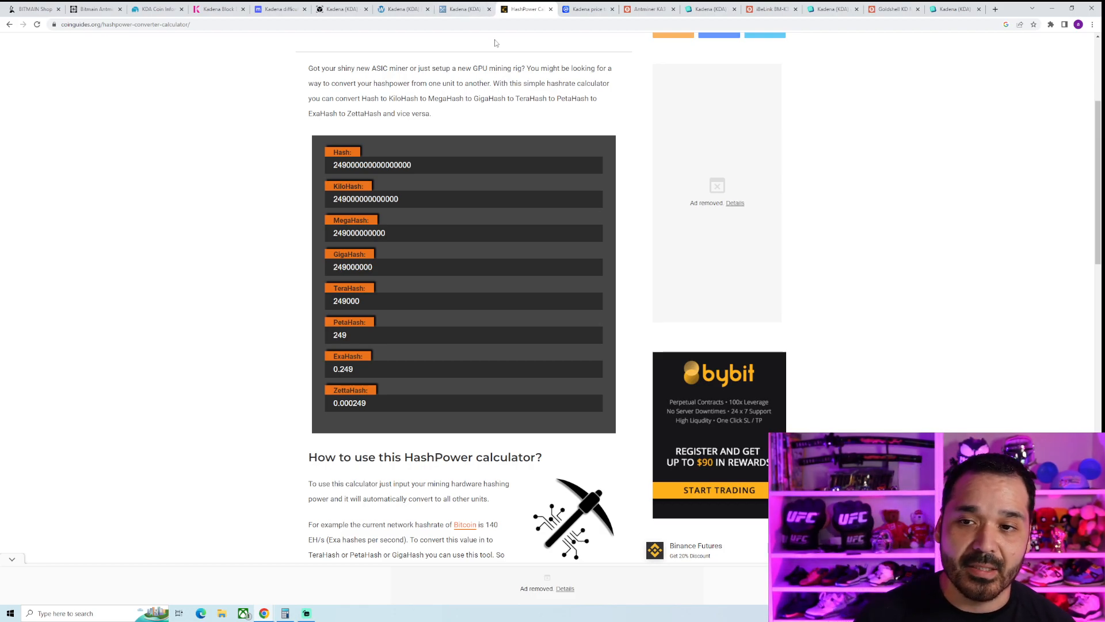
mouse_move(447, 261)
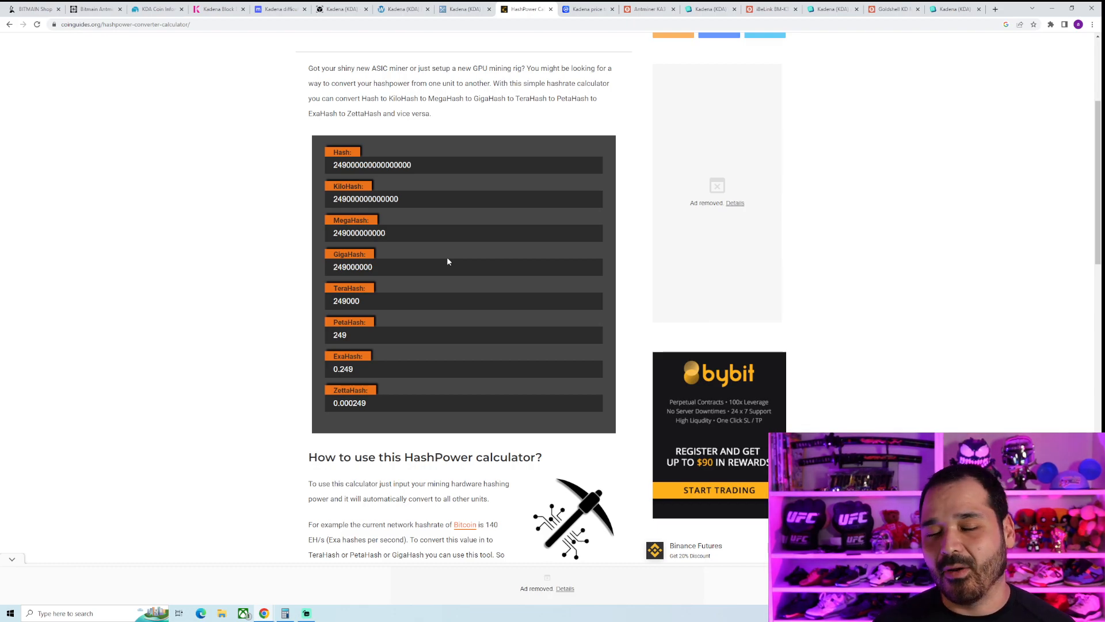
mouse_move(422, 290)
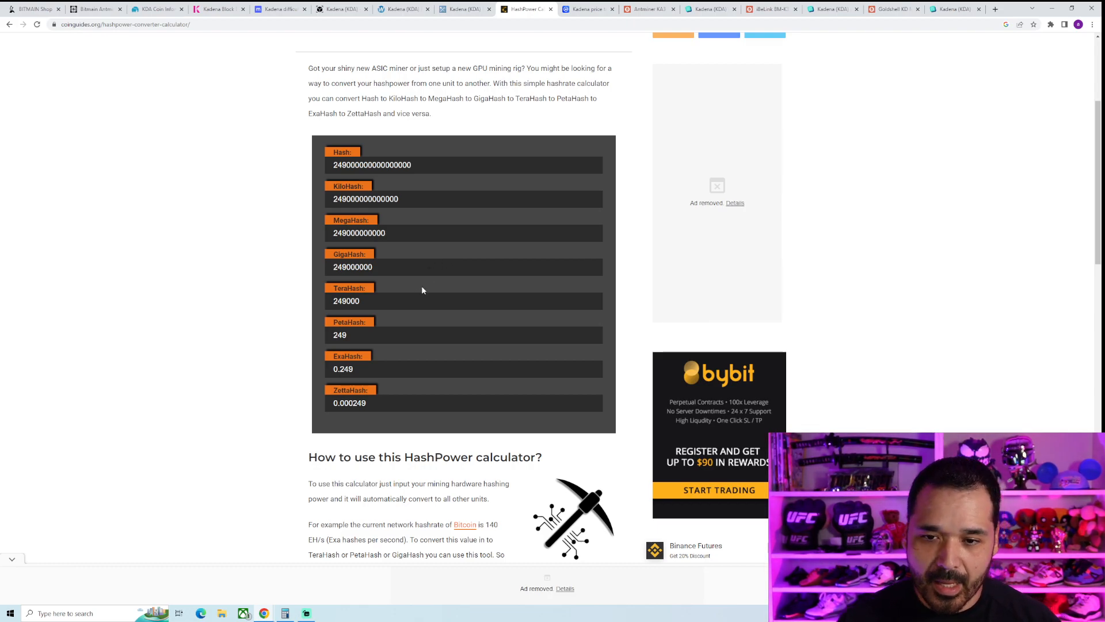
In Calculator, clear the 1,500 × 166 = 249,000 result and begin 166 ÷ 50.
click(307, 612)
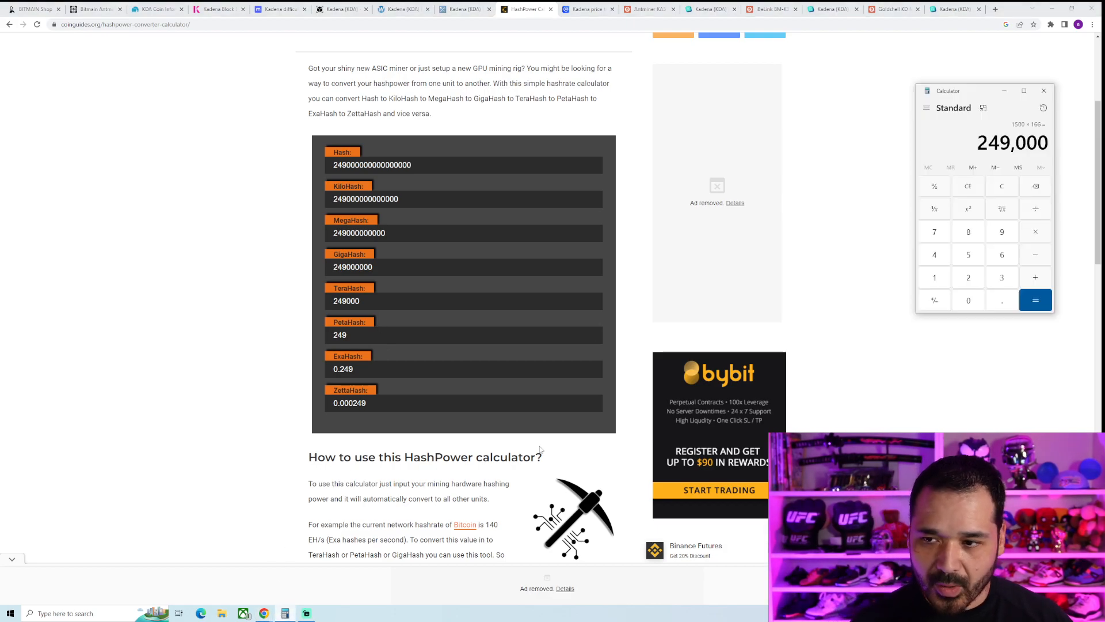
click(1001, 186)
text(166)
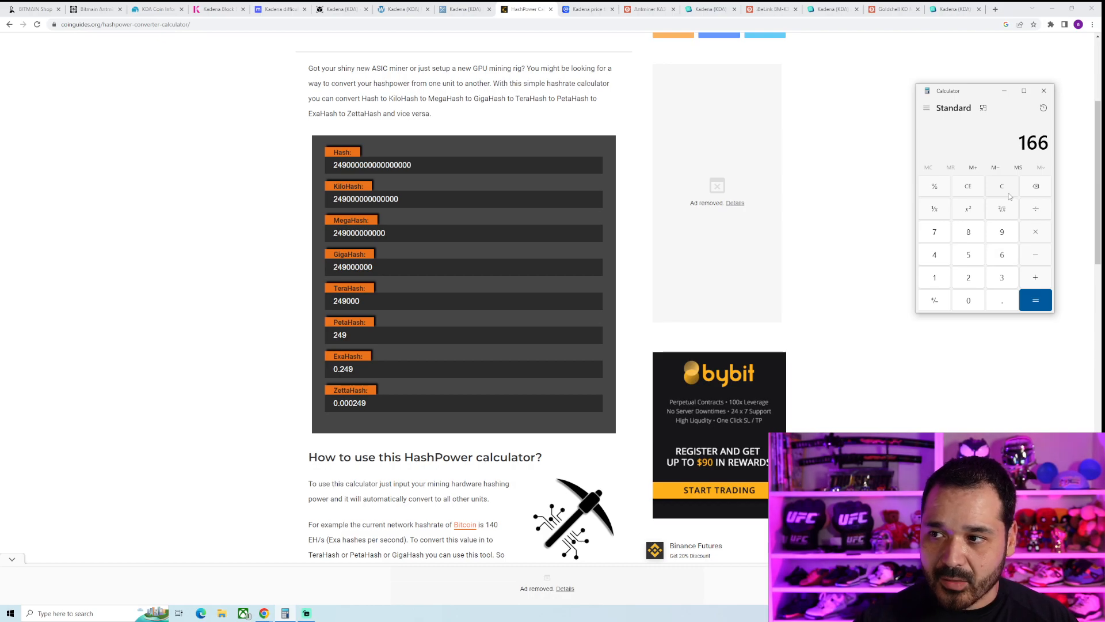
click(1036, 231)
text(50)
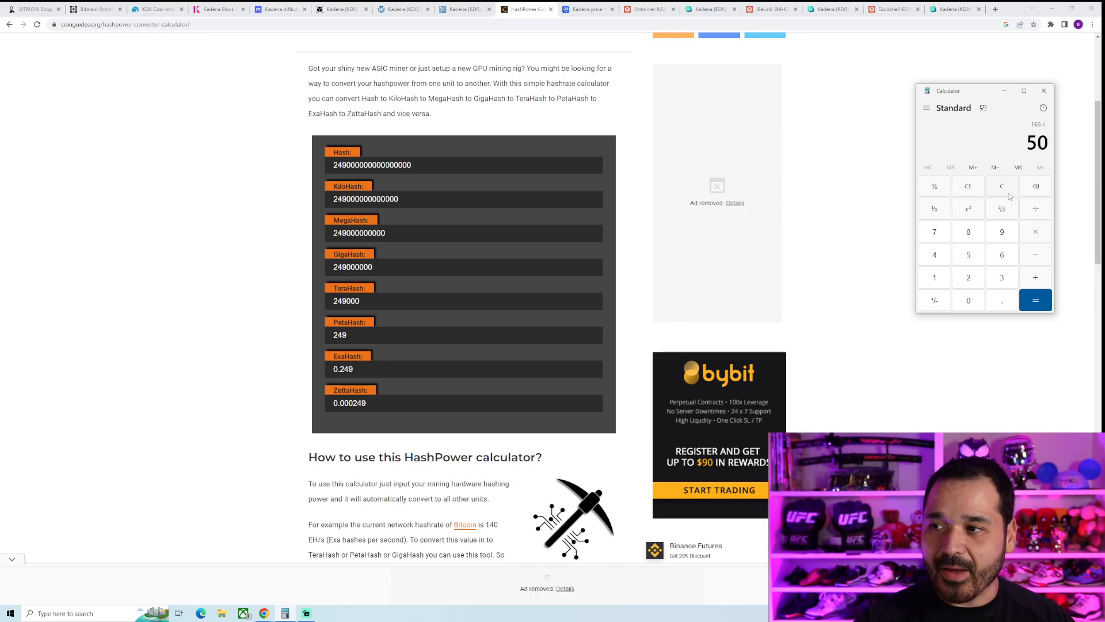
click(1036, 300)
text(830)
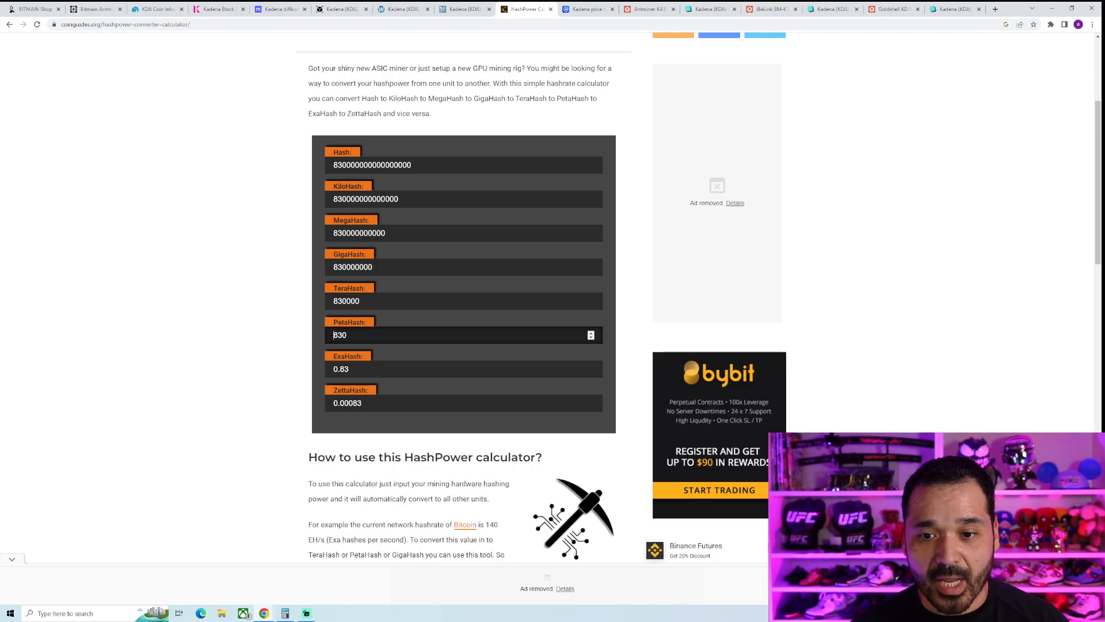
mouse_move(360, 381)
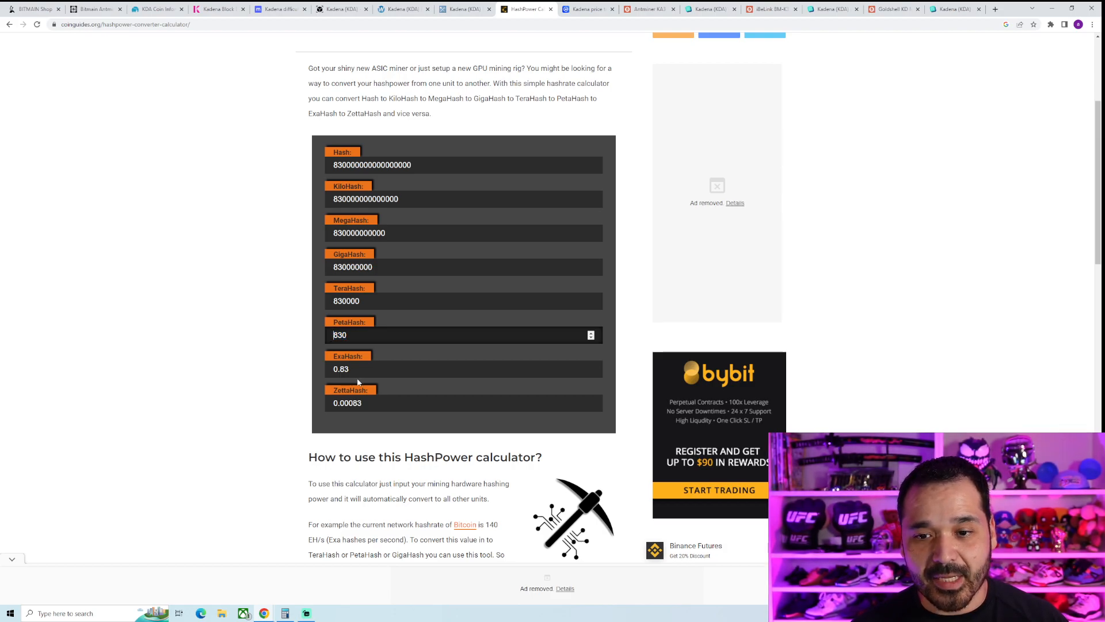
mouse_move(361, 354)
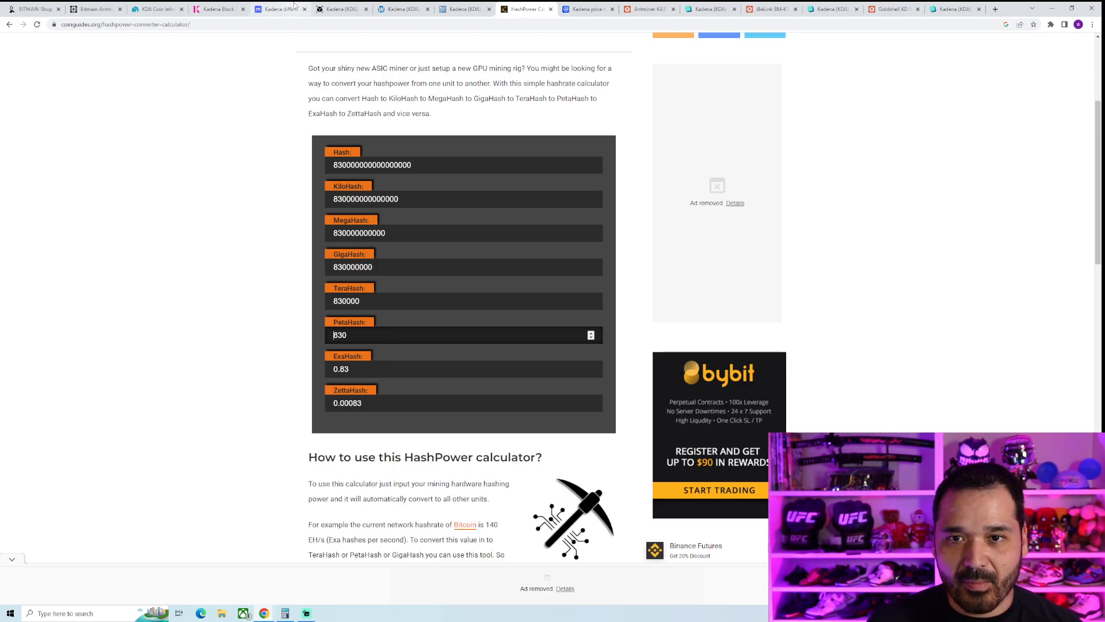
mouse_move(277, 305)
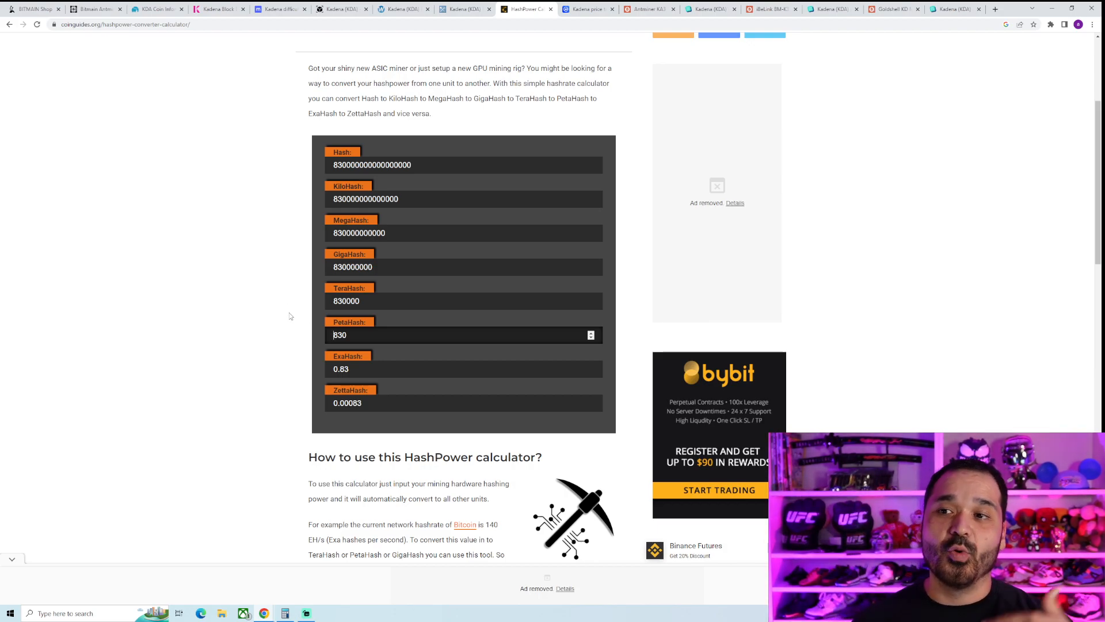
Return to the BT-Miners Antminer KA3 166T 3,154 W listing at $9,639.
click(588, 8)
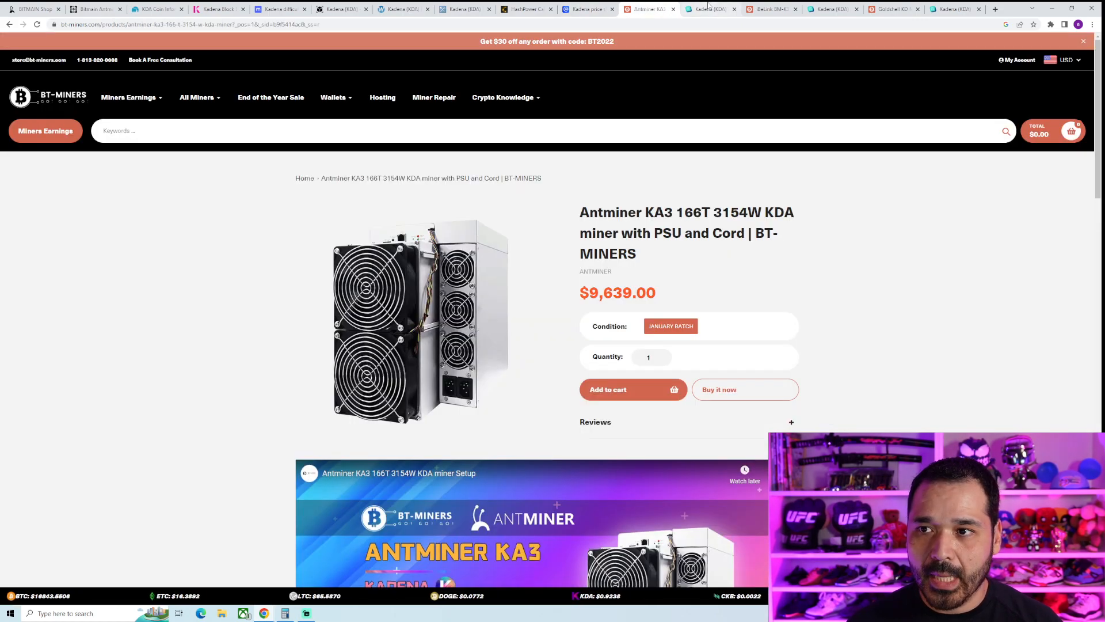
Return to the CryptoCalc Kadena calculator for 166 TH/s at 3,154 W.
click(709, 9)
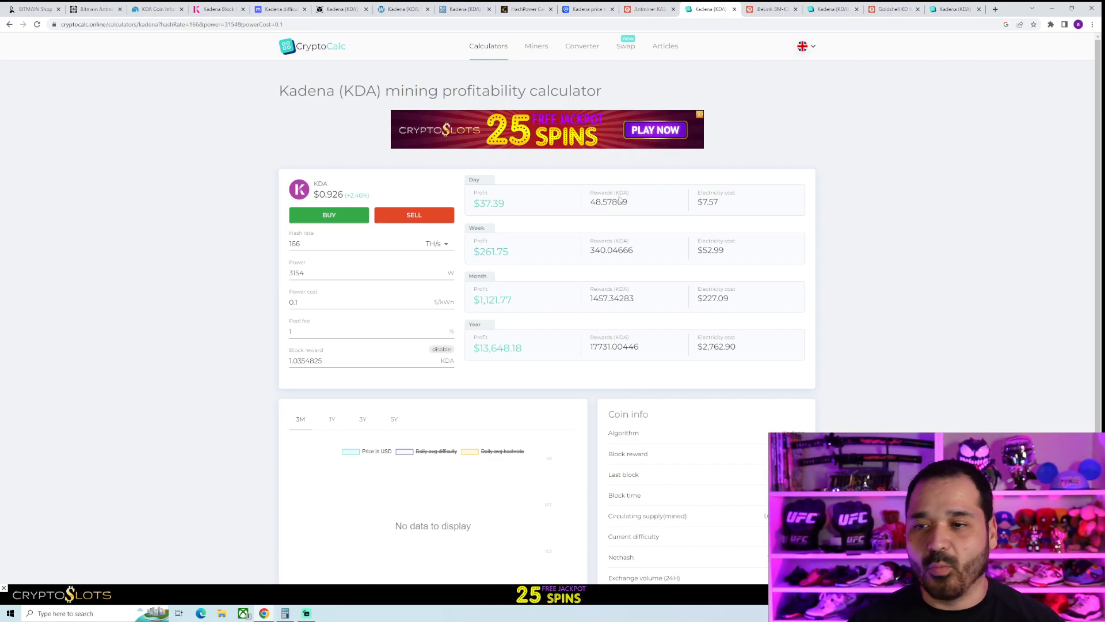
double_click(609, 202)
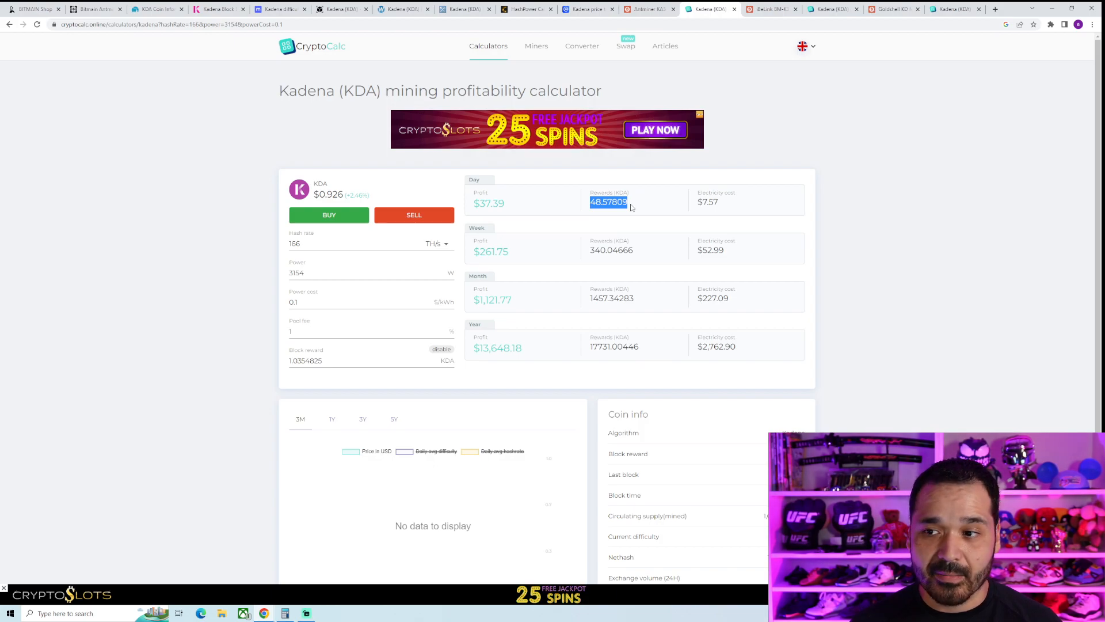
double_click(706, 202)
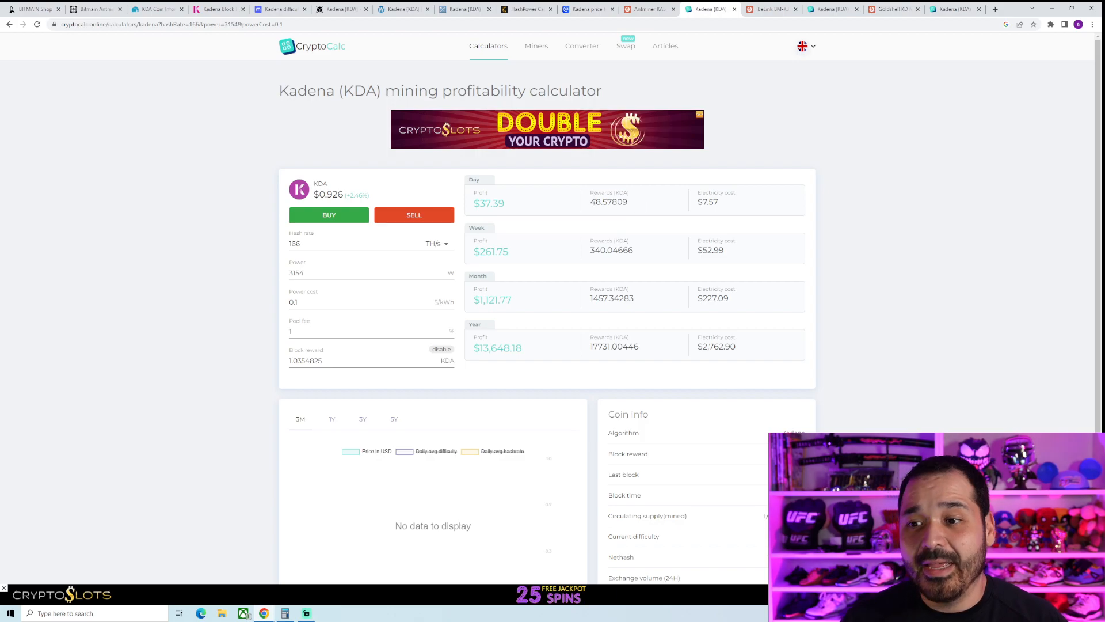
double_click(608, 202)
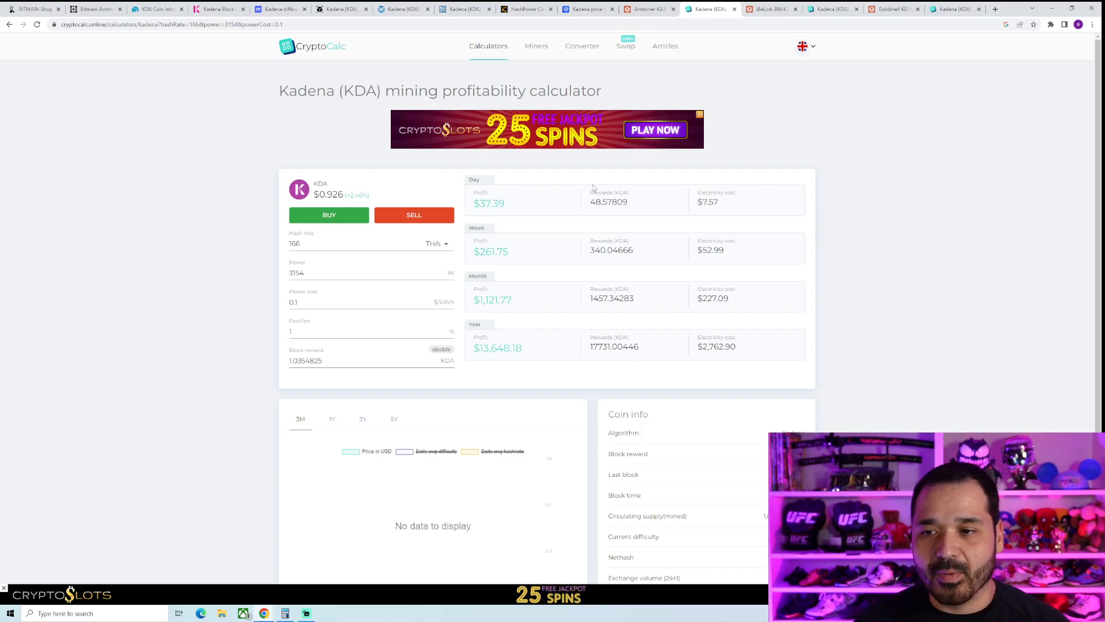
double_click(608, 202)
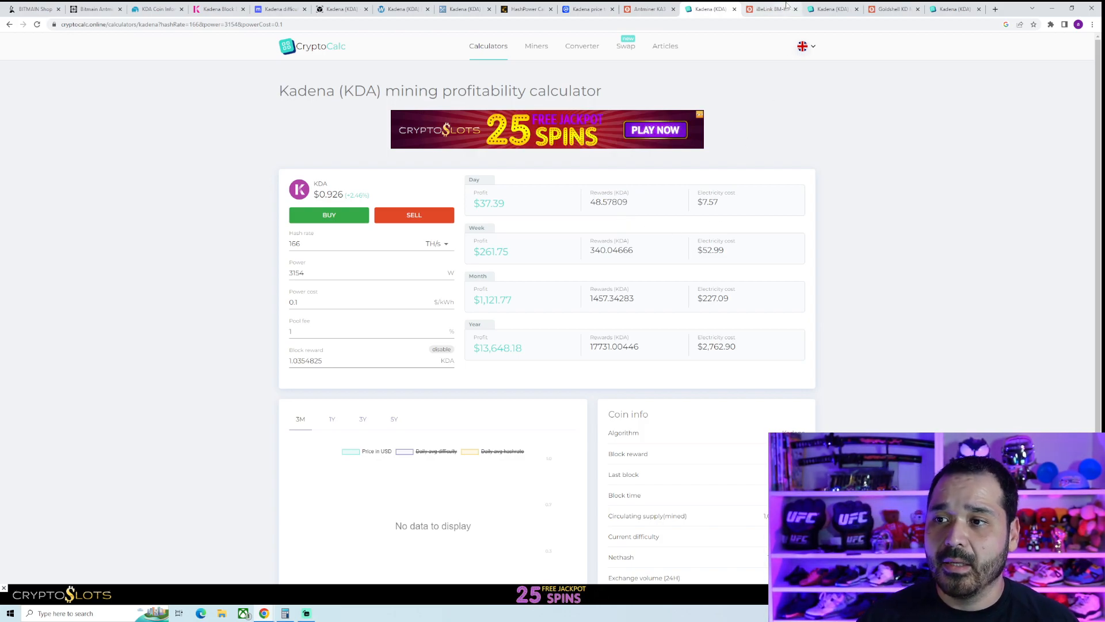
View the iBeLink BM-K3 listing, then return to CryptoCalc at 70 TH/s, 3,300 W.
click(768, 9)
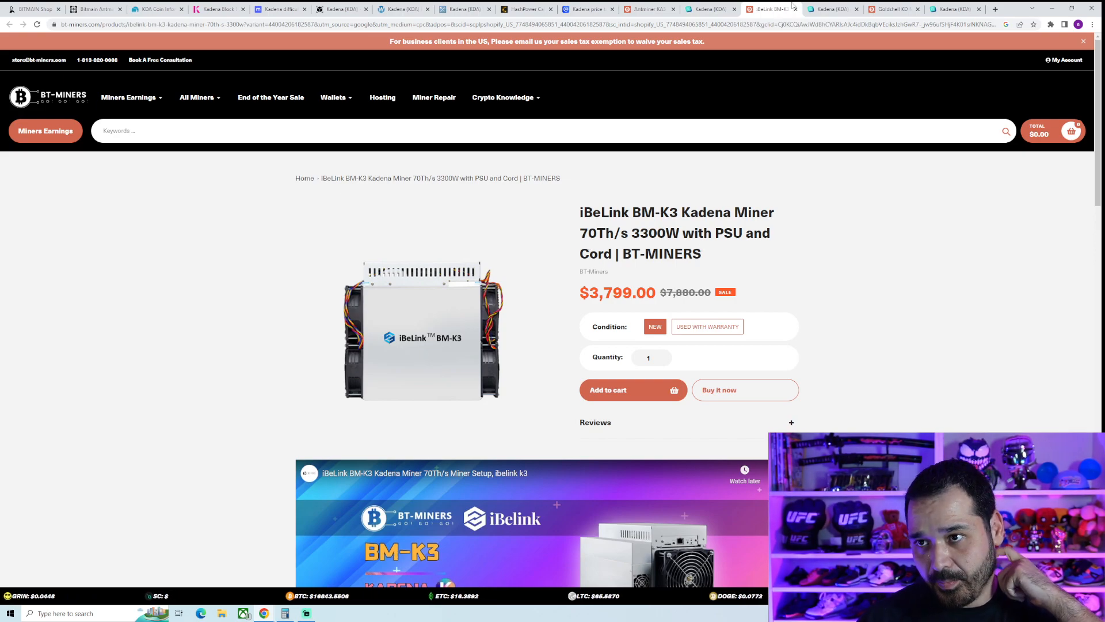
click(832, 9)
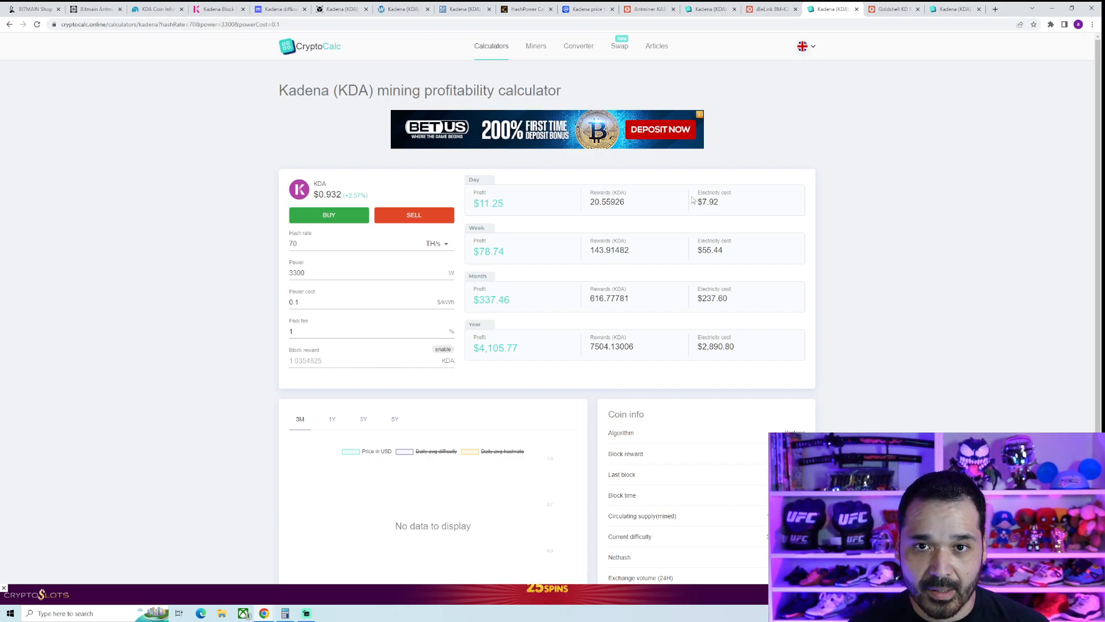
mouse_move(670, 197)
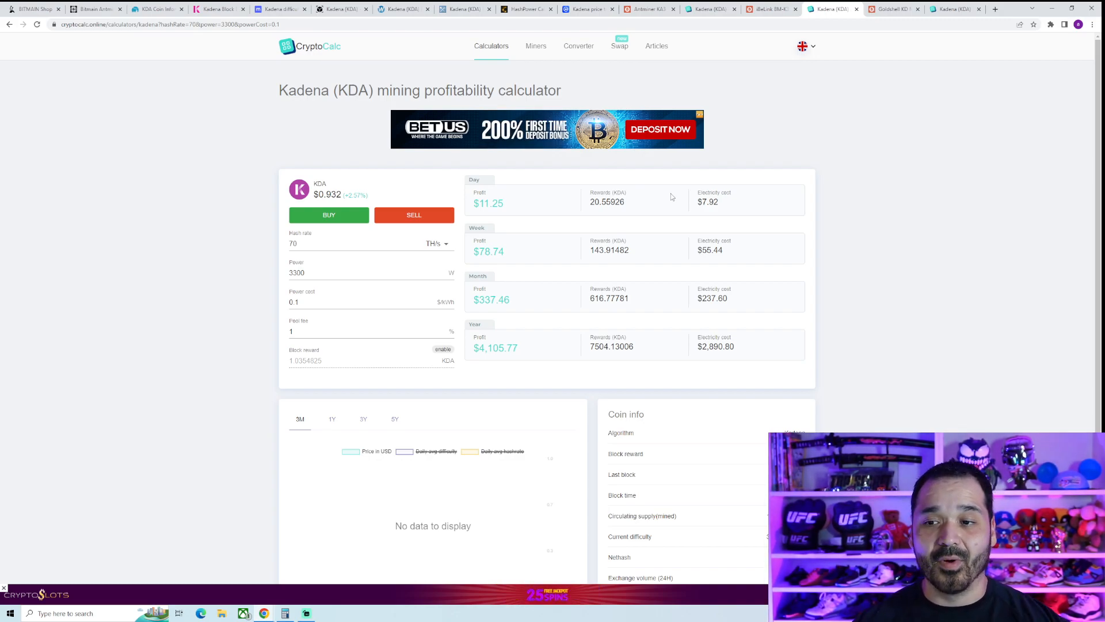
mouse_move(707, 224)
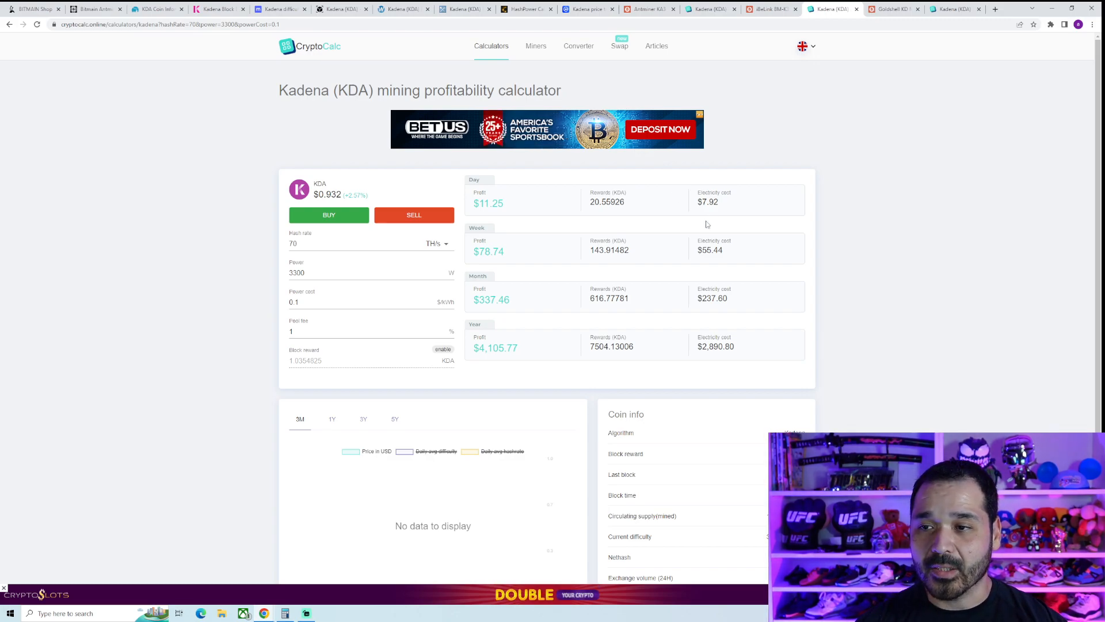
View the Goldshell KD Max listing at $2,399, then switch to CoinMarketCap's Kadena page.
click(890, 9)
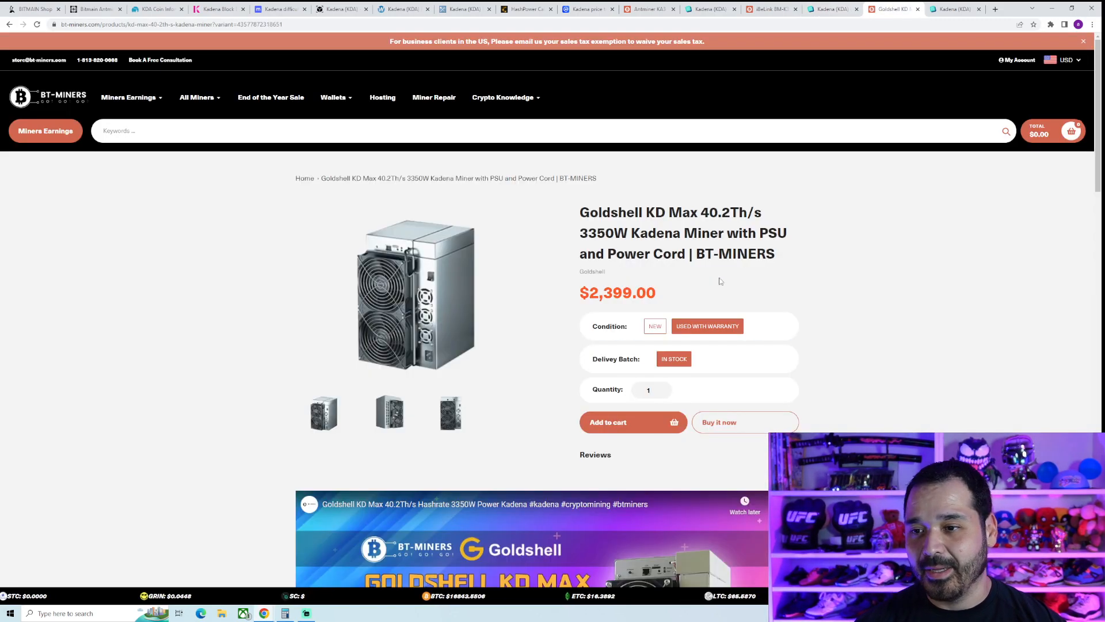
click(771, 9)
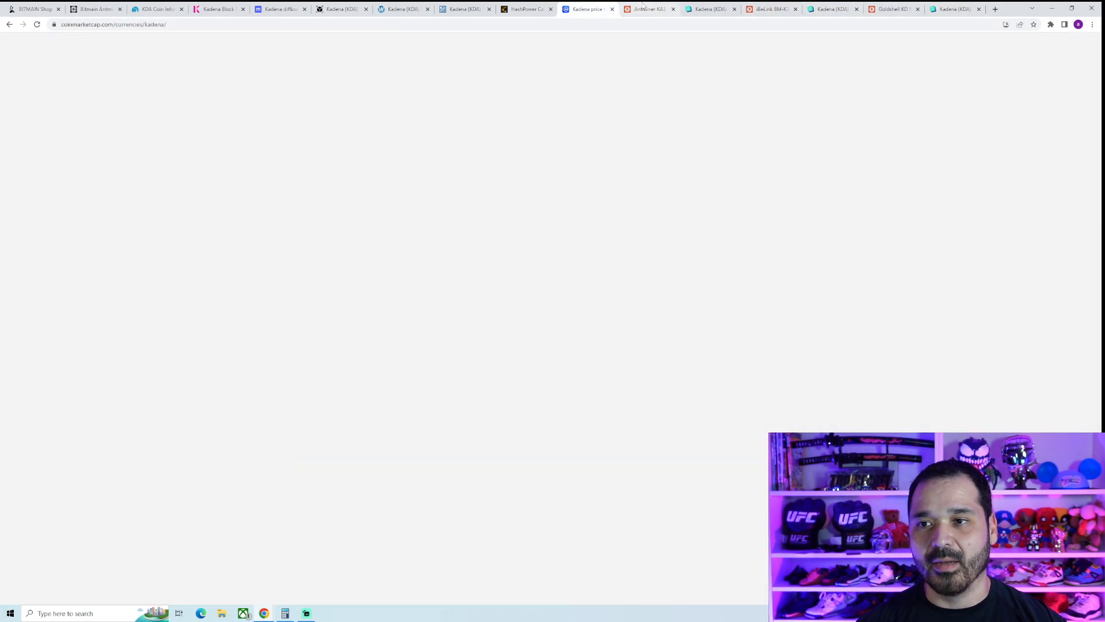
click(708, 9)
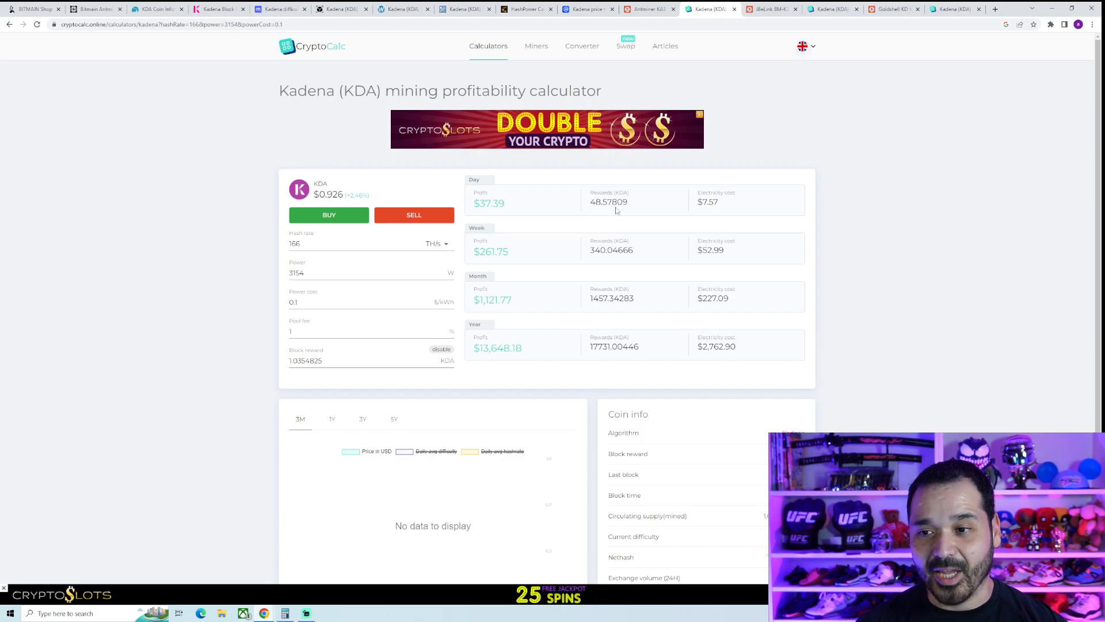
mouse_move(643, 203)
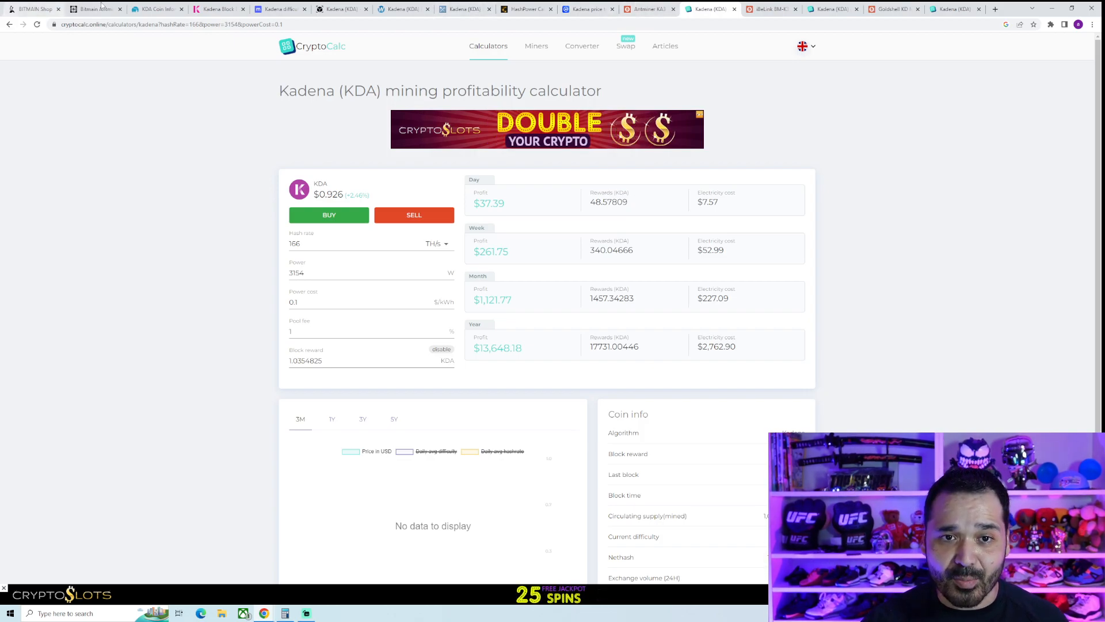
Switch to ASIC Miner Value's Antminer KA3 vendor list priced $9,399–$11,398.
click(91, 9)
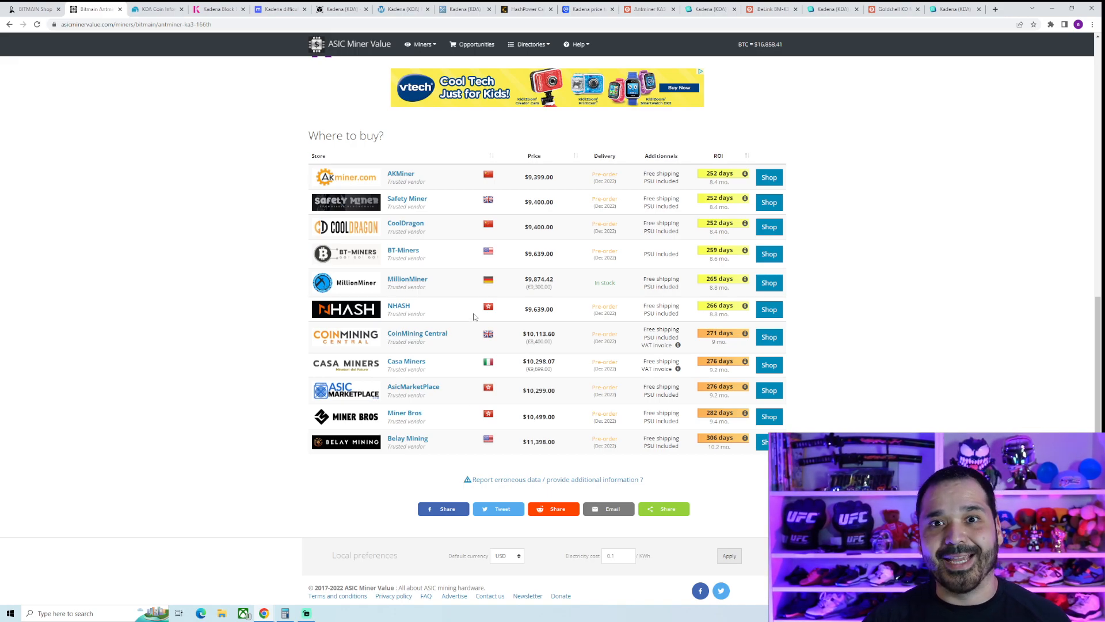
mouse_move(467, 349)
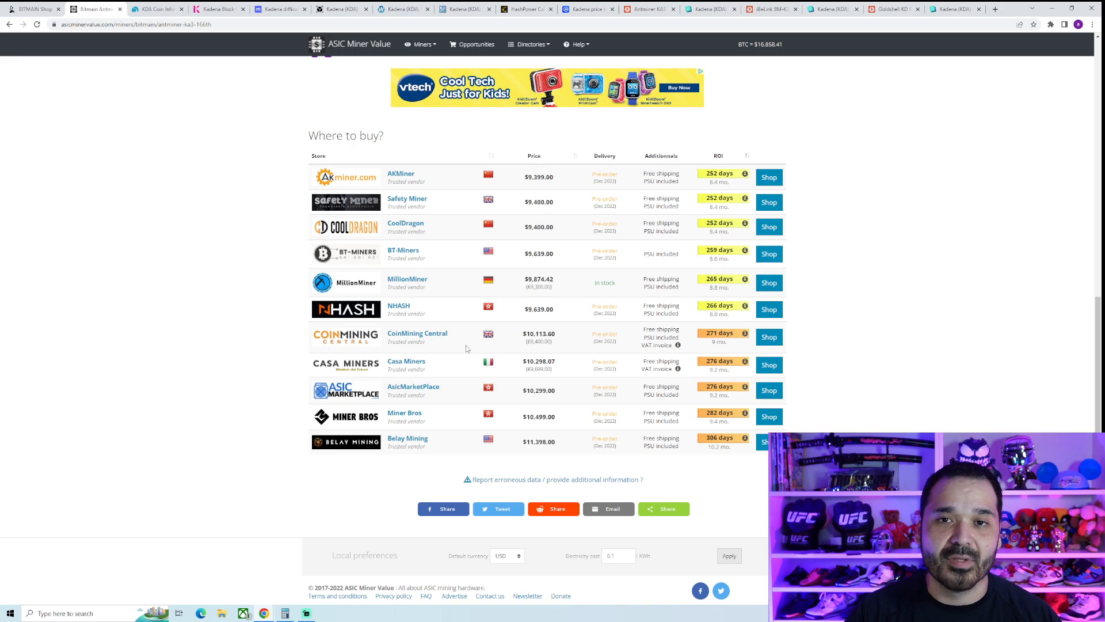
mouse_move(531, 263)
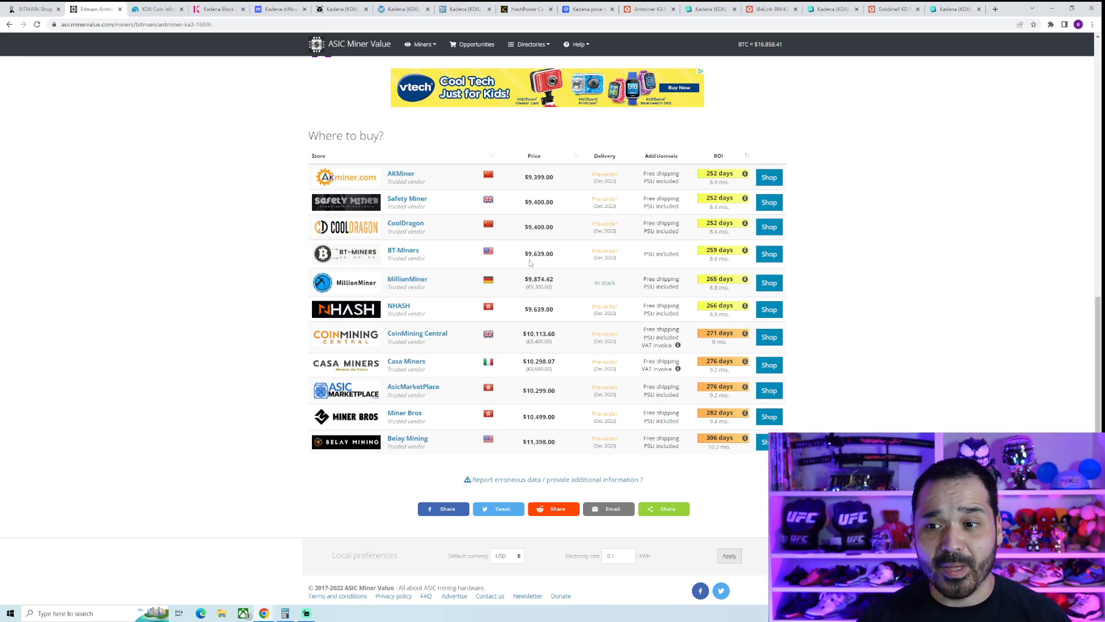
mouse_move(582, 364)
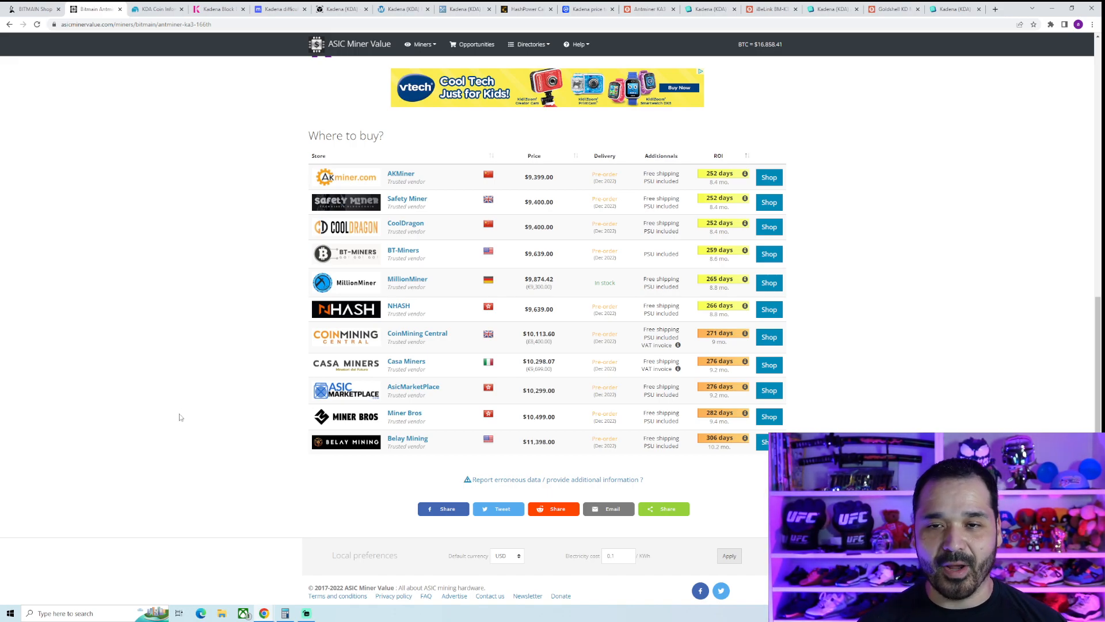
Scroll back to the top of the Antminer KA3 page showing $37.20 daily profit.
scroll(up, 3)
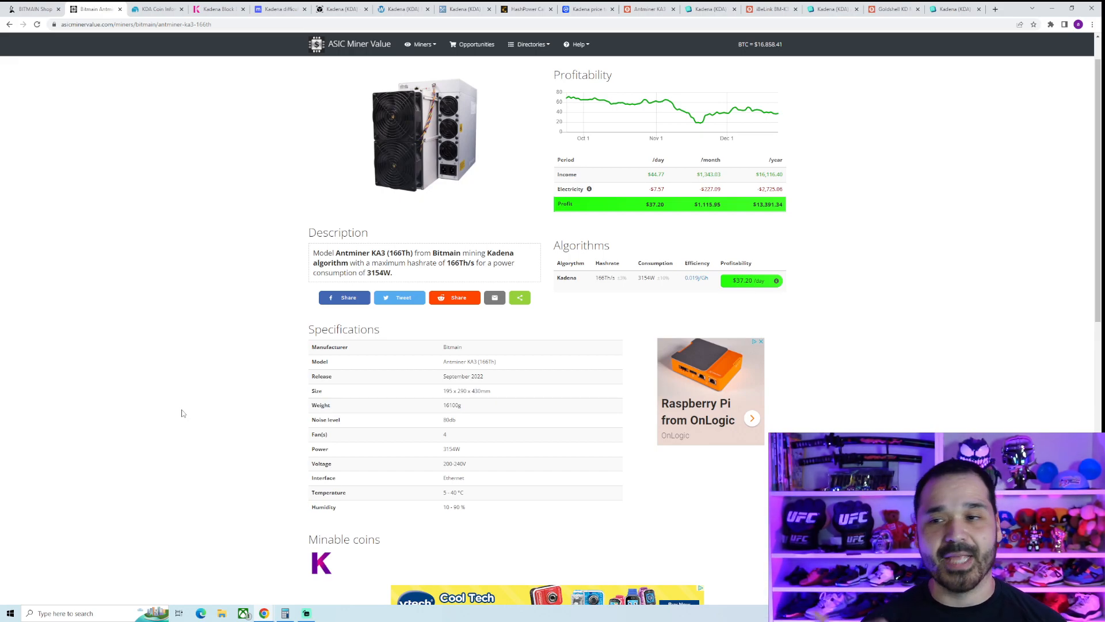
Scroll to the top of the Antminer KA3 (166Th) page to view $37.20 daily profit.
scroll(up, 3)
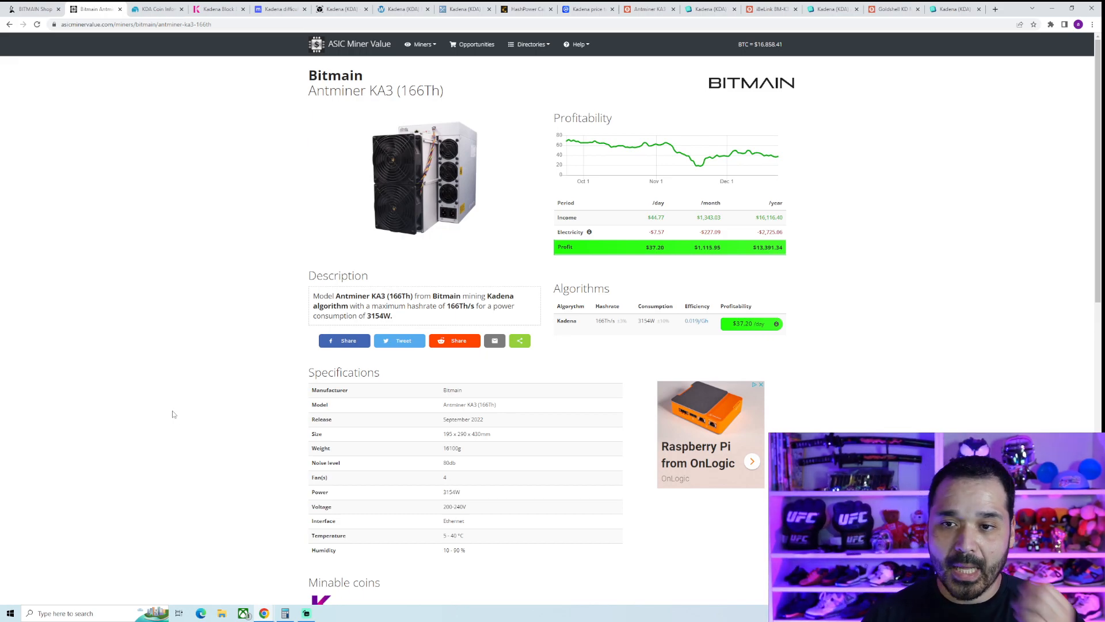
mouse_move(246, 383)
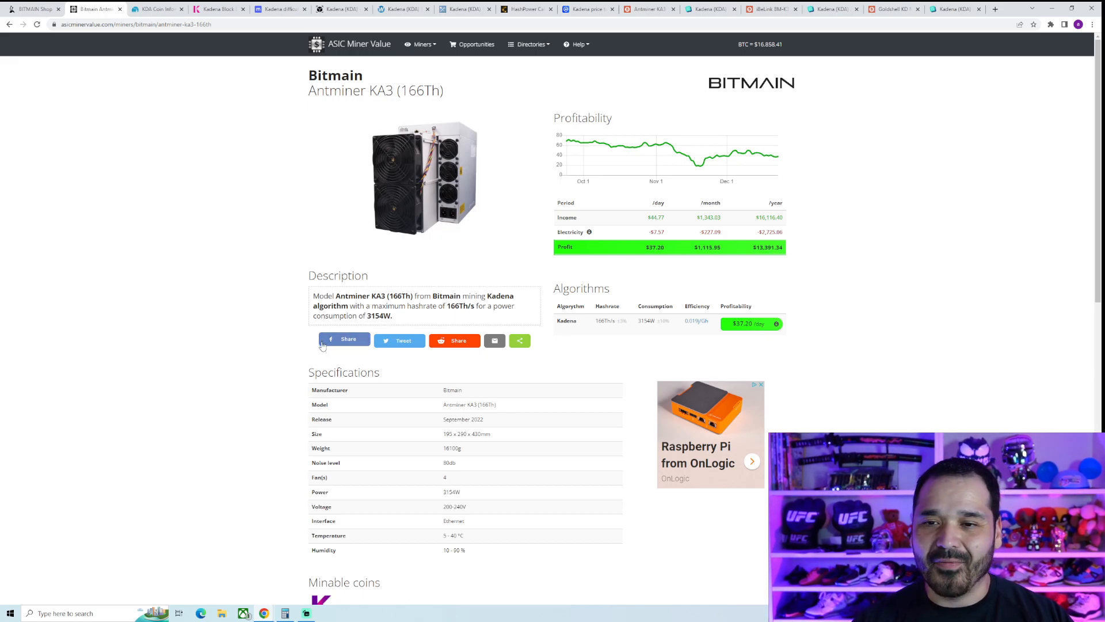
mouse_move(313, 414)
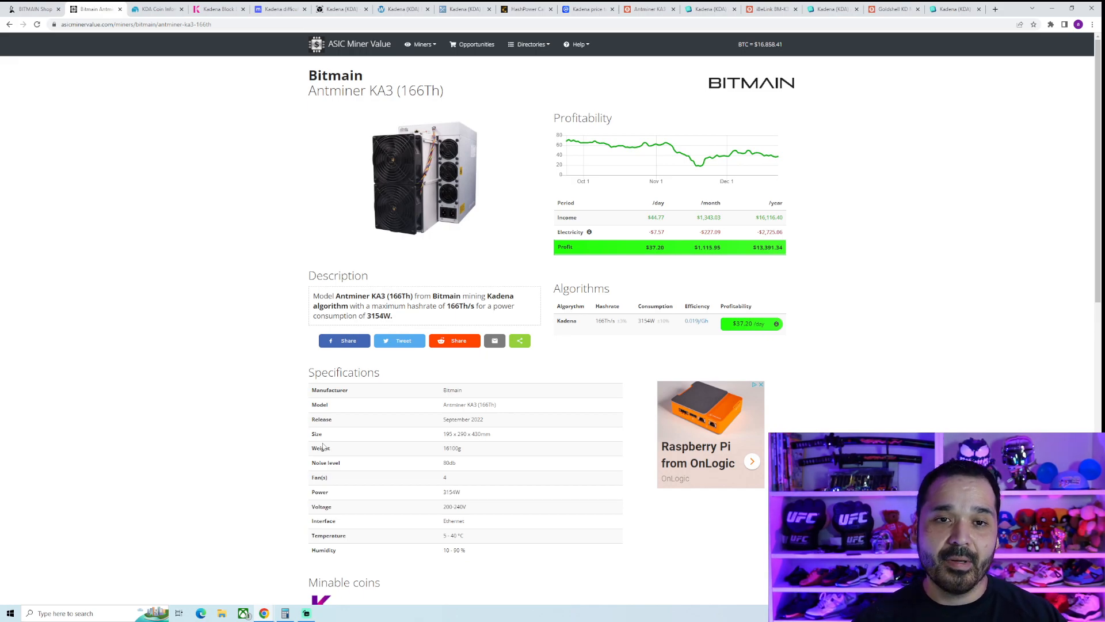
mouse_move(205, 428)
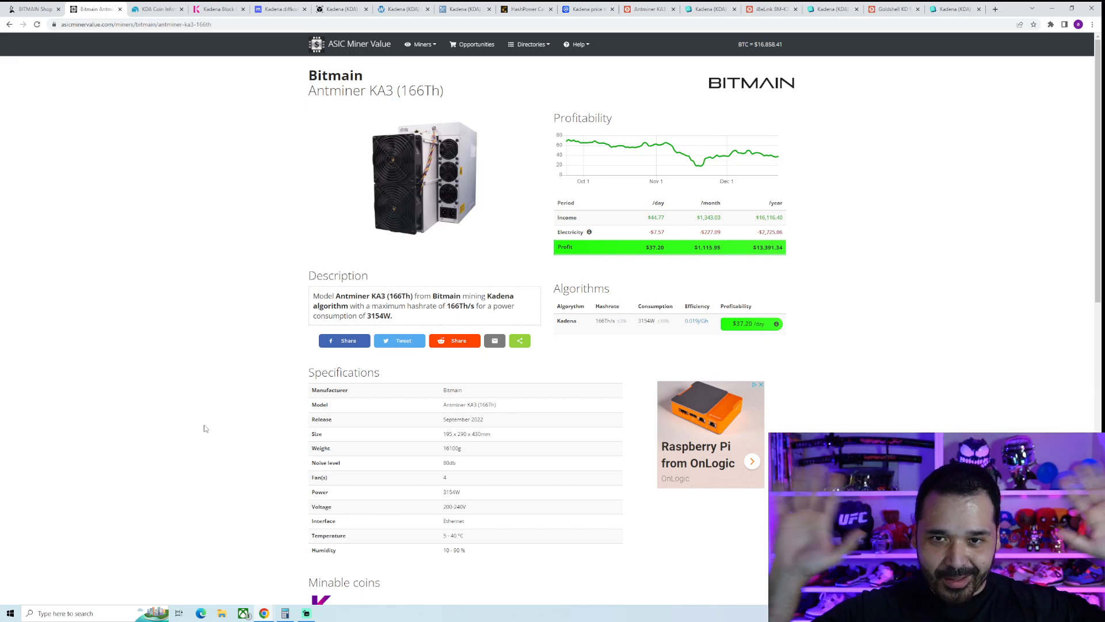
mouse_move(203, 428)
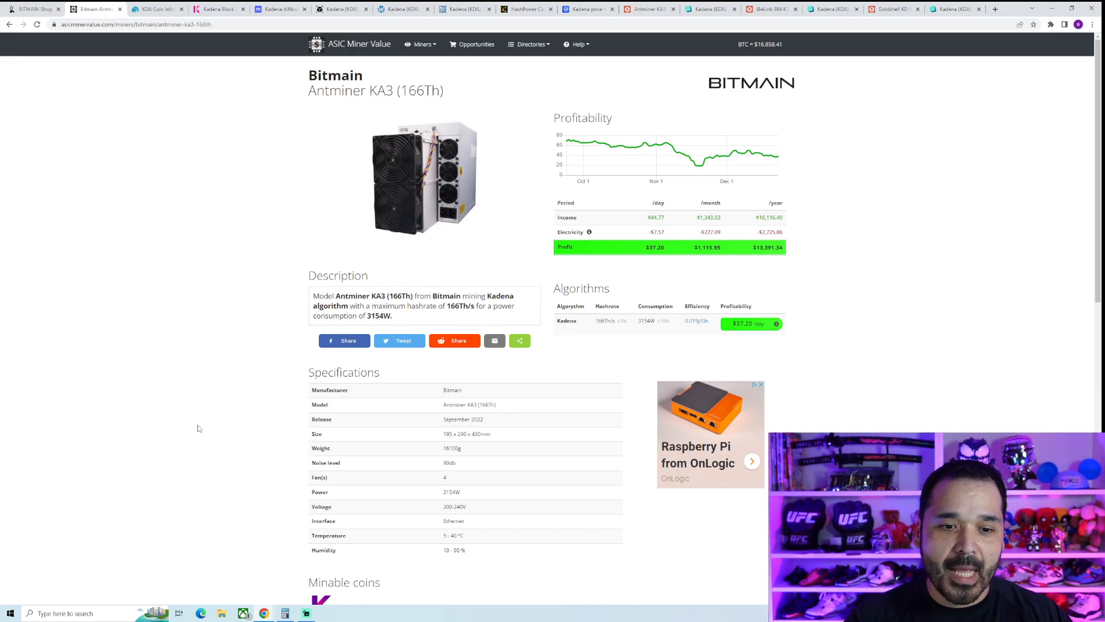
mouse_move(103, 395)
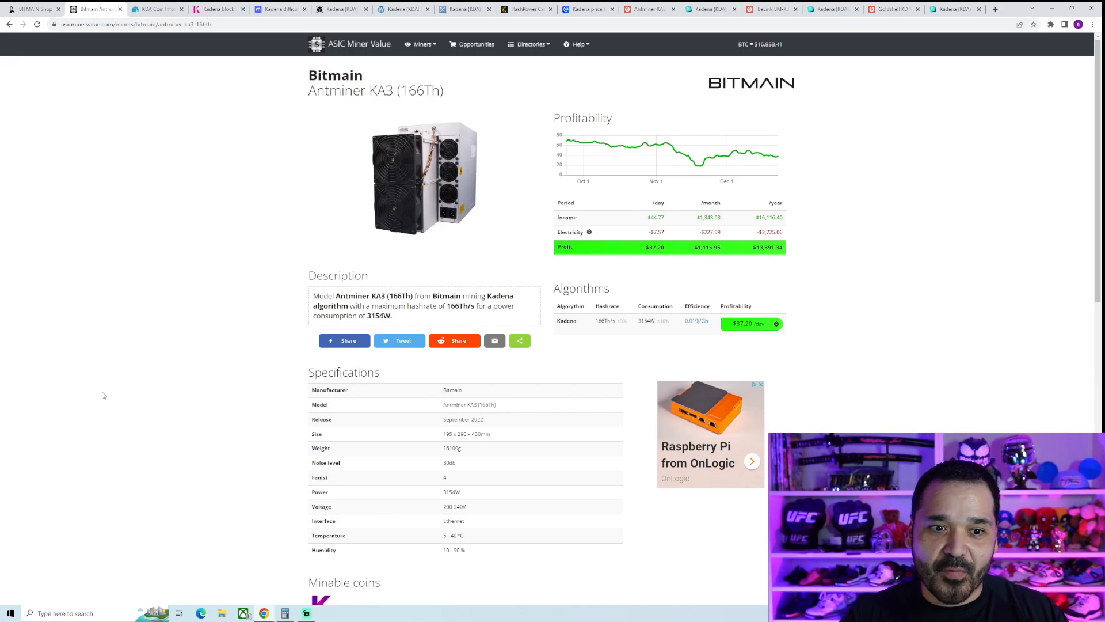